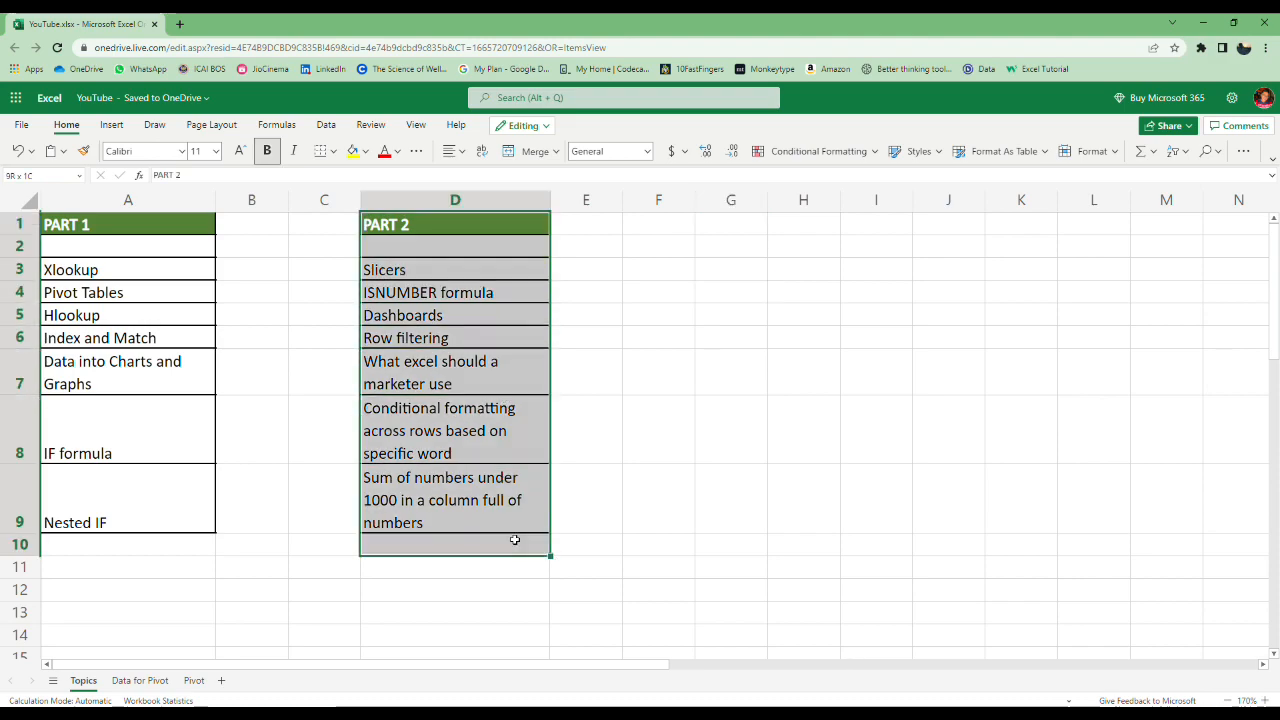
Select column A on the Topics sheet, then switch to the Pivot sheet
left_click(128, 224)
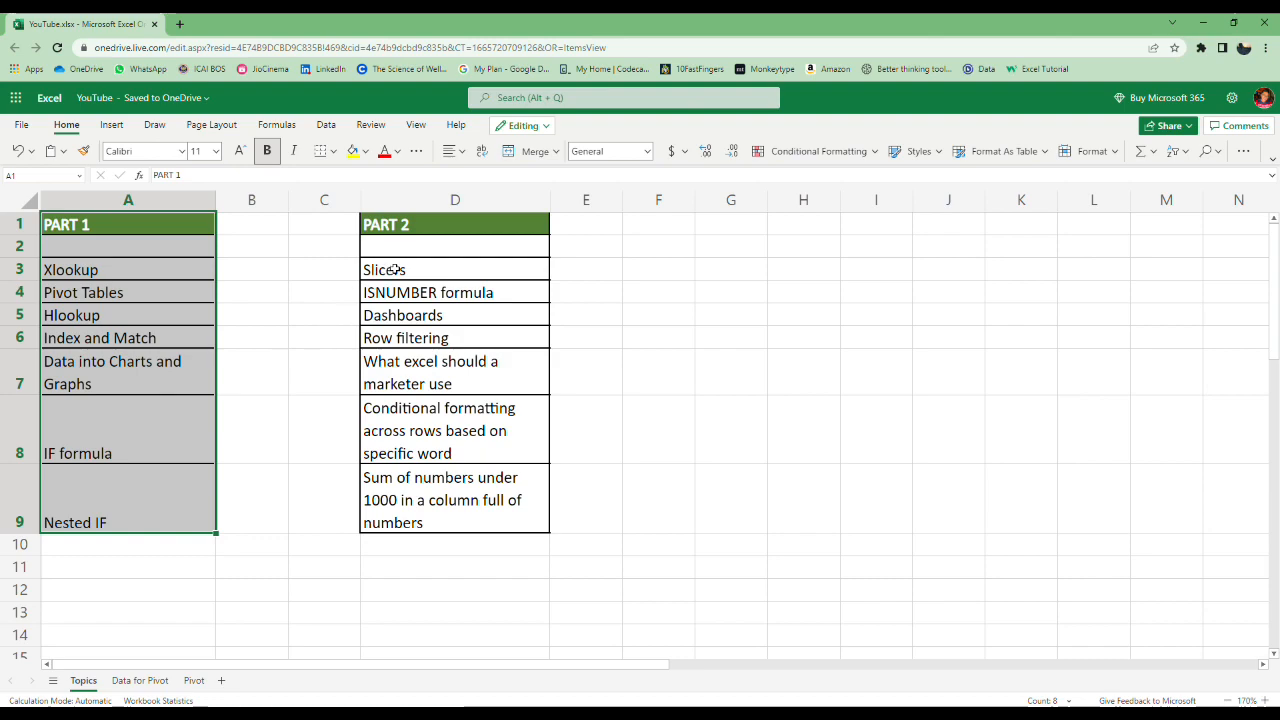
left_click(193, 680)
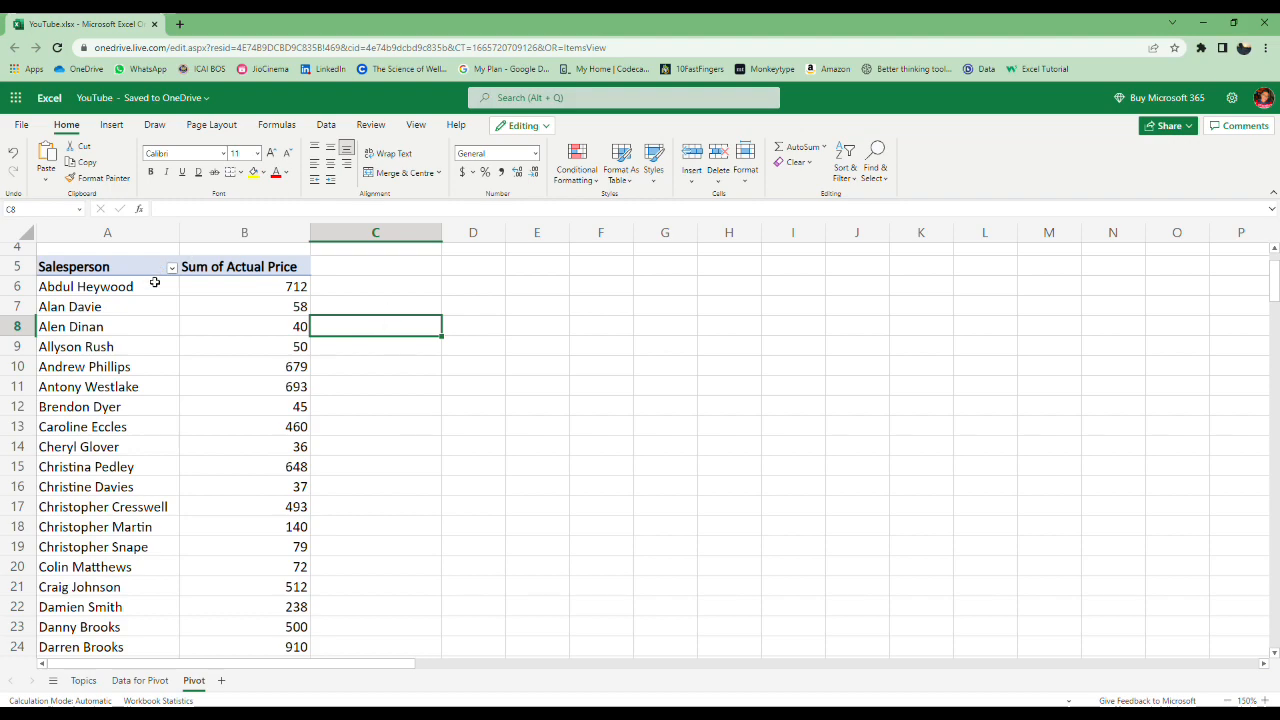
mouse_move(112, 317)
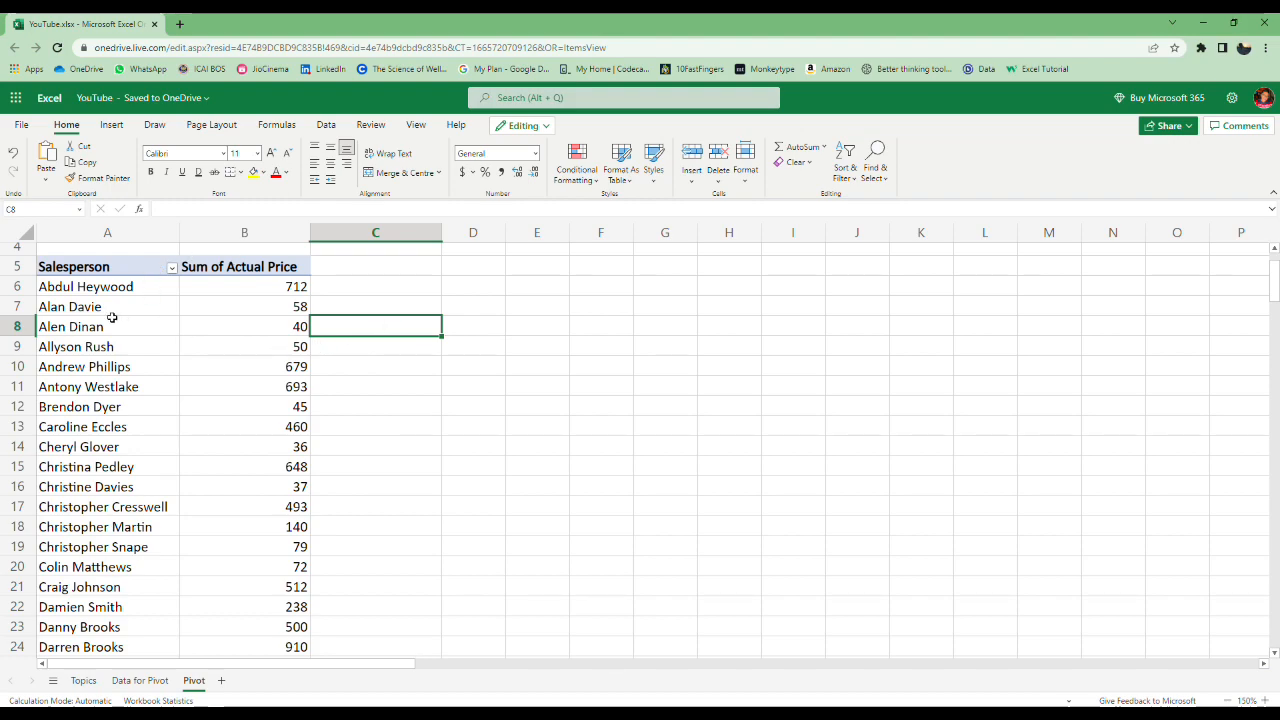
mouse_move(204, 327)
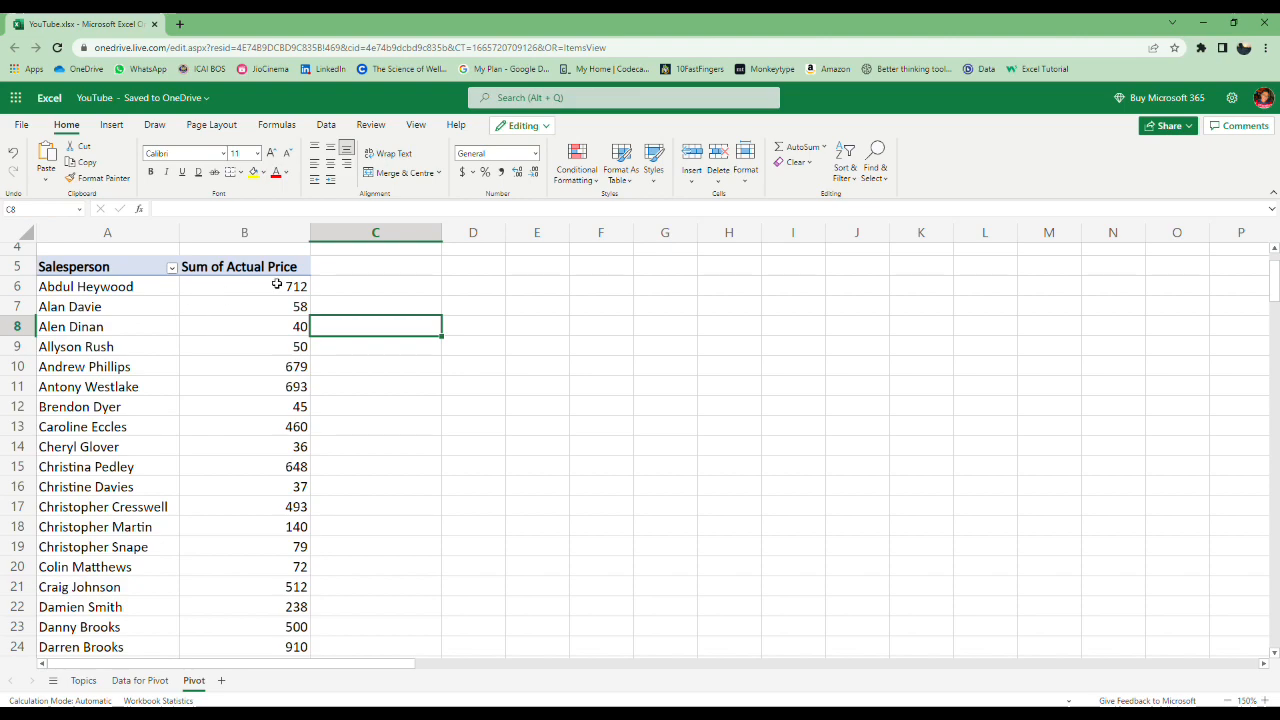
mouse_move(149, 293)
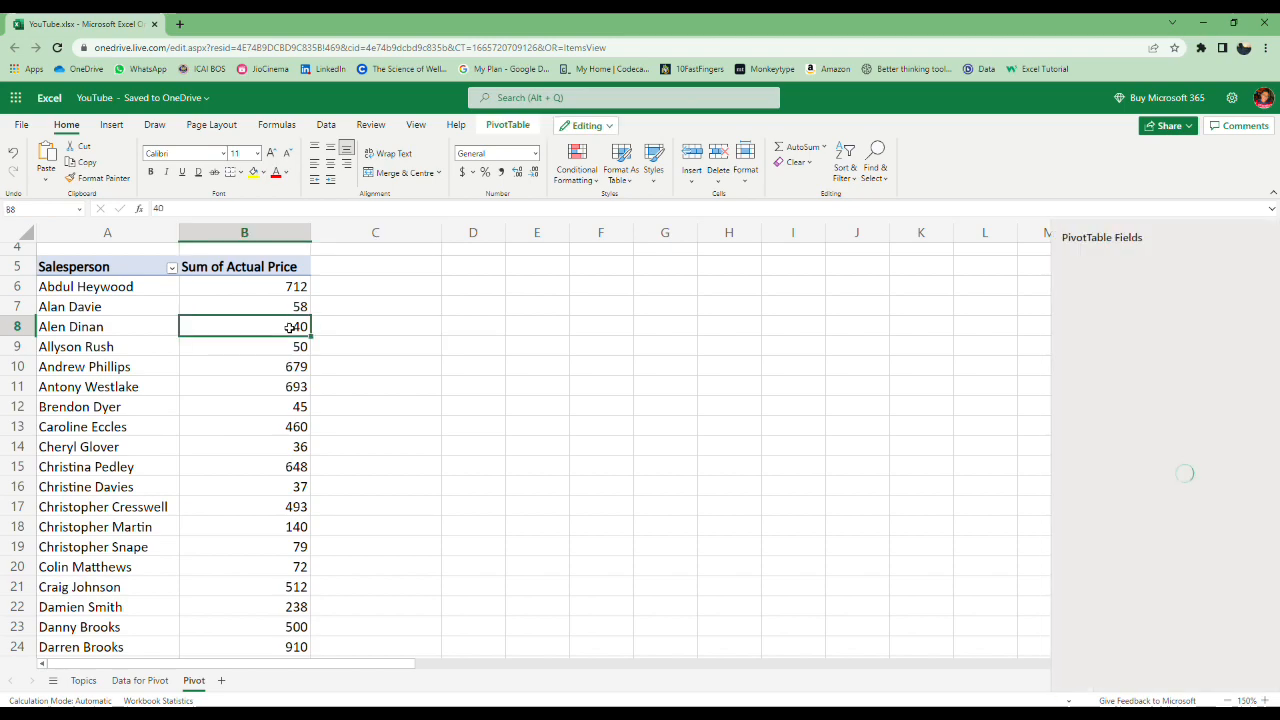
Insert Region and Item slicers for the salesperson pivot table
left_click(508, 124)
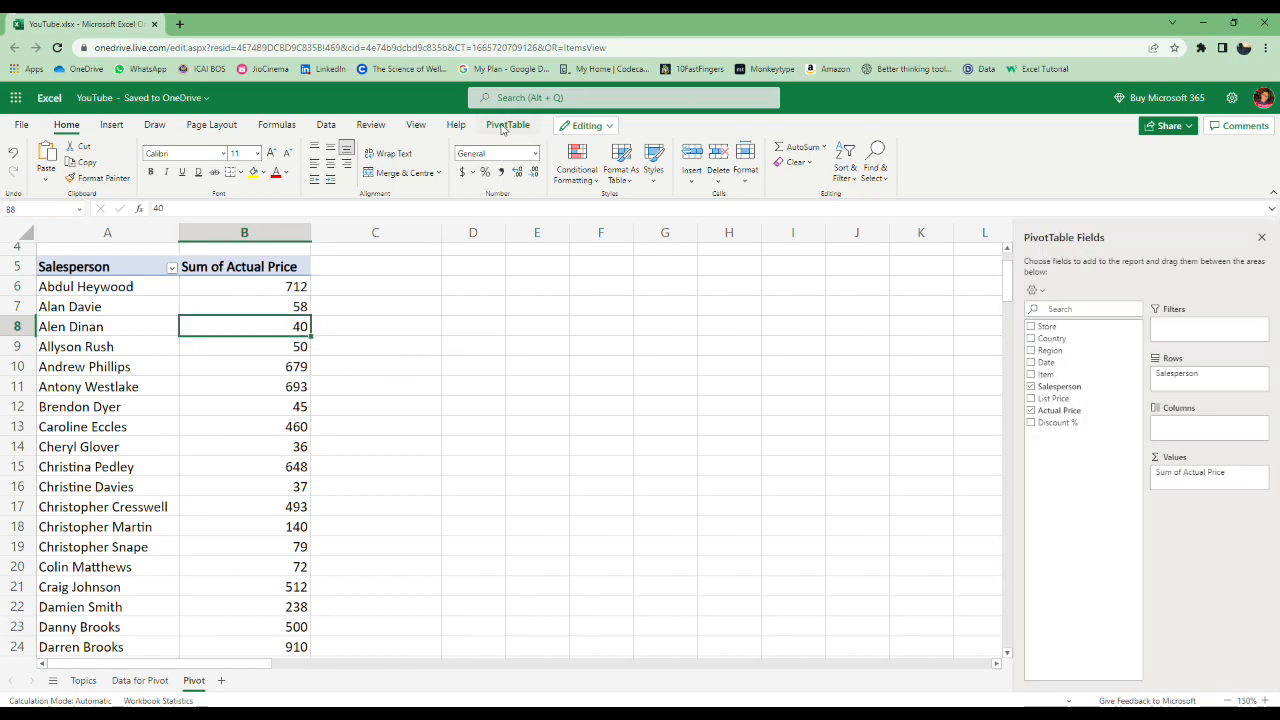
left_click(110, 160)
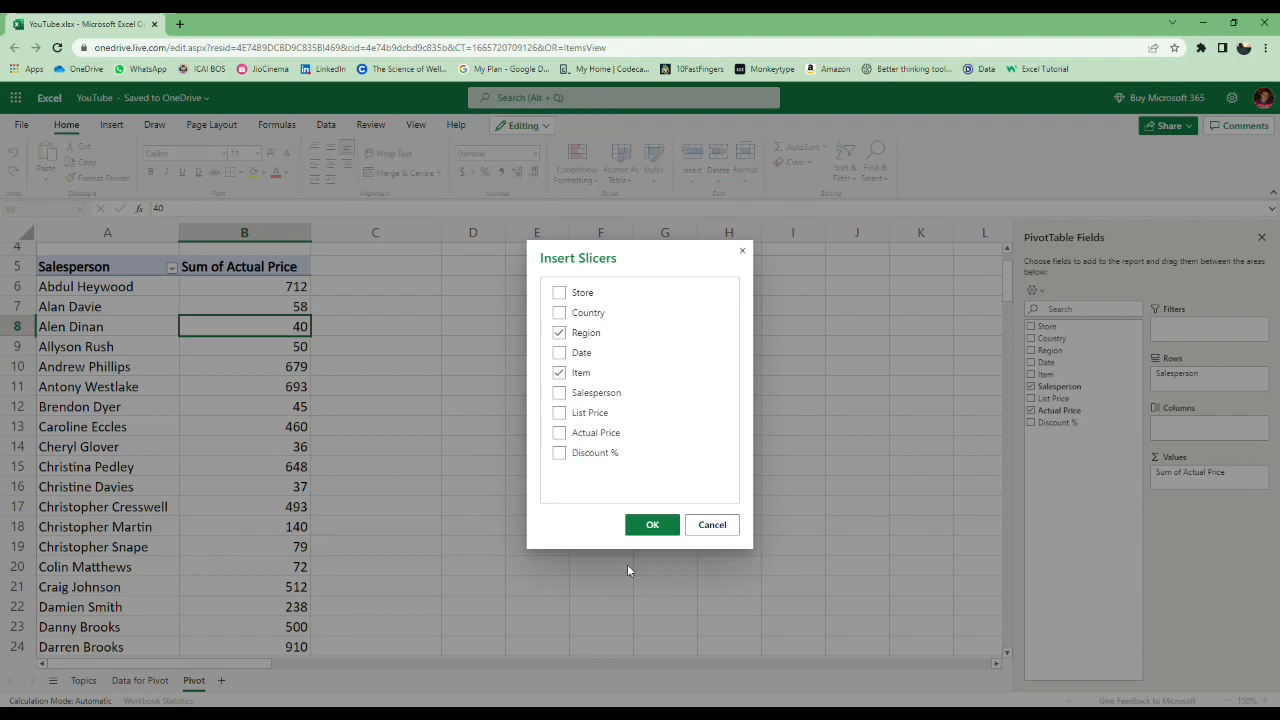
left_click(712, 524)
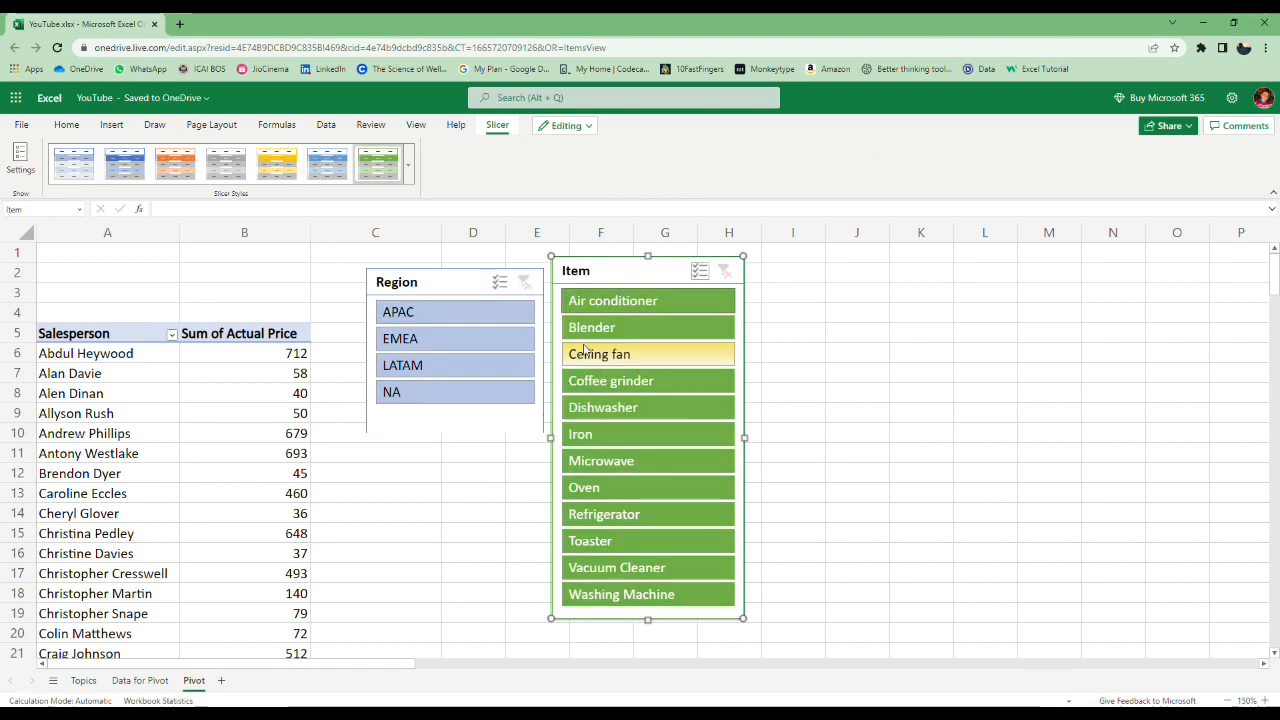
Filter the slicers to Blender, Iron and Oven (Multi-Select) and the EMEA region
left_click(616, 327)
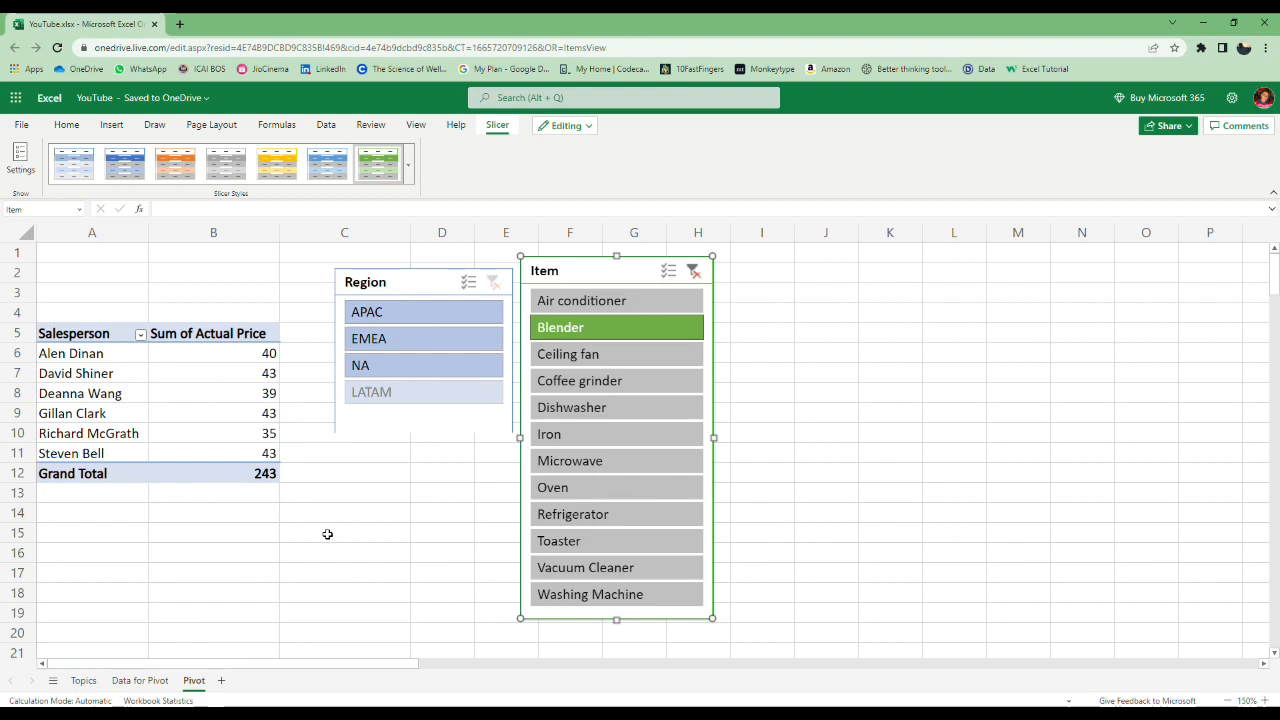
left_click(390, 338)
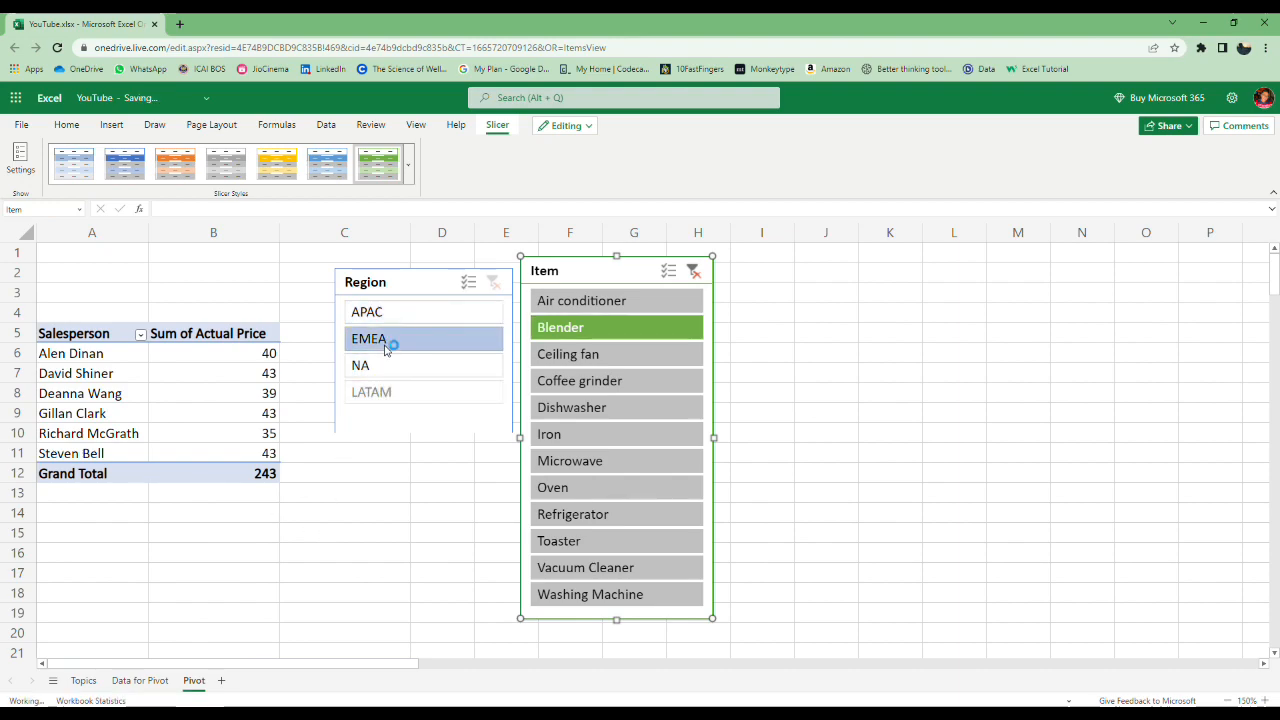
left_click(368, 338)
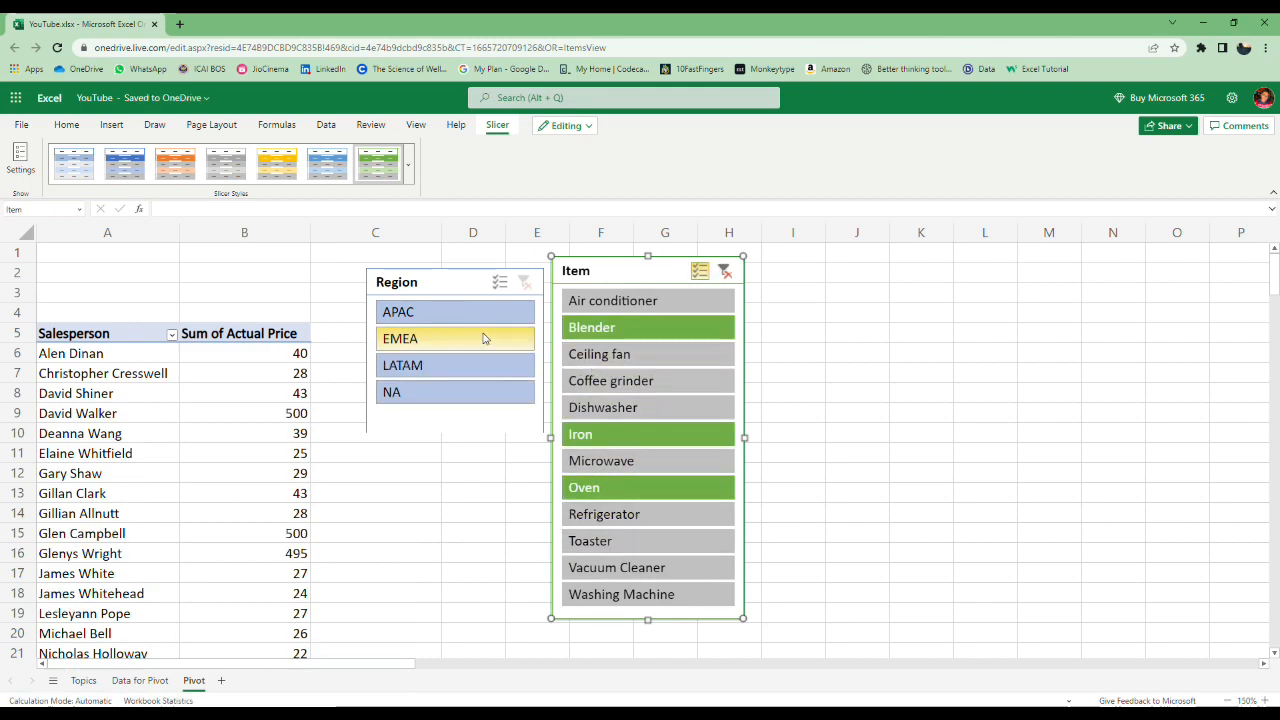
left_click(400, 338)
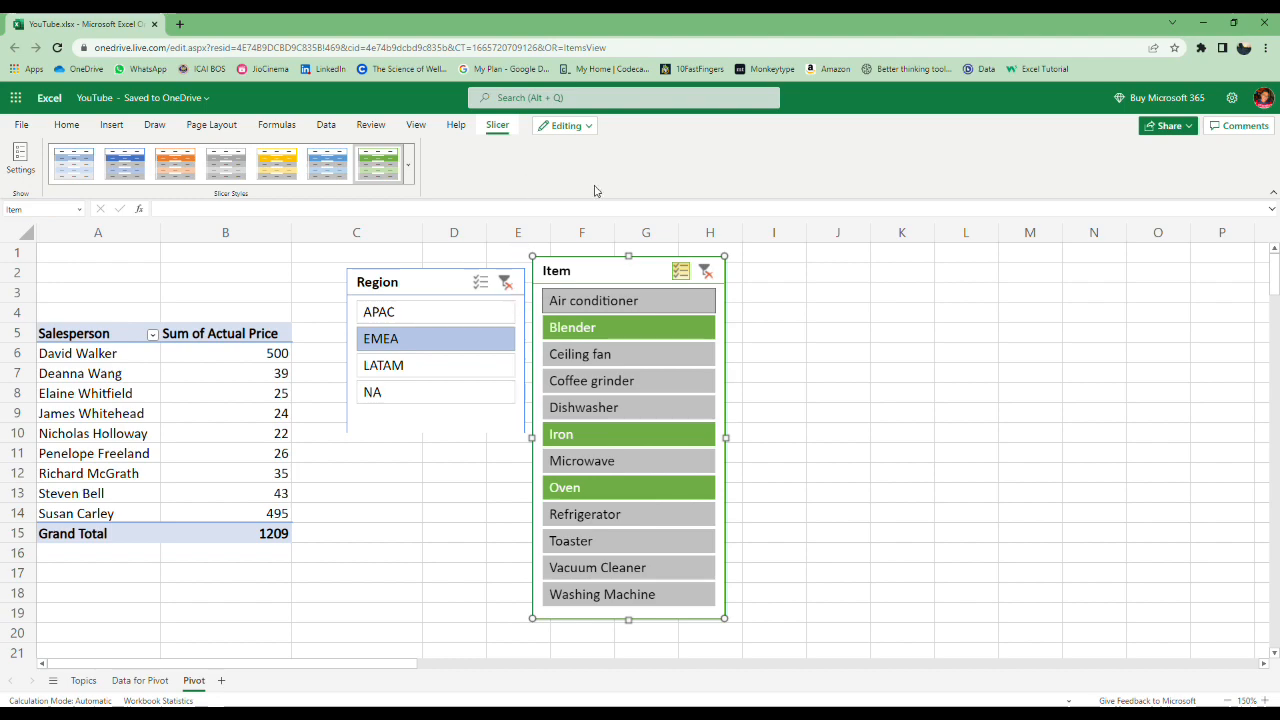
mouse_move(1219, 110)
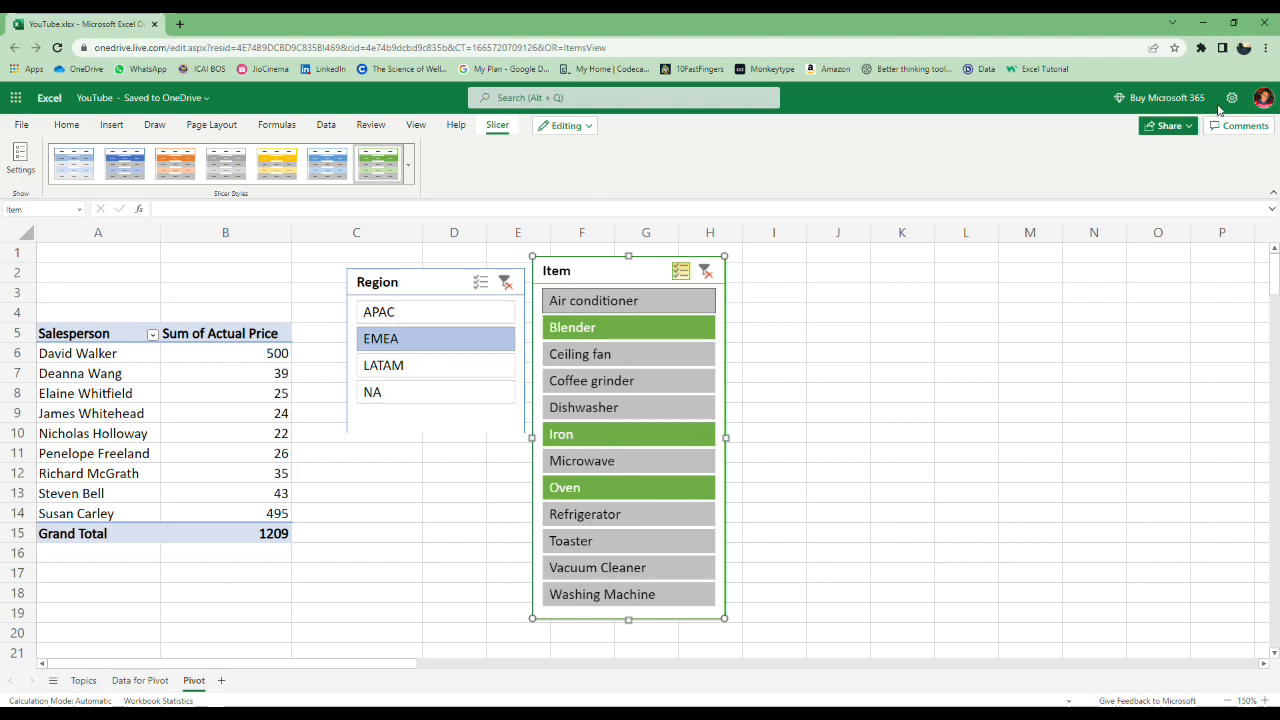
On the ISNUMBER sheet, enter =ISNUMBER(B6) in C6 and =ISTEXT(B6) in D6
left_click(242, 680)
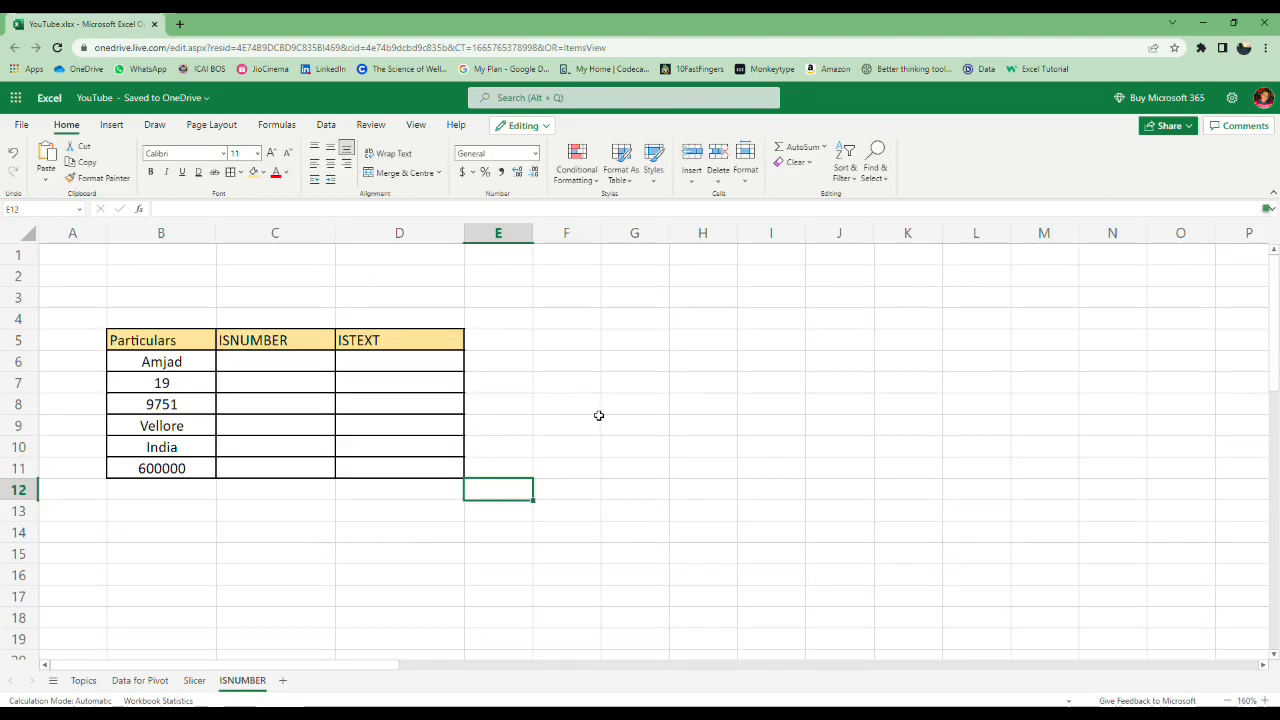
mouse_move(386, 415)
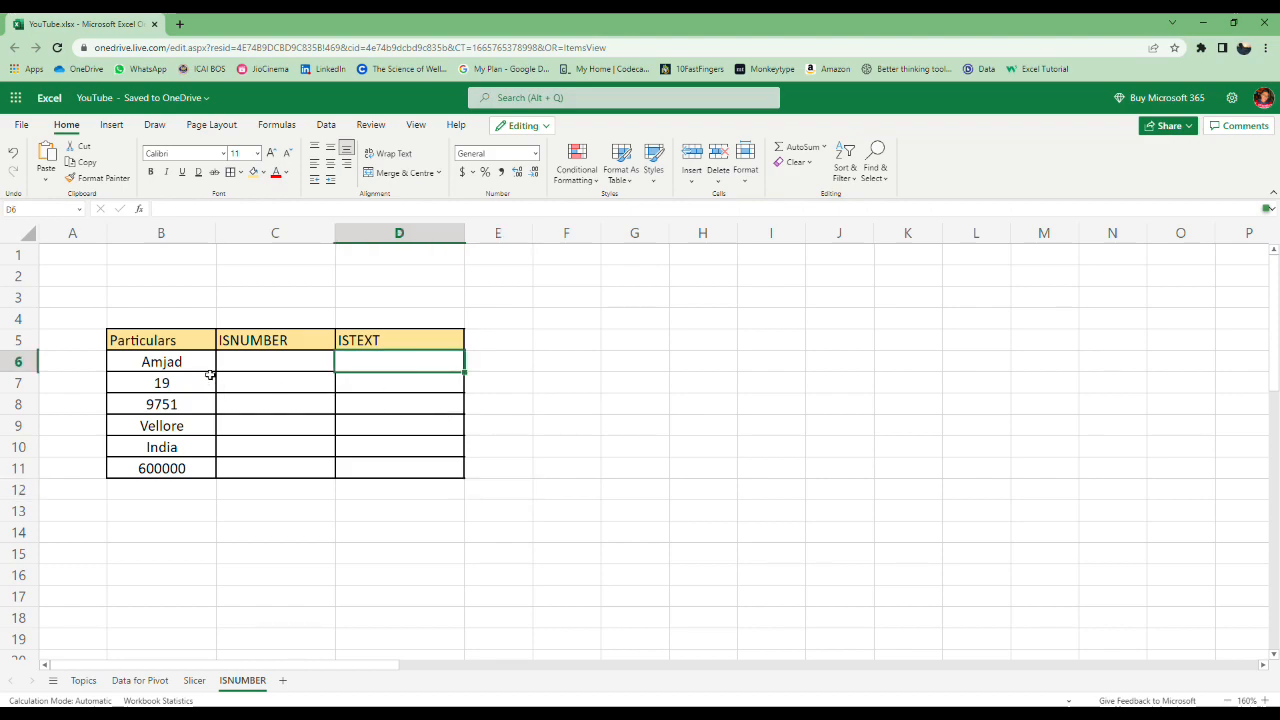
left_click(275, 361)
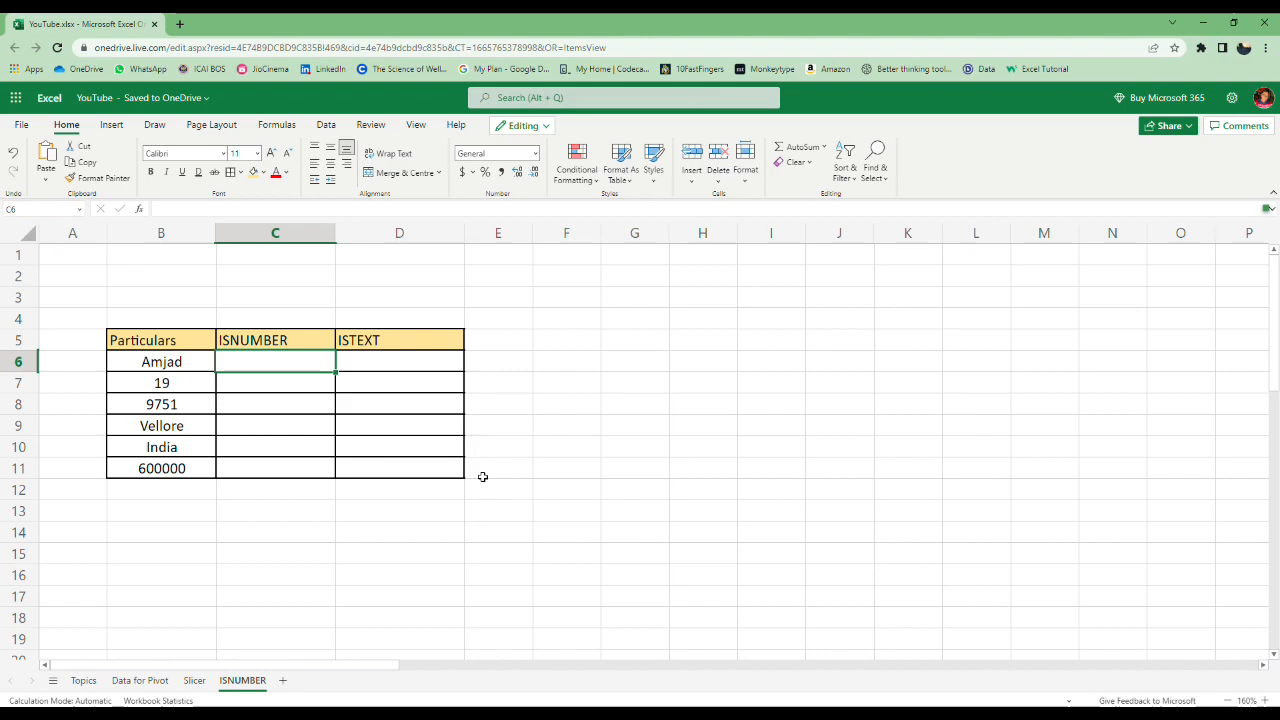
type("=isnu")
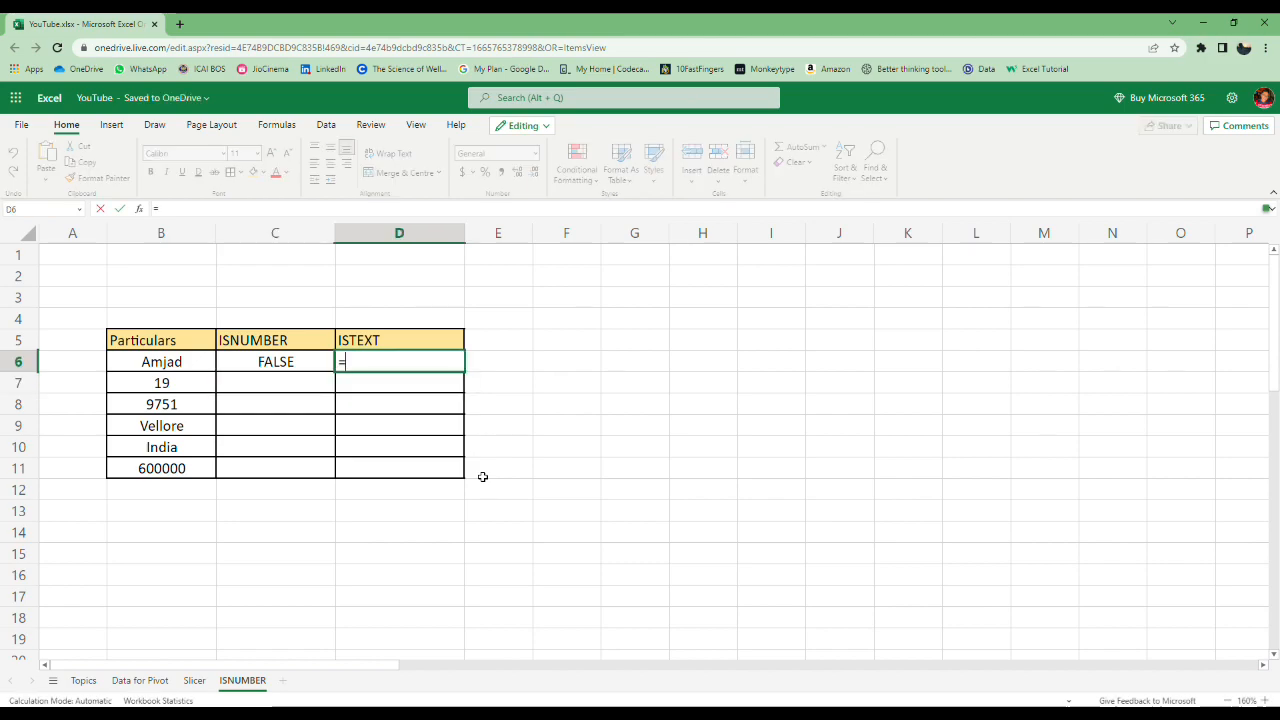
type("iste")
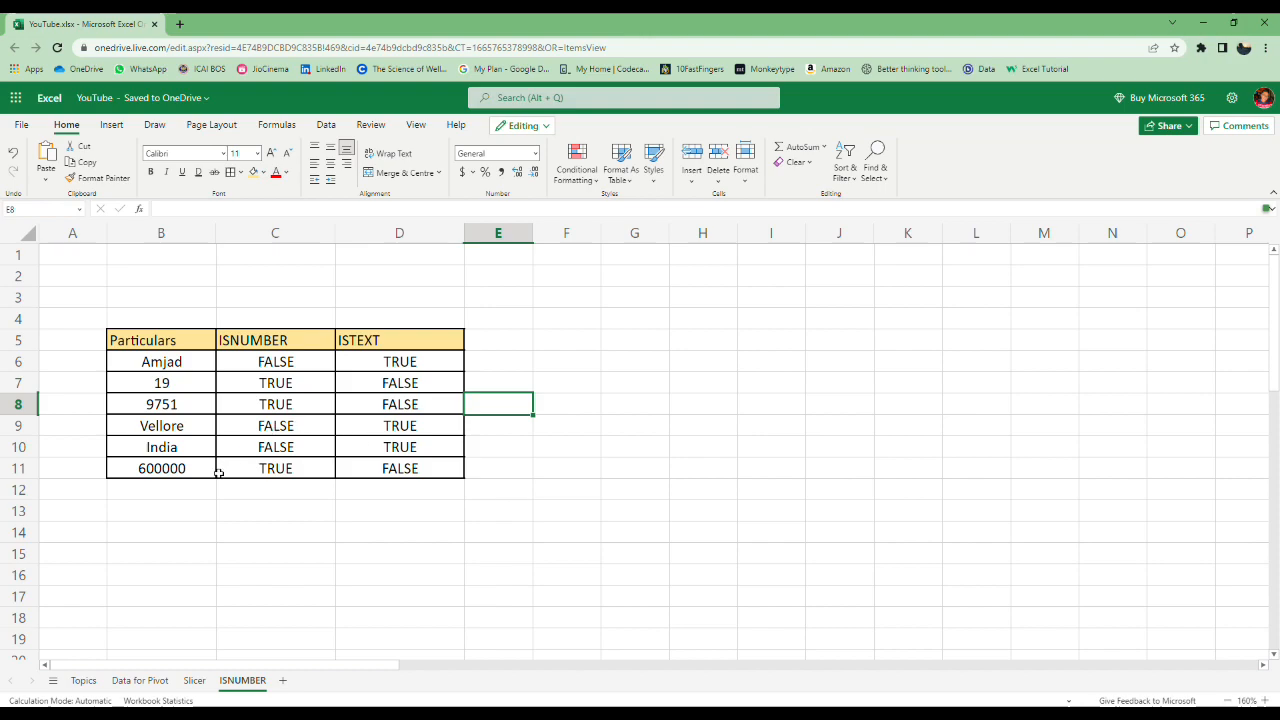
mouse_move(175, 407)
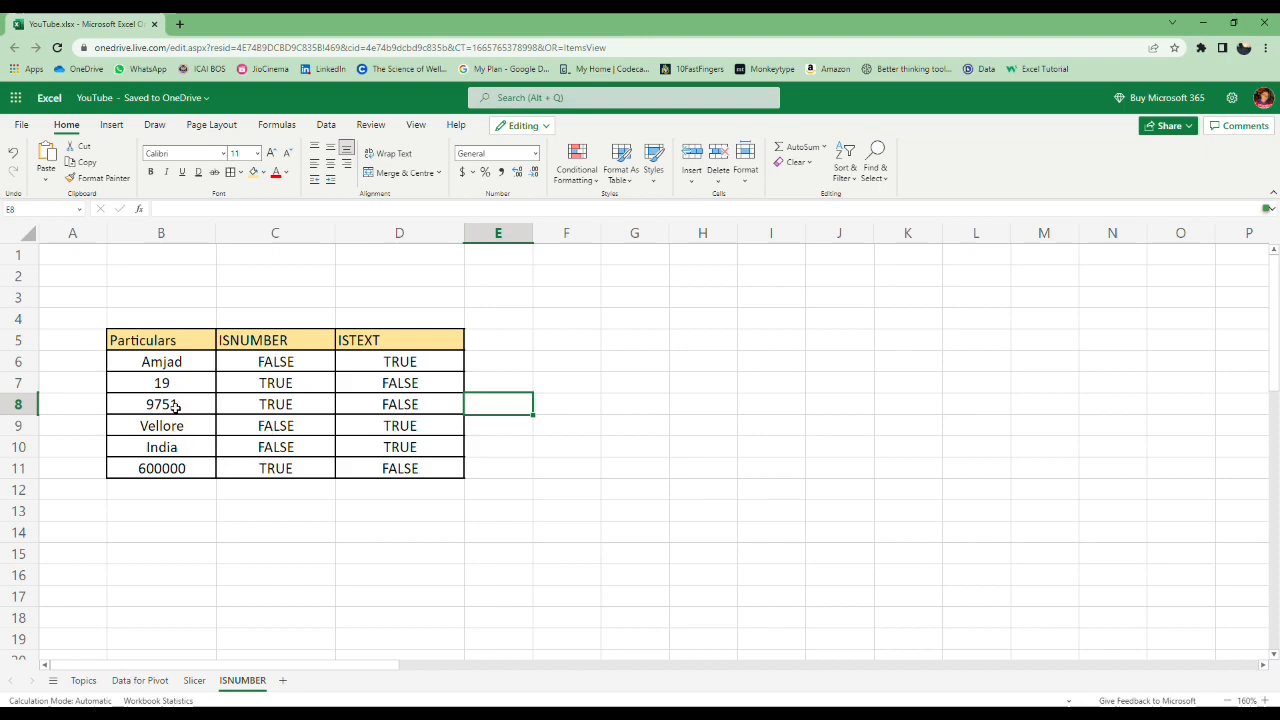
Re-enter the 9751 value in B8 so it registers as a number
left_click(161, 404)
type("'")
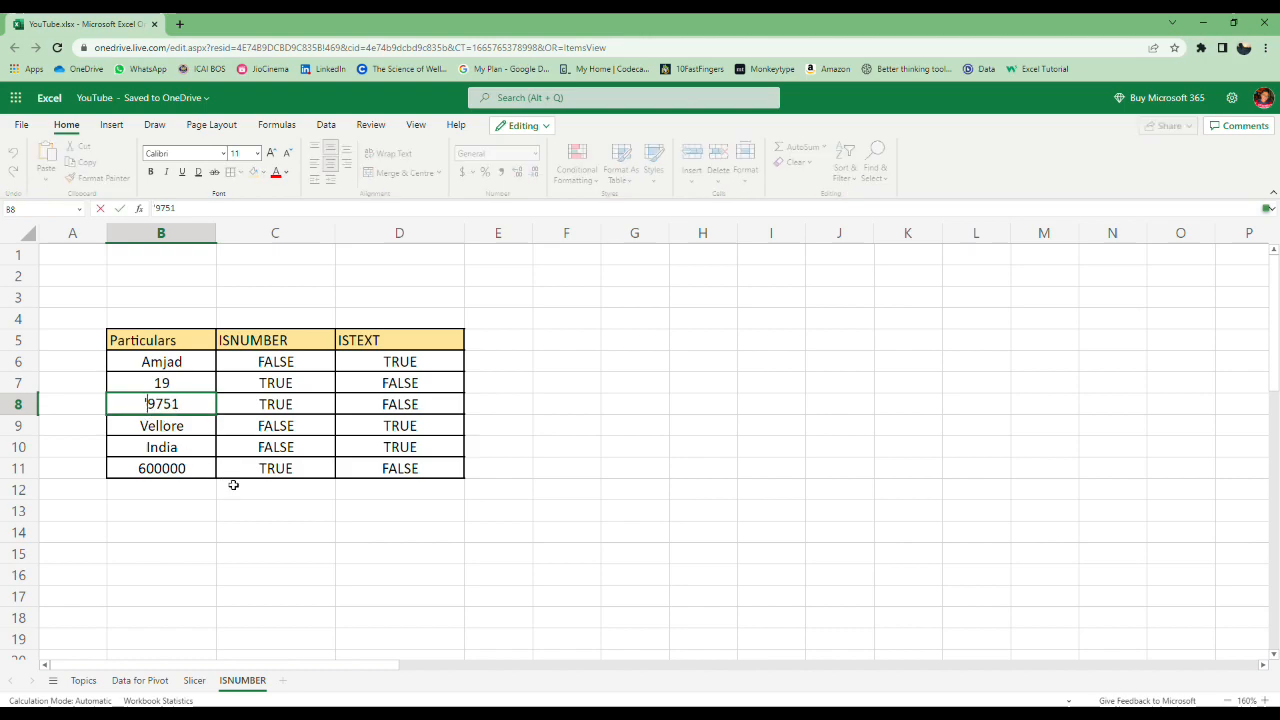
key("enter")
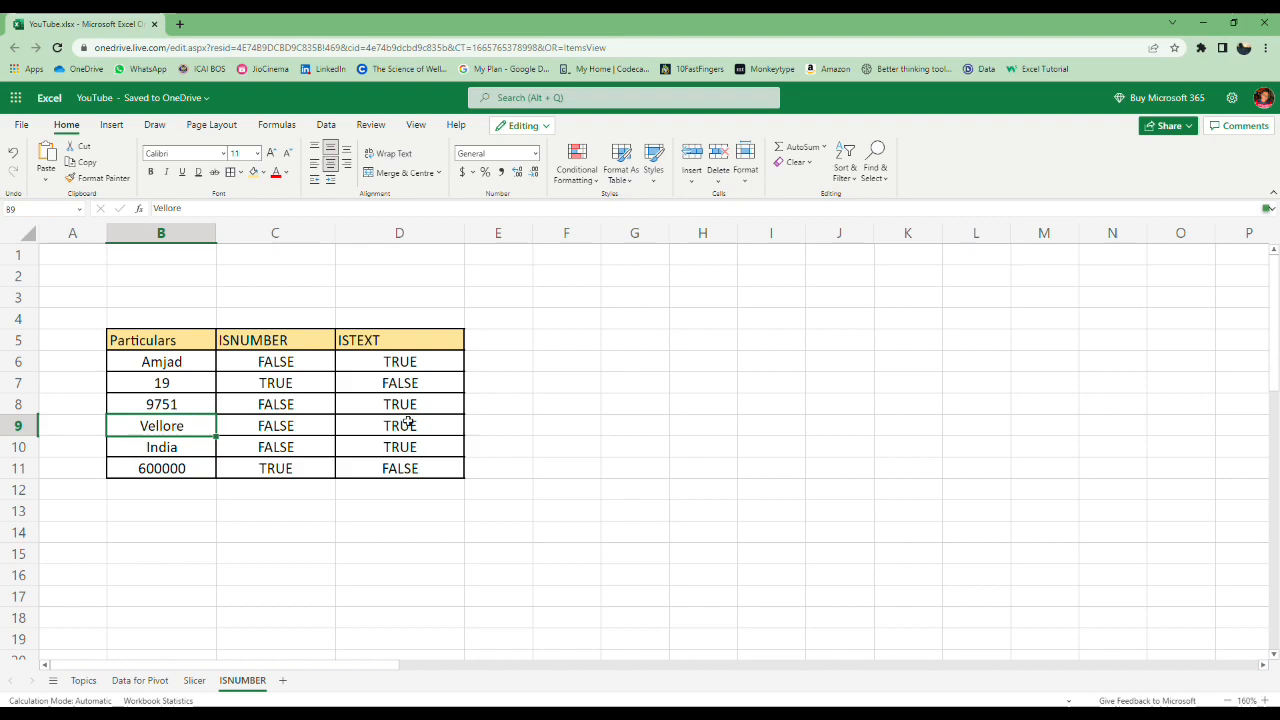
left_click(161, 404)
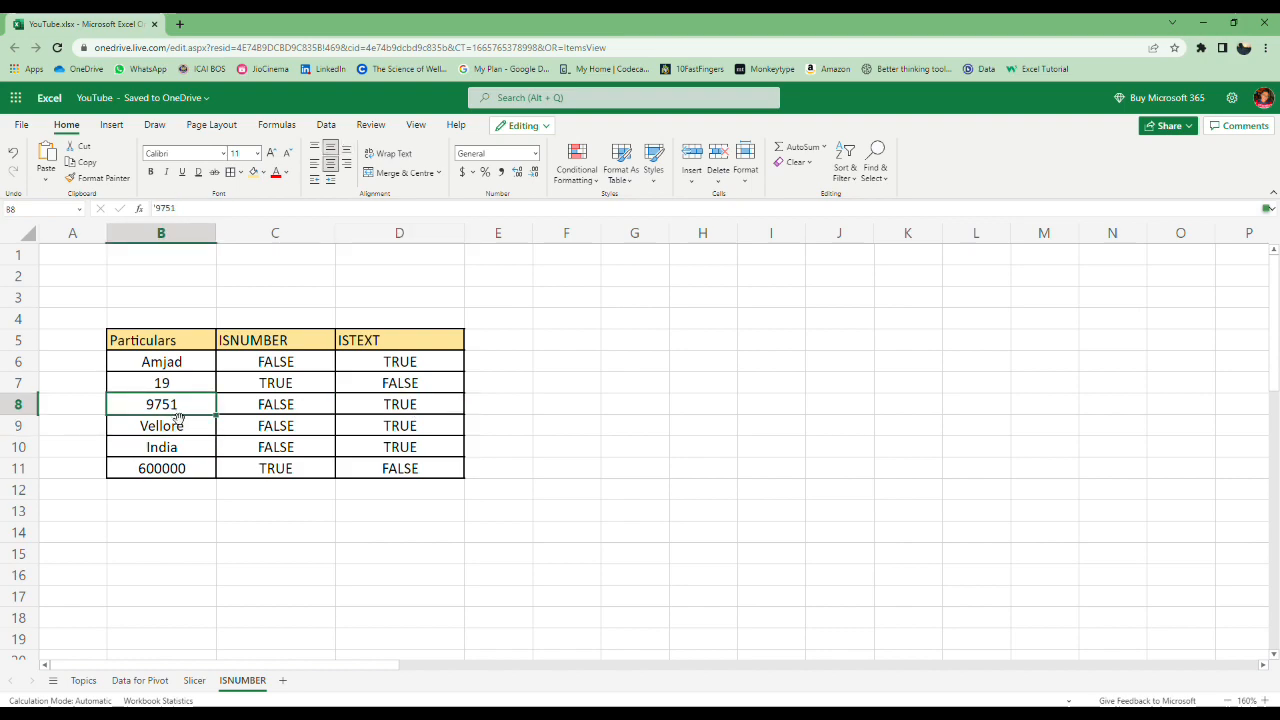
left_click(161, 425)
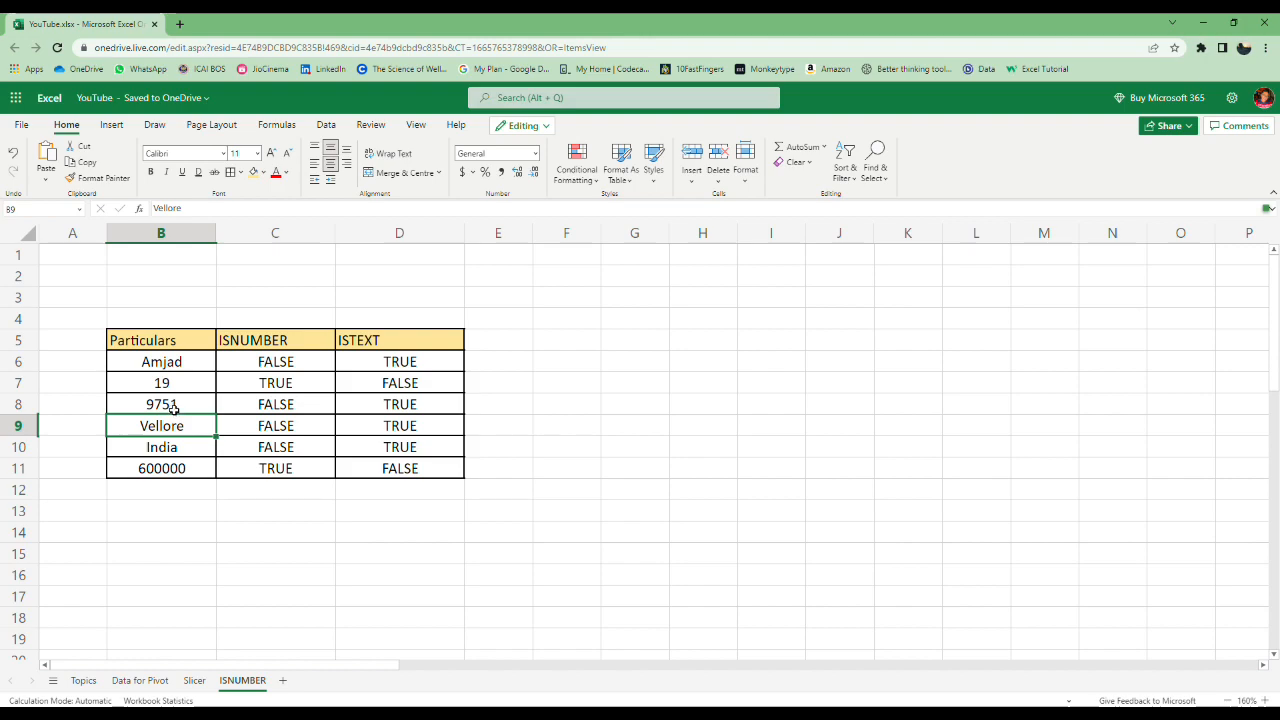
left_click(161, 404)
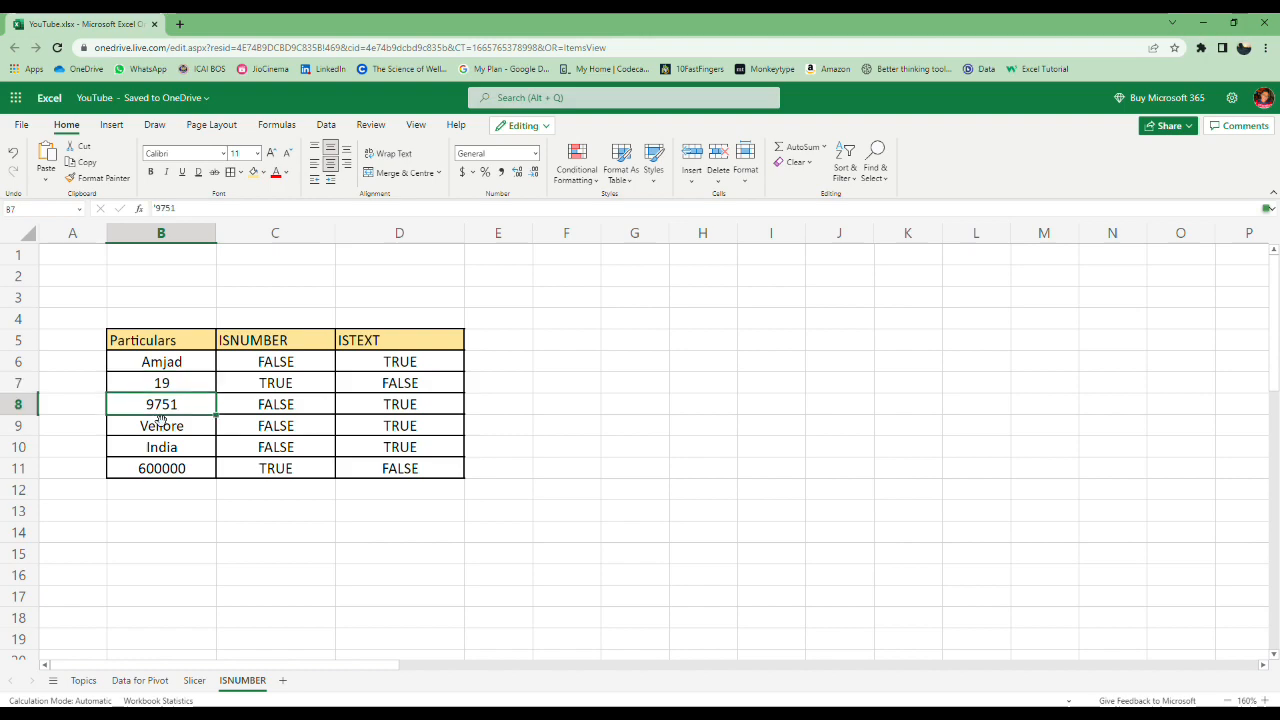
Fill the ISNUMBER and ISTEXT results down to row 11 and open the order data sheet
left_click(399, 404)
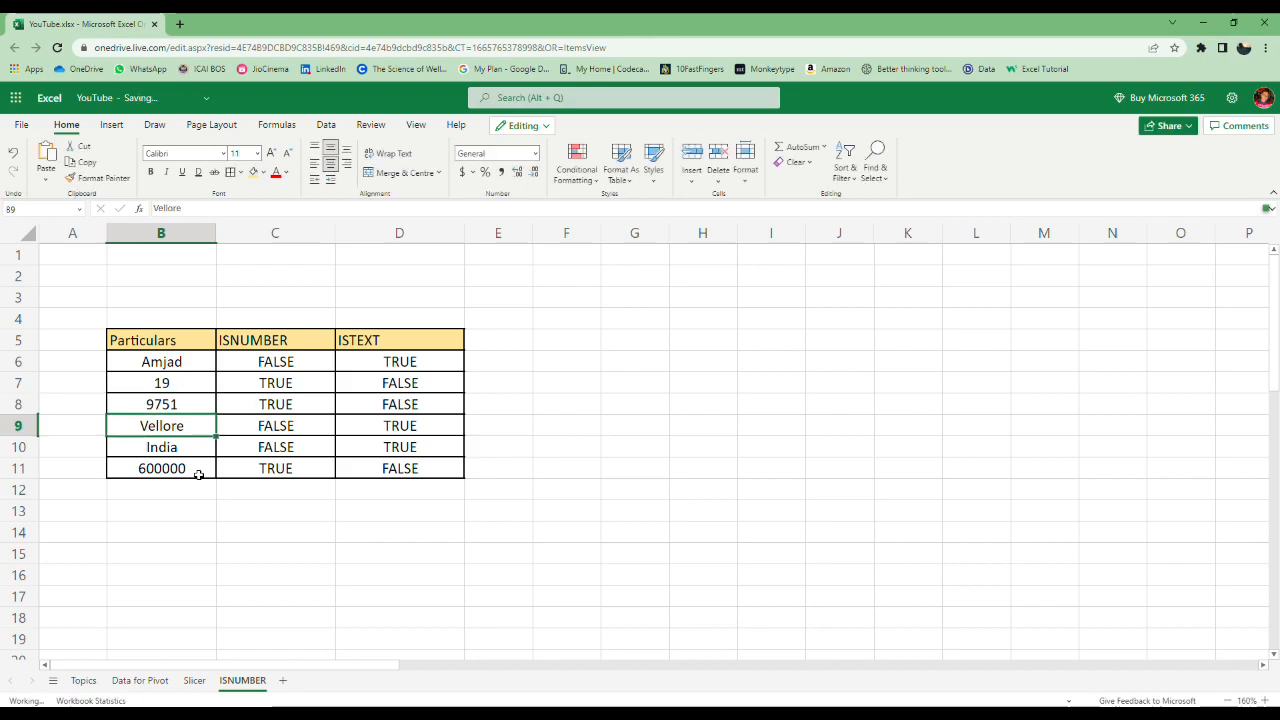
left_click(275, 489)
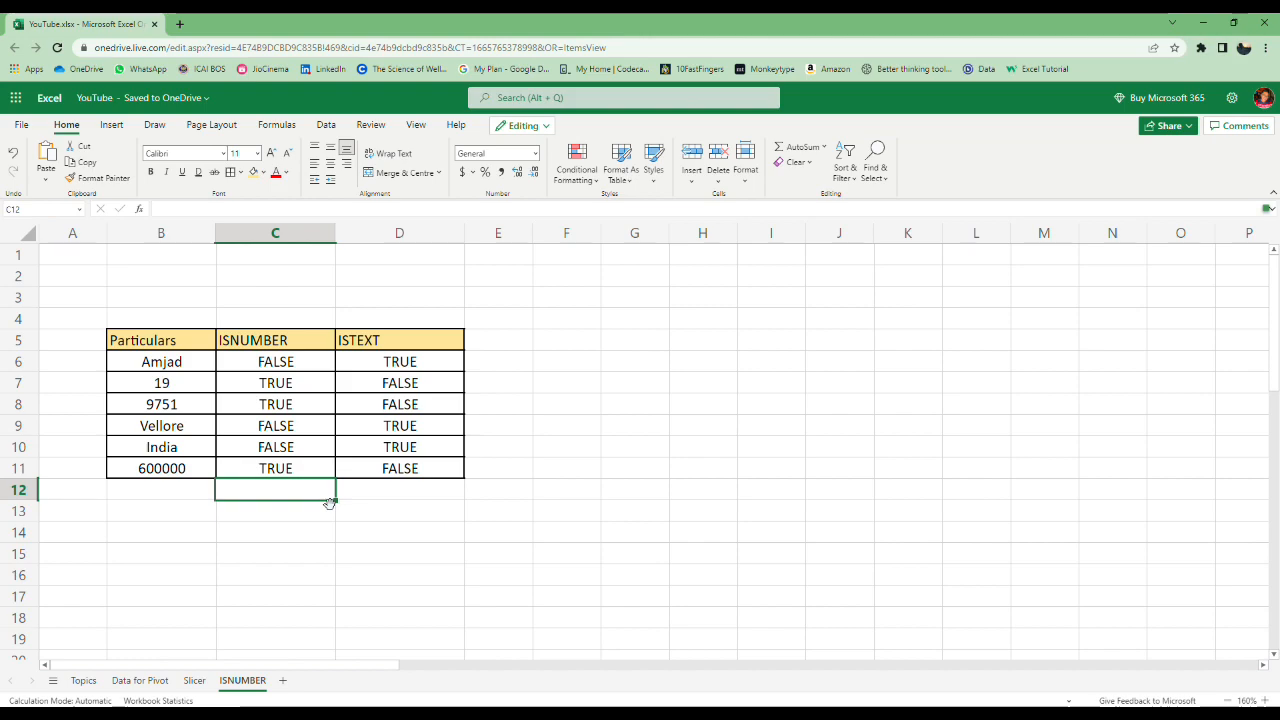
mouse_move(179, 463)
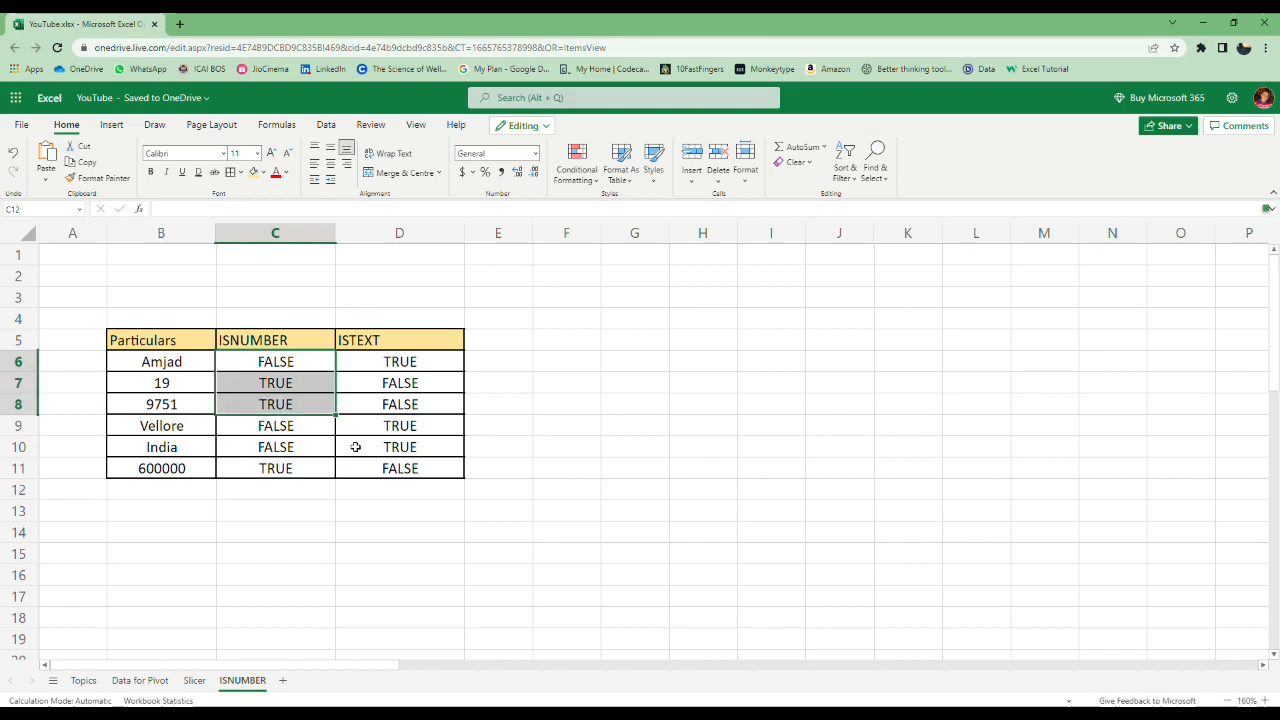
left_click(498, 531)
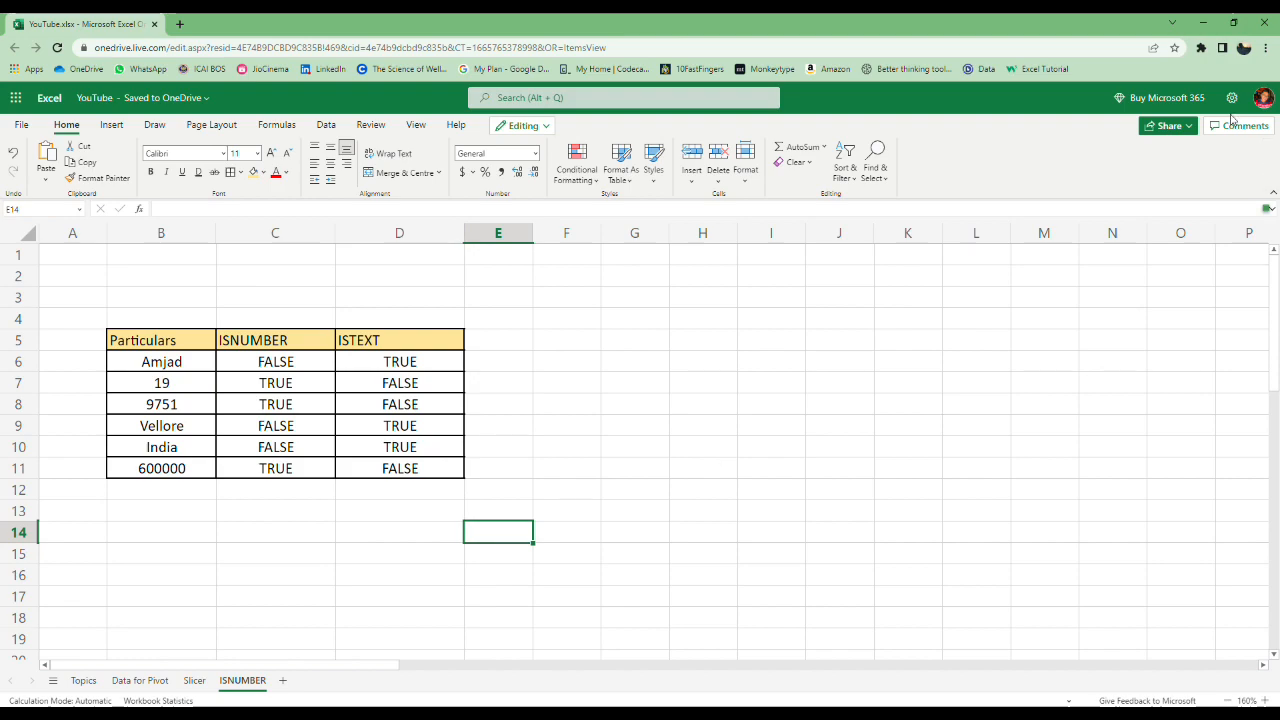
mouse_move(1220, 113)
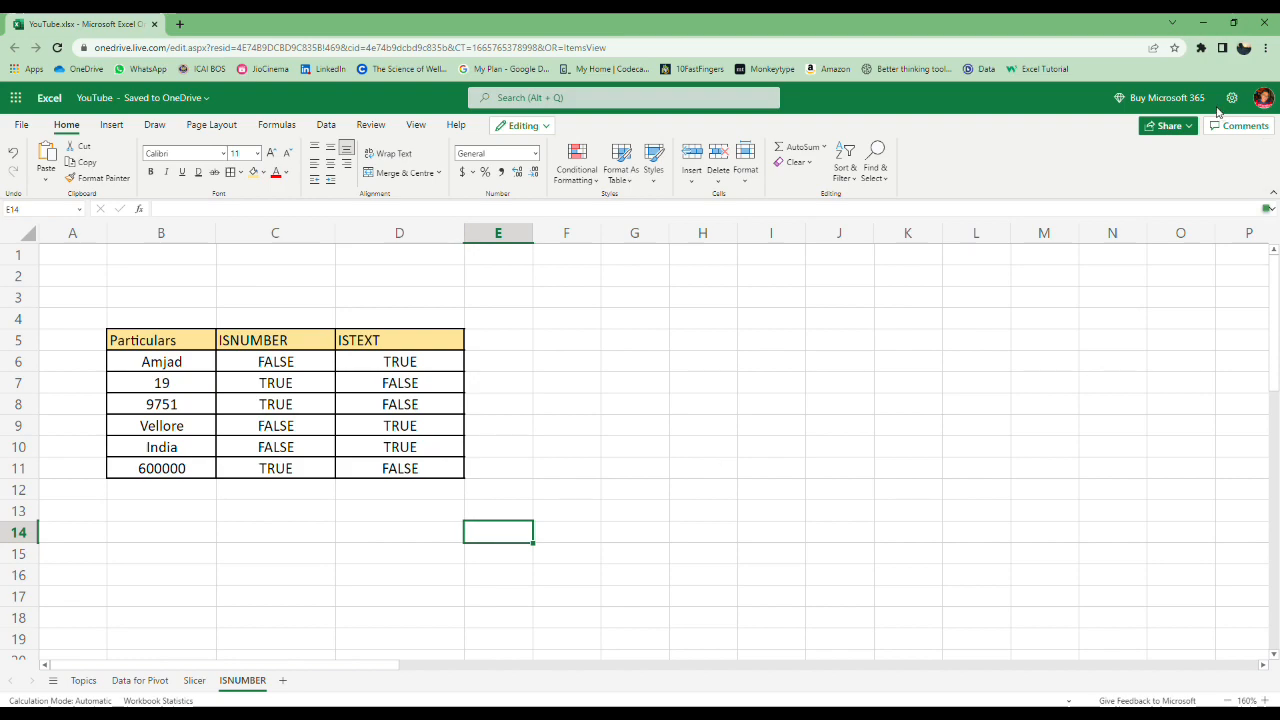
left_click(323, 680)
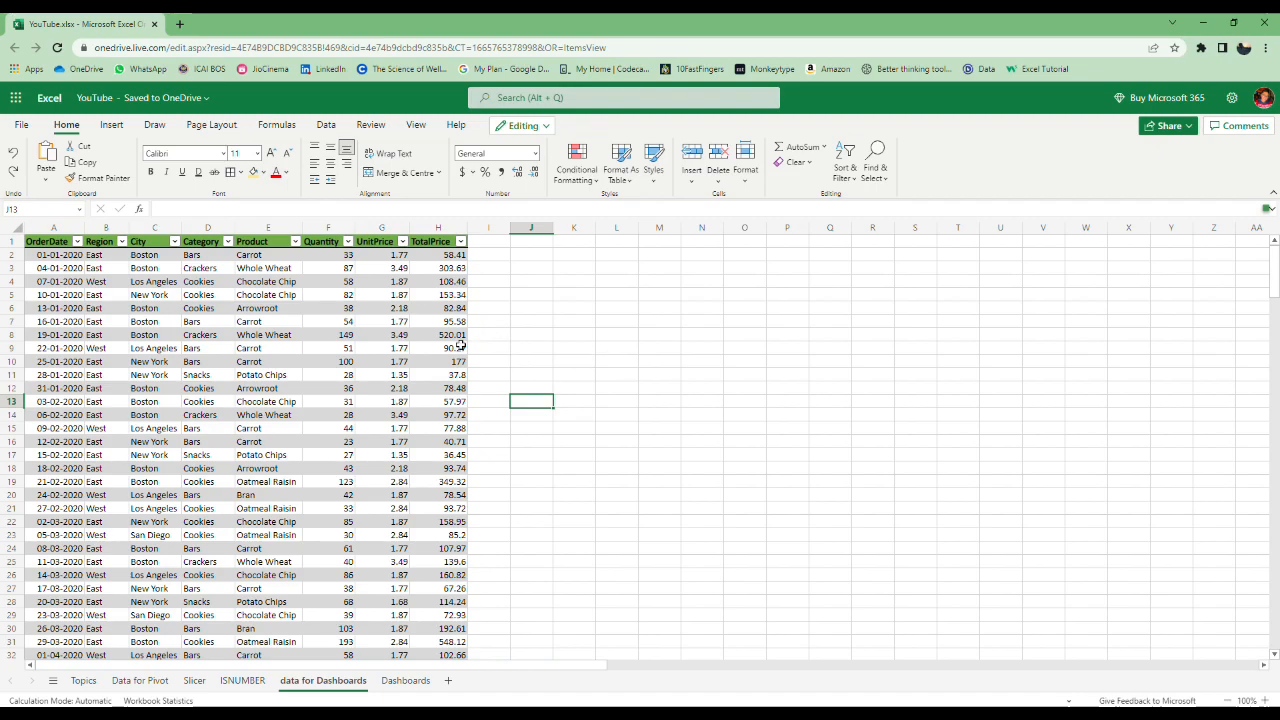
Insert an empty PivotTable from the sales data table at N28 on the existing worksheet
left_click(268, 321)
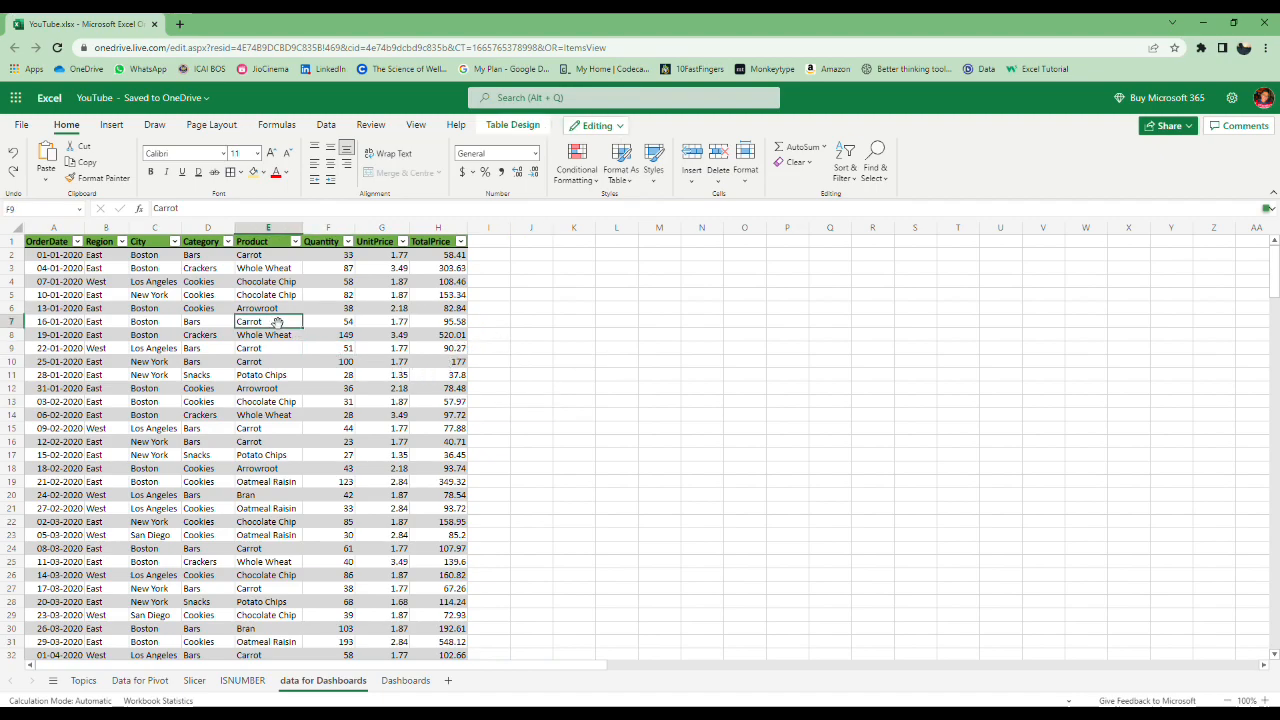
left_click(111, 124)
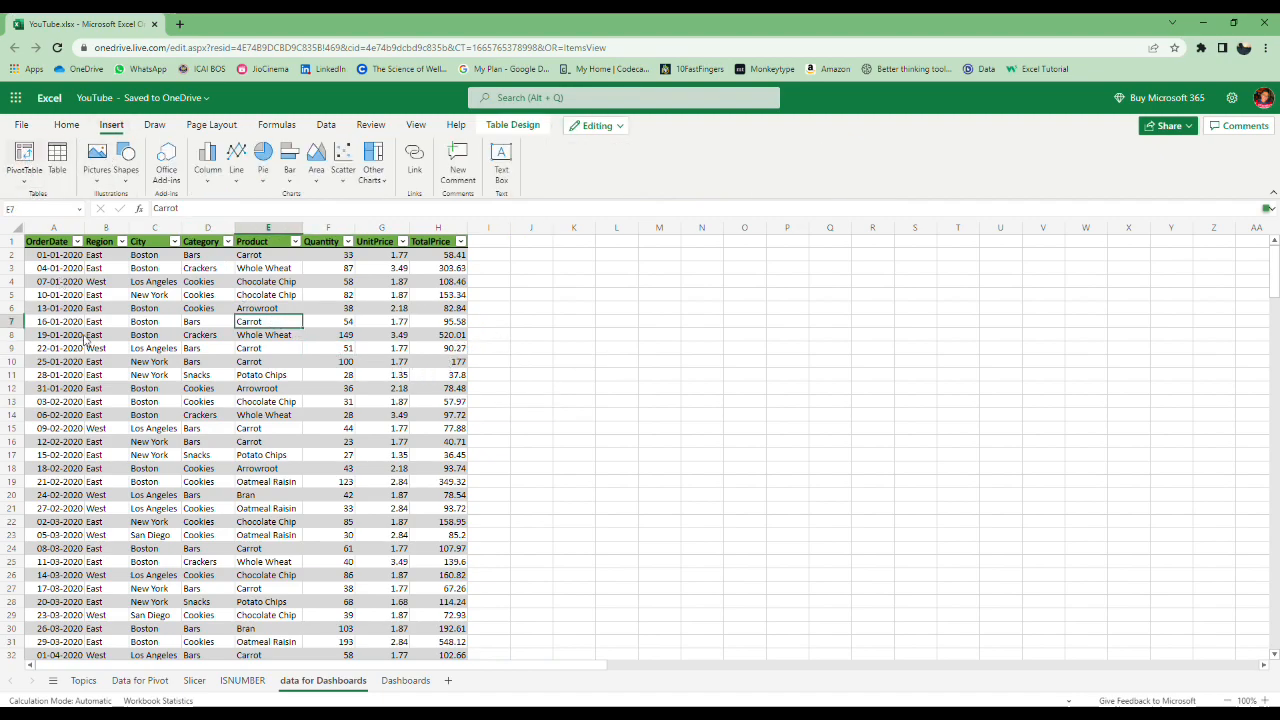
left_click(23, 160)
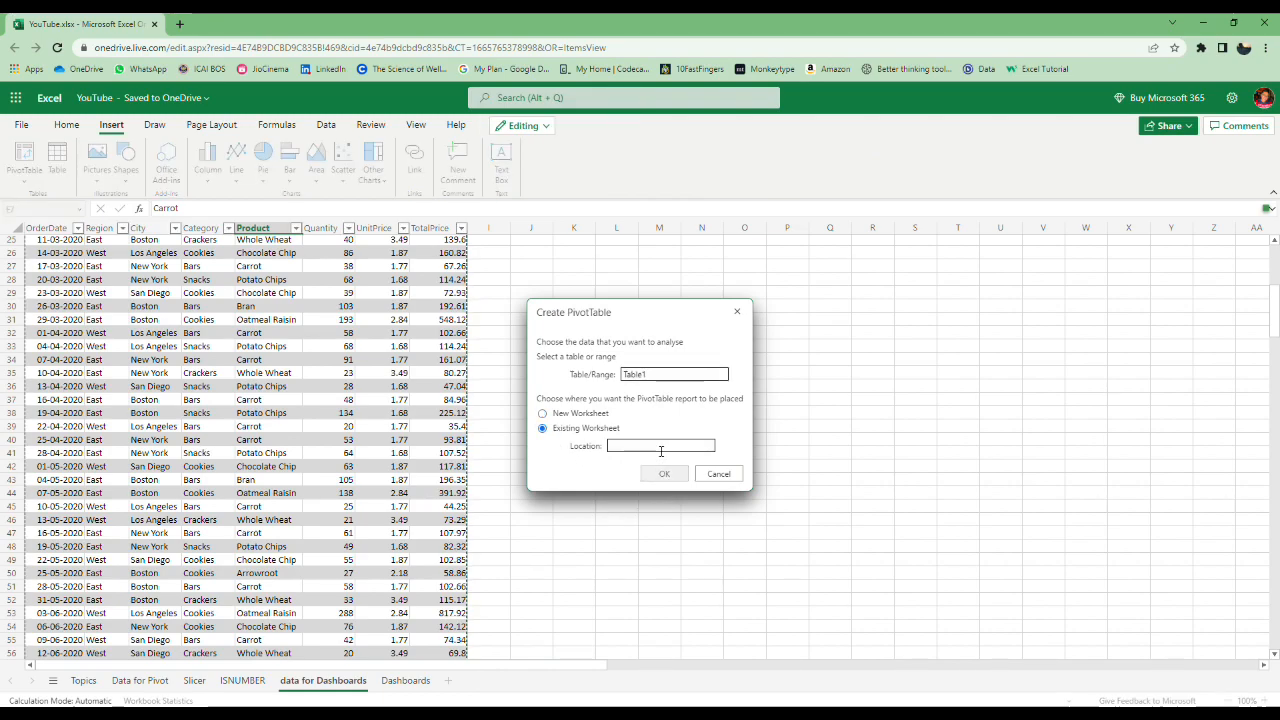
left_click(701, 279)
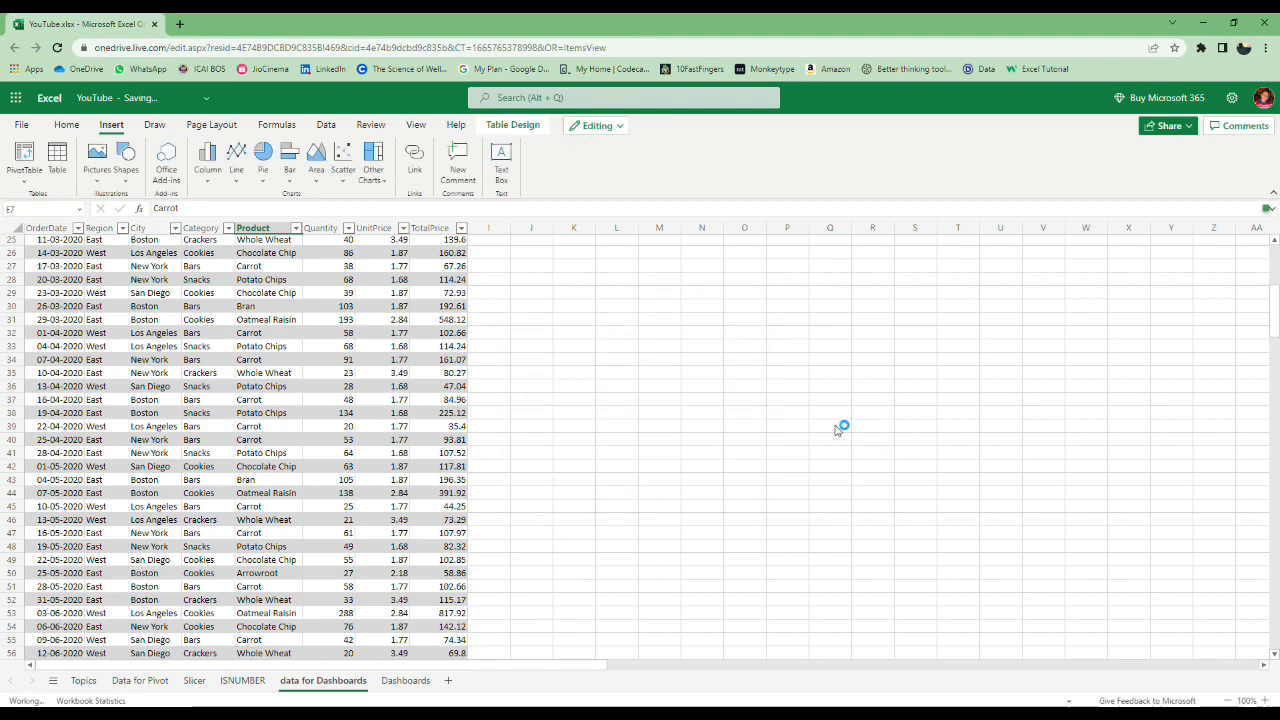
left_click(57, 160)
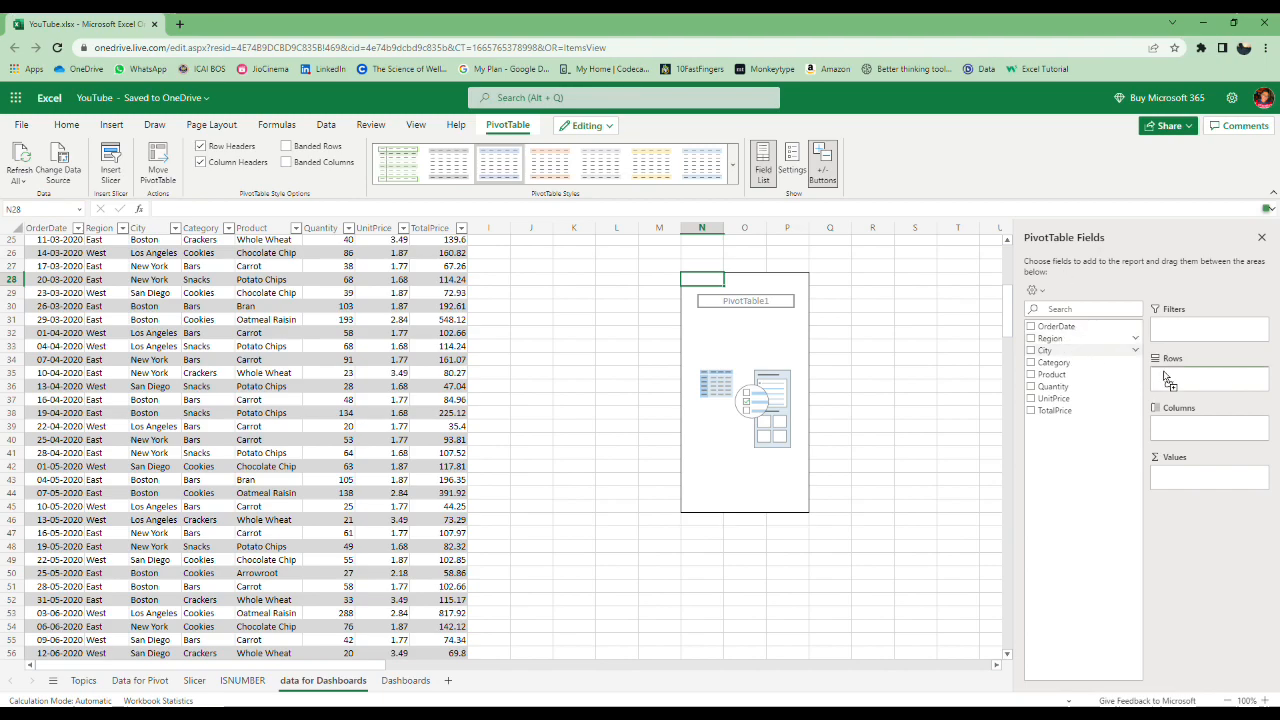
Set pivot rows to Region and Product summing TotalPrice, removing City
left_click(1031, 338)
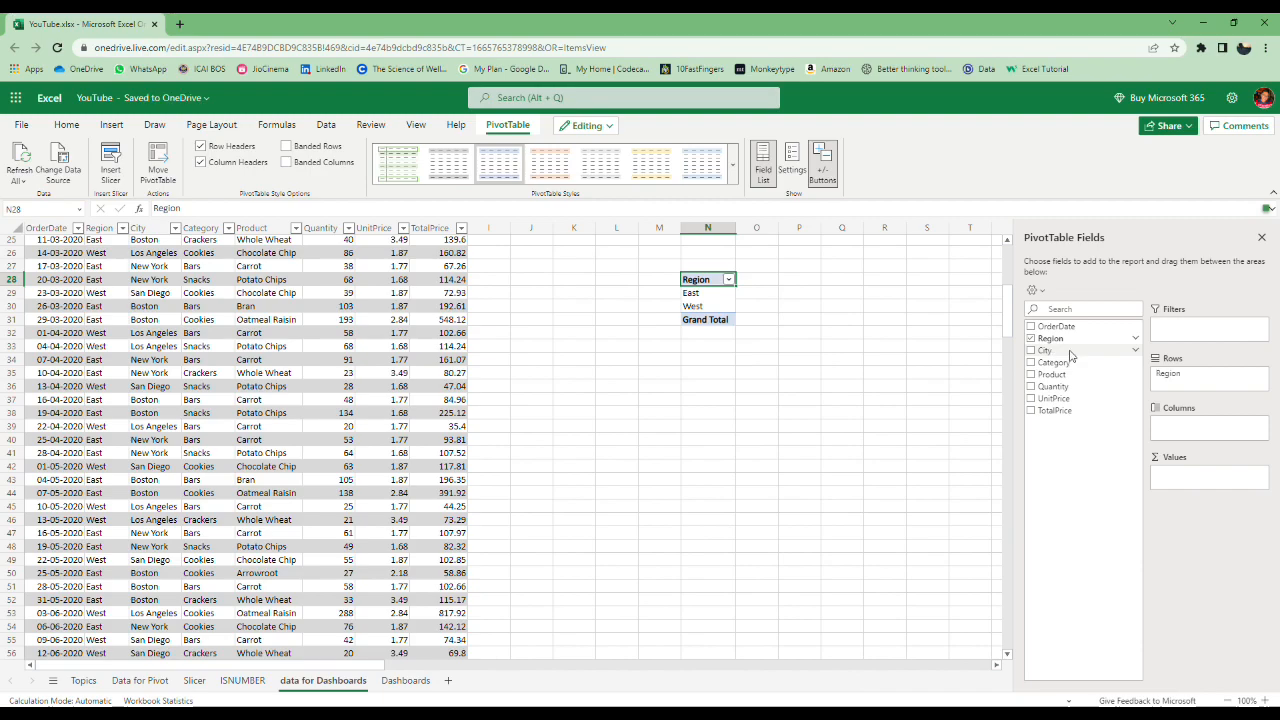
left_click(1032, 350)
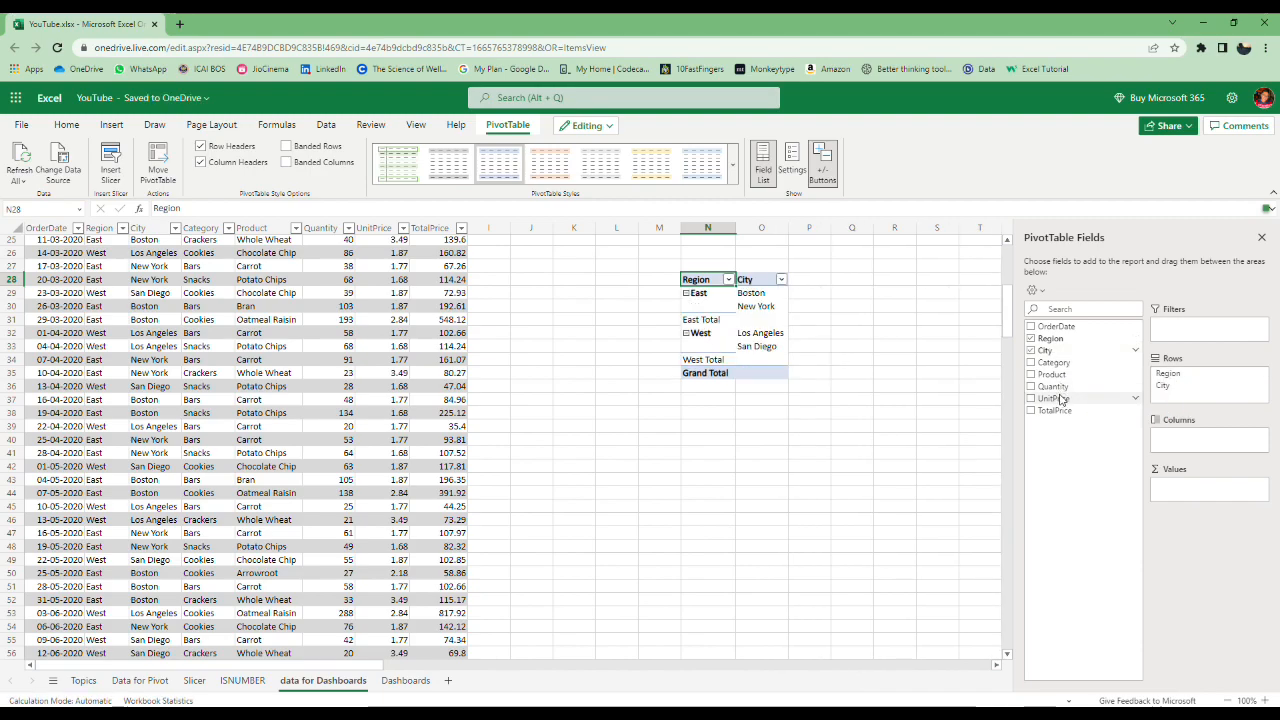
left_click(1032, 410)
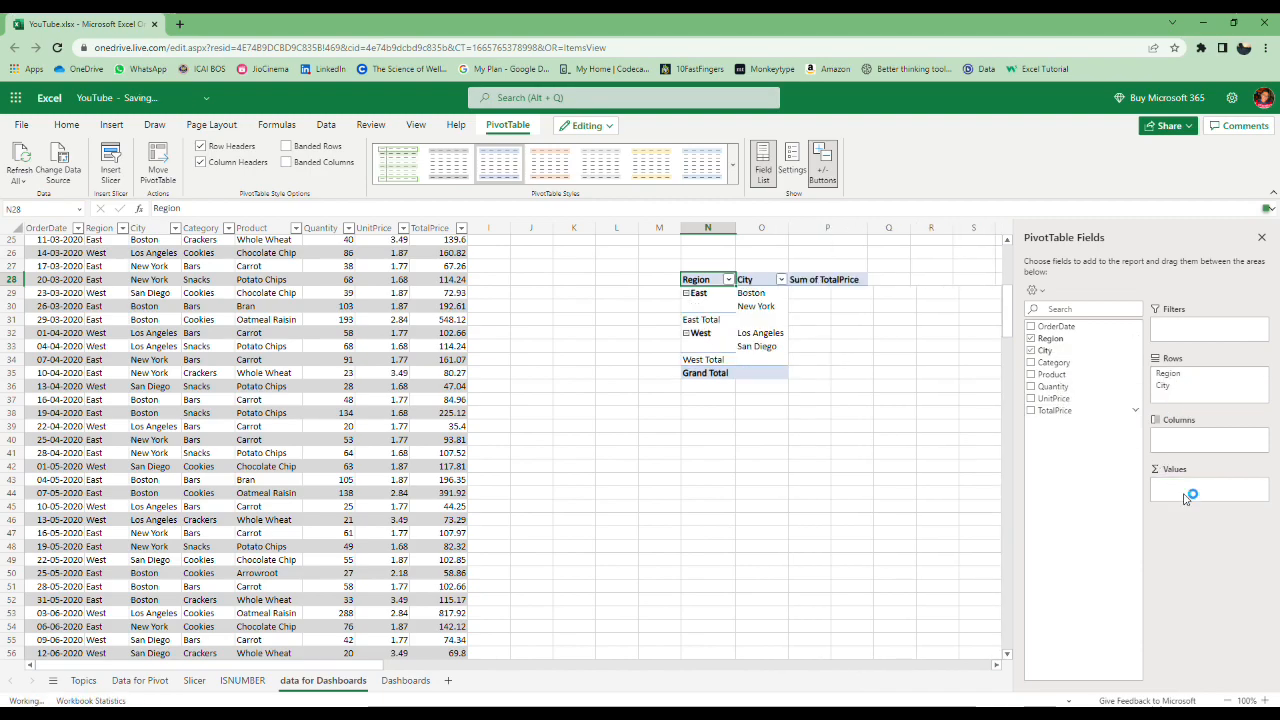
left_click(1031, 410)
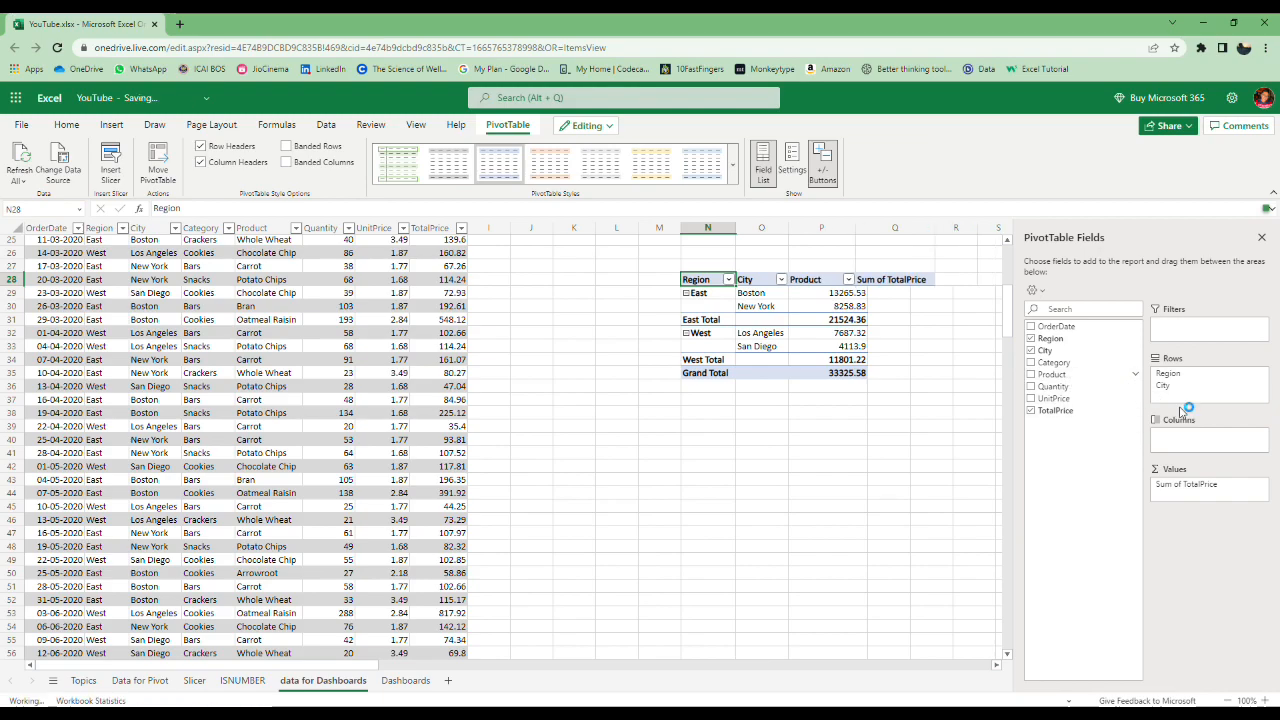
left_click(1031, 374)
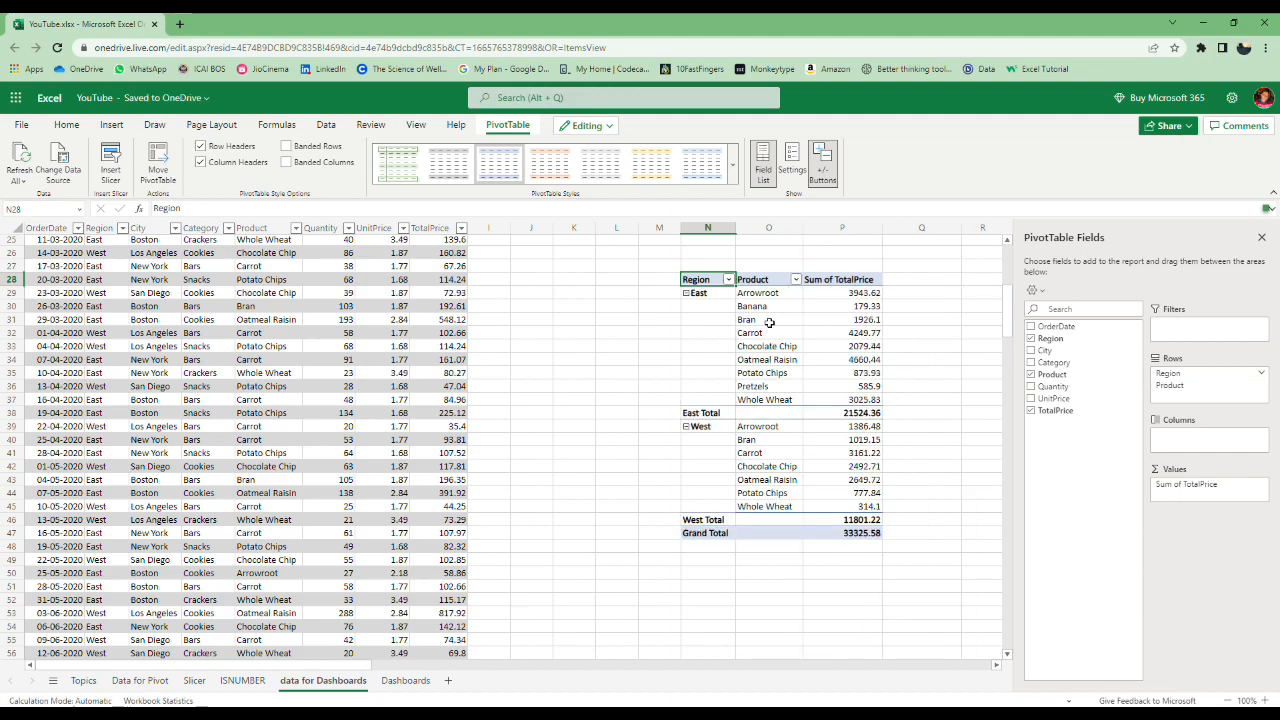
mouse_move(893, 344)
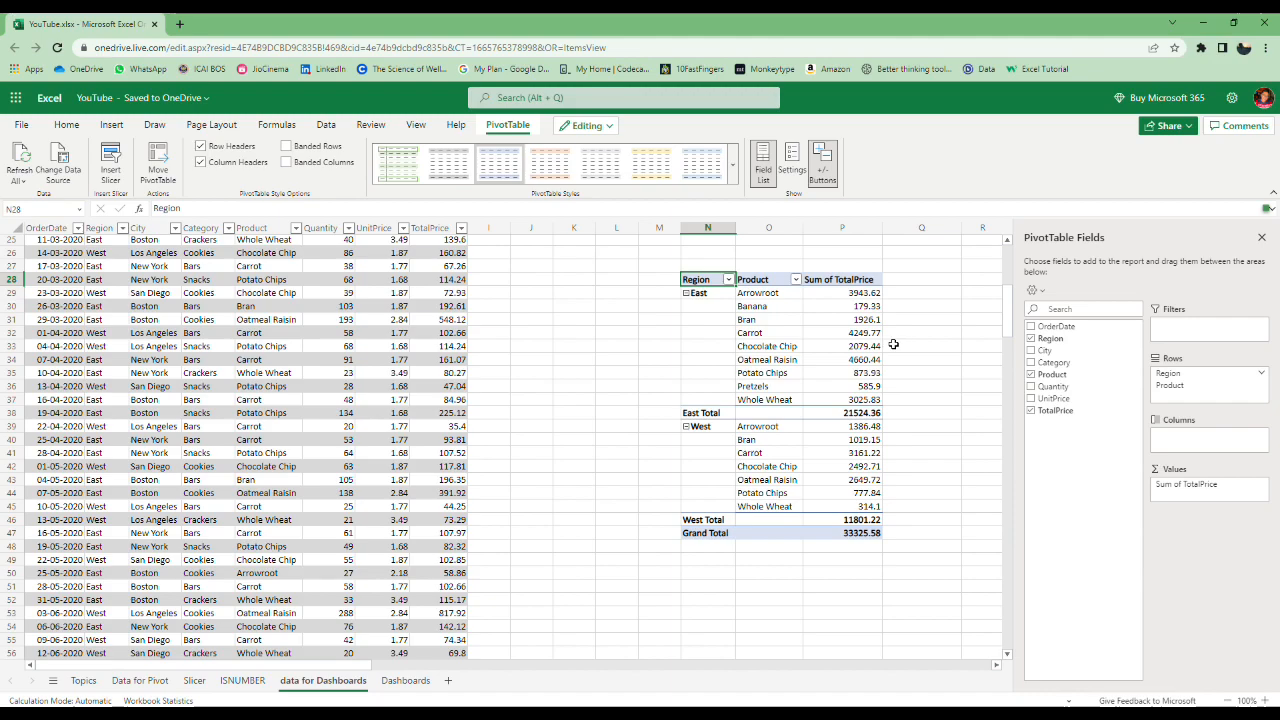
left_click(768, 318)
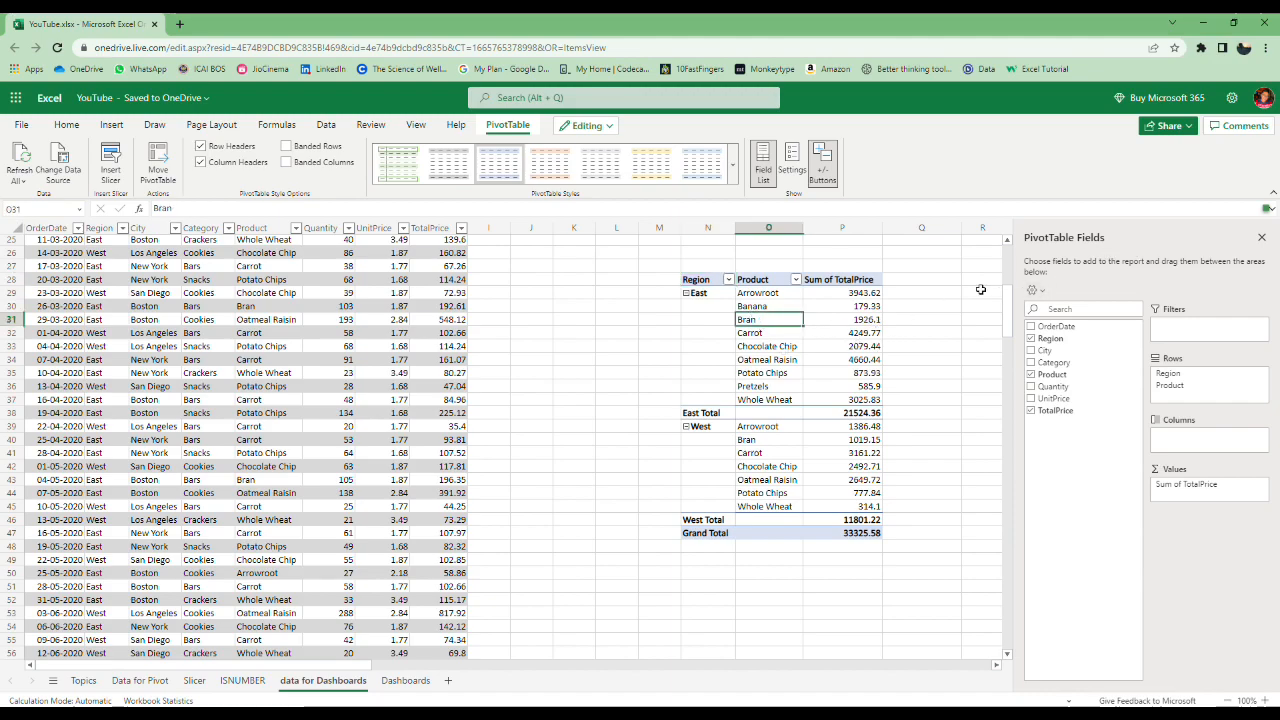
mouse_move(714, 290)
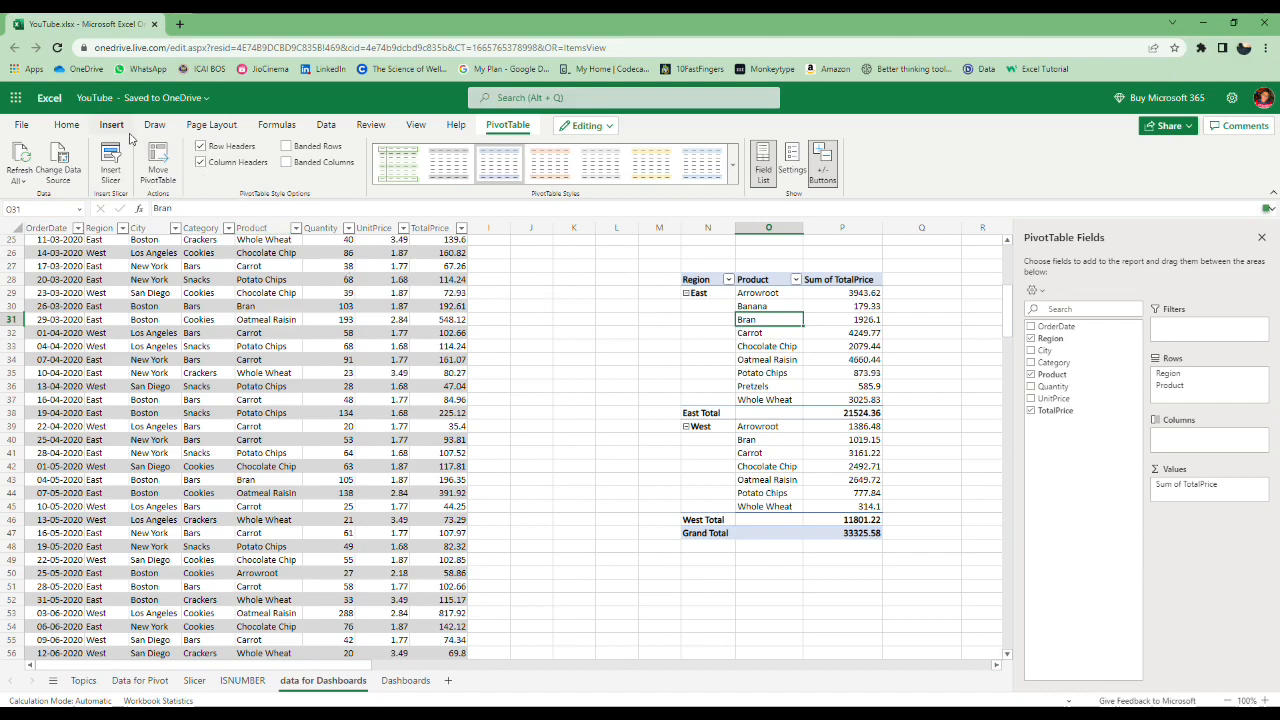
left_click(111, 124)
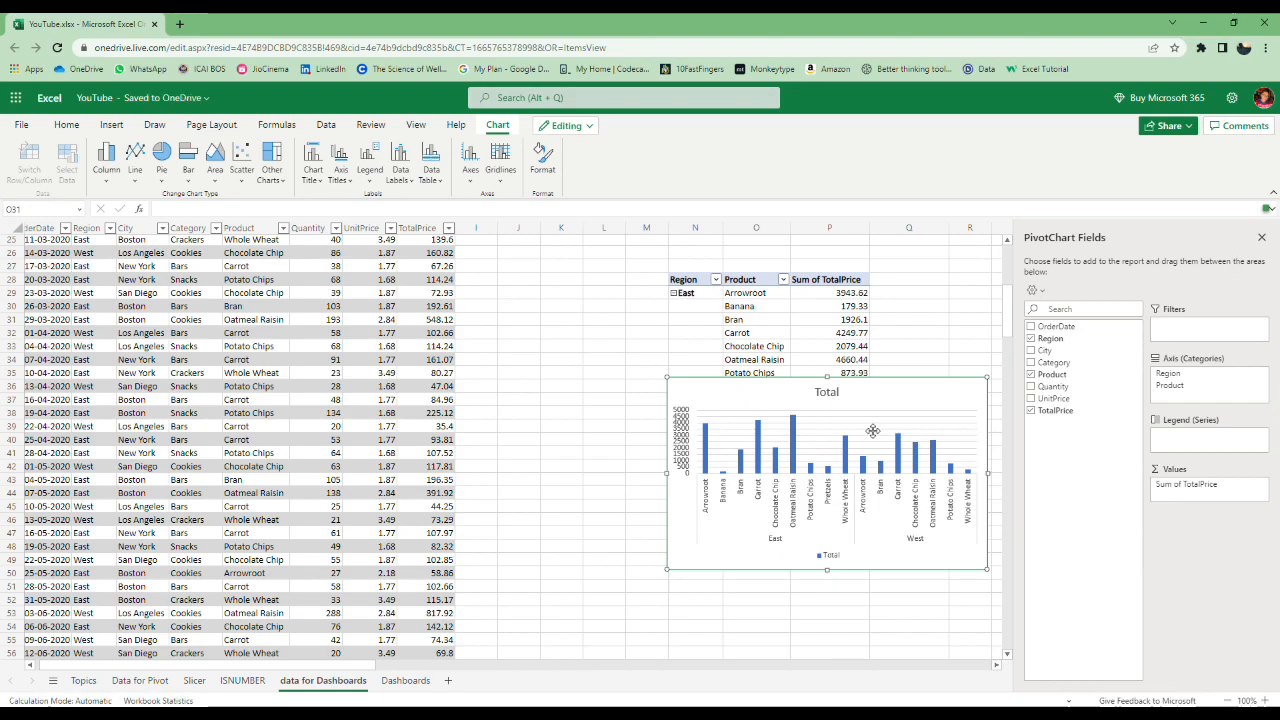
Move the column pivot chart to Dashboards, widen it, and uncheck Region
left_click(405, 680)
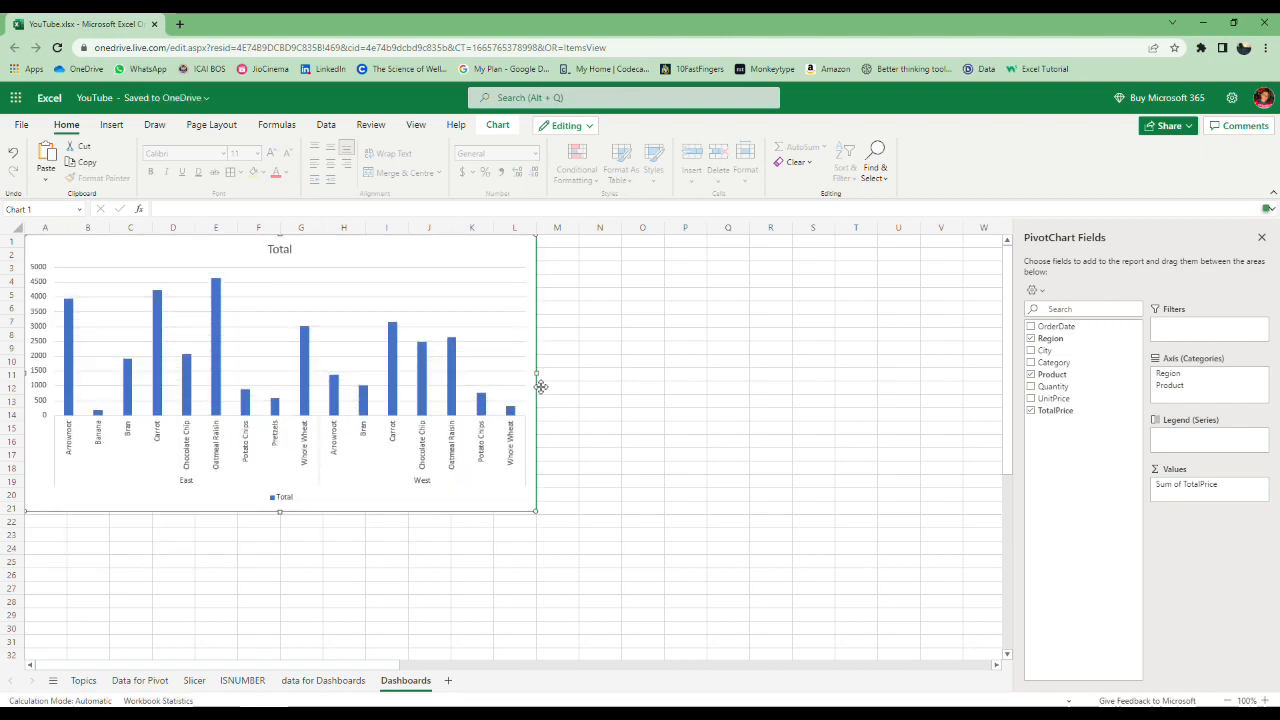
left_click_drag(536, 373, 575, 373)
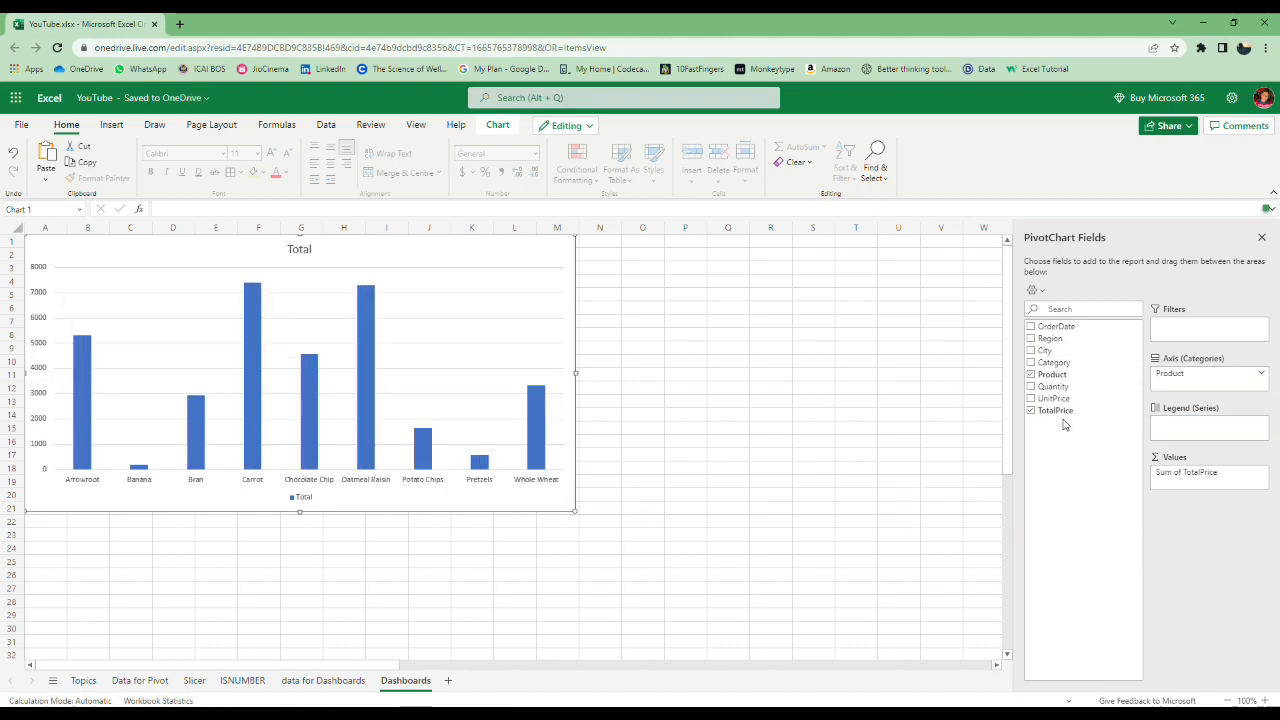
left_click(644, 374)
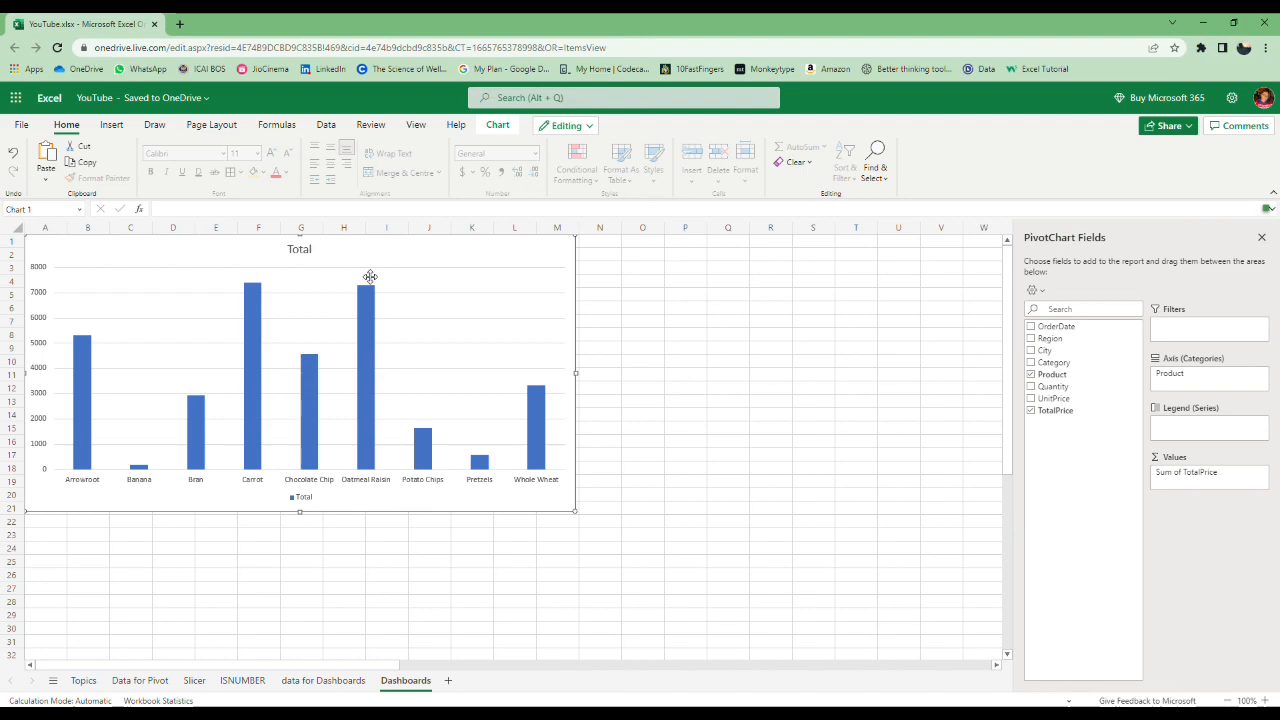
left_click(497, 124)
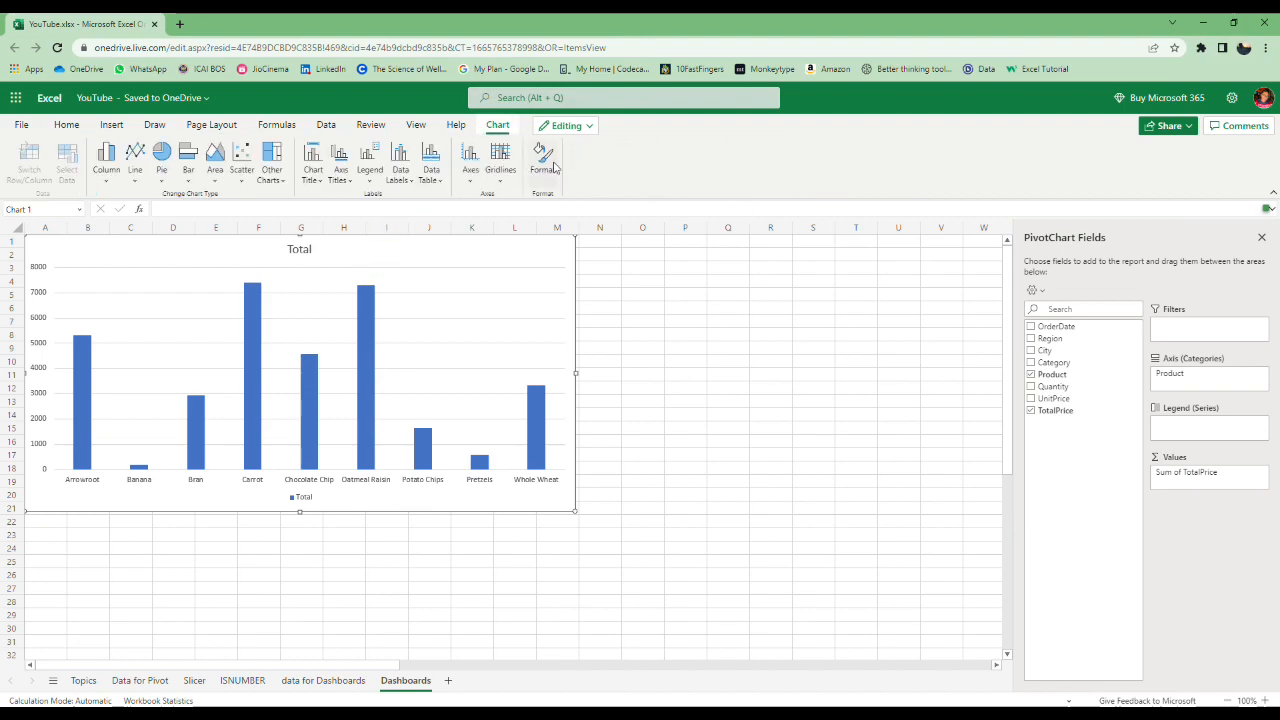
left_click(1261, 237)
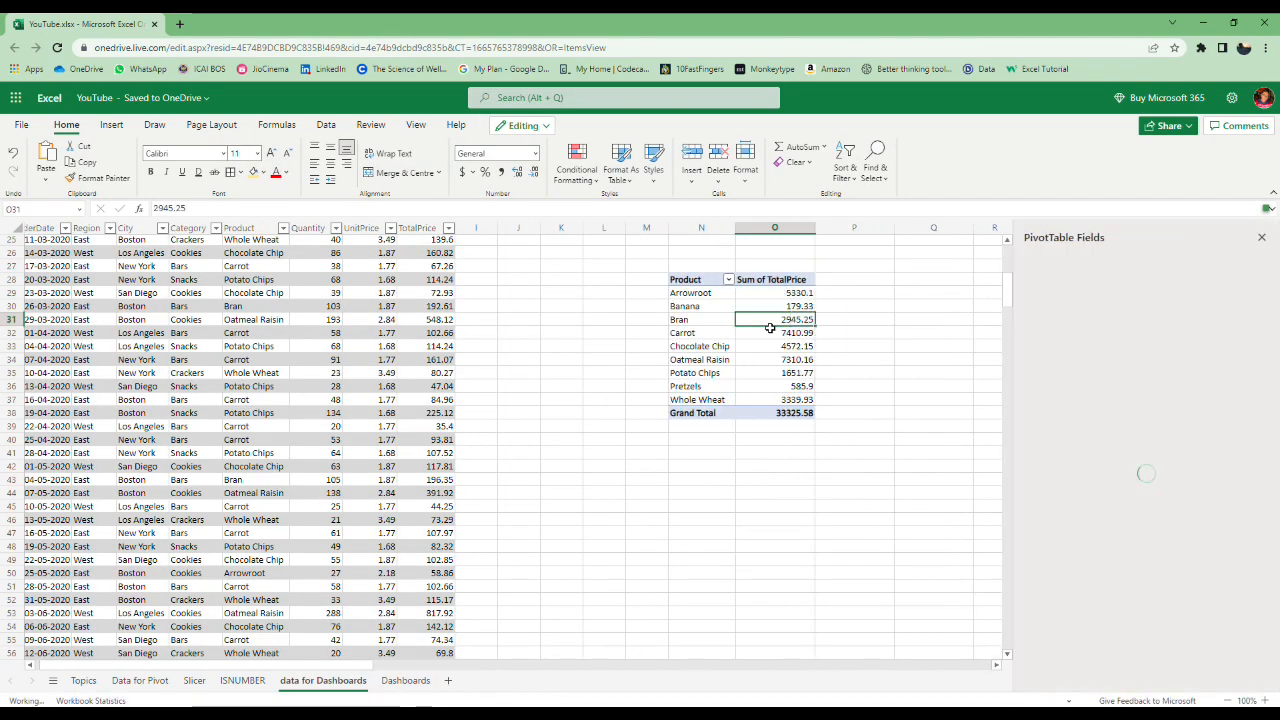
Open the pie chart options from the product pivot table, then dismiss them
left_click(775, 319)
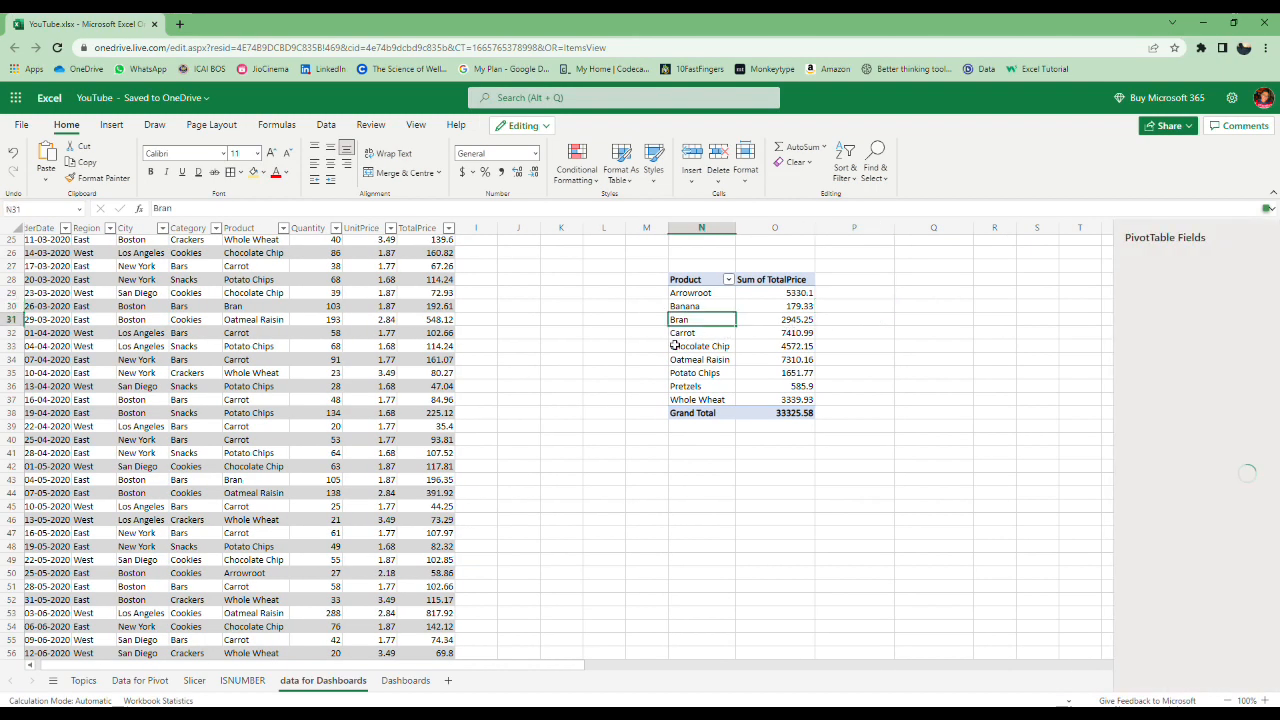
left_click(111, 124)
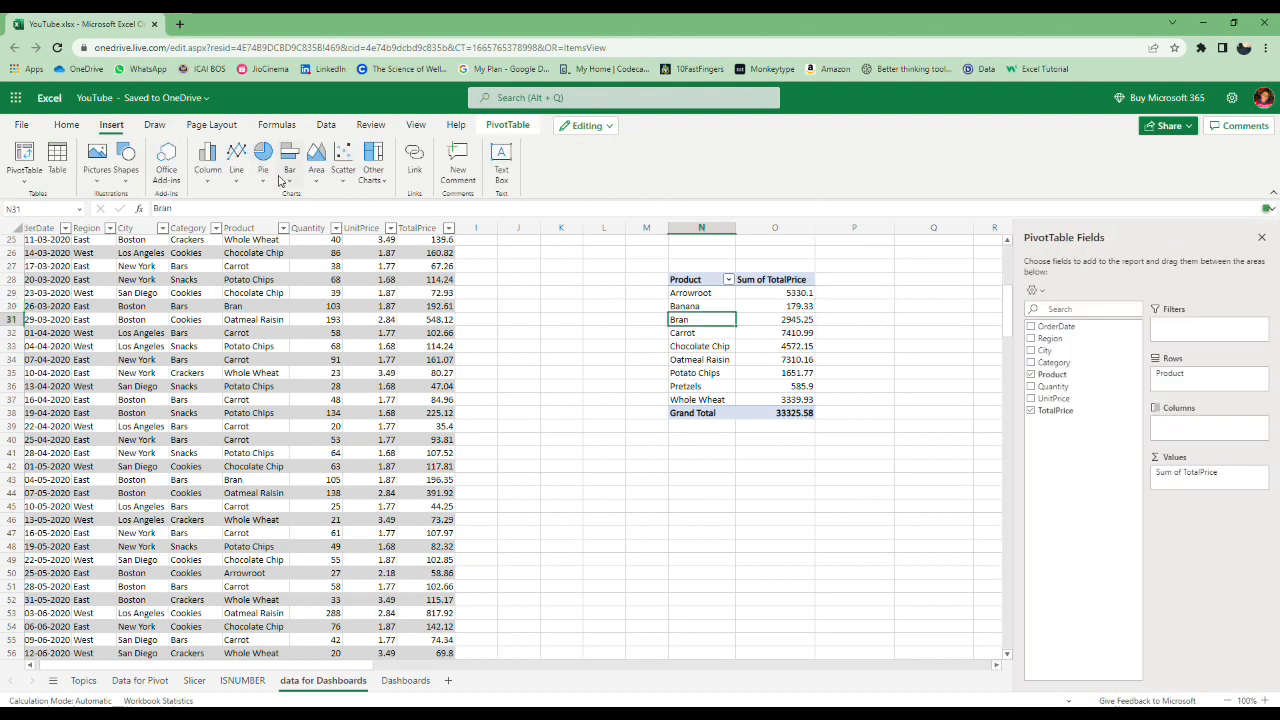
left_click(262, 160)
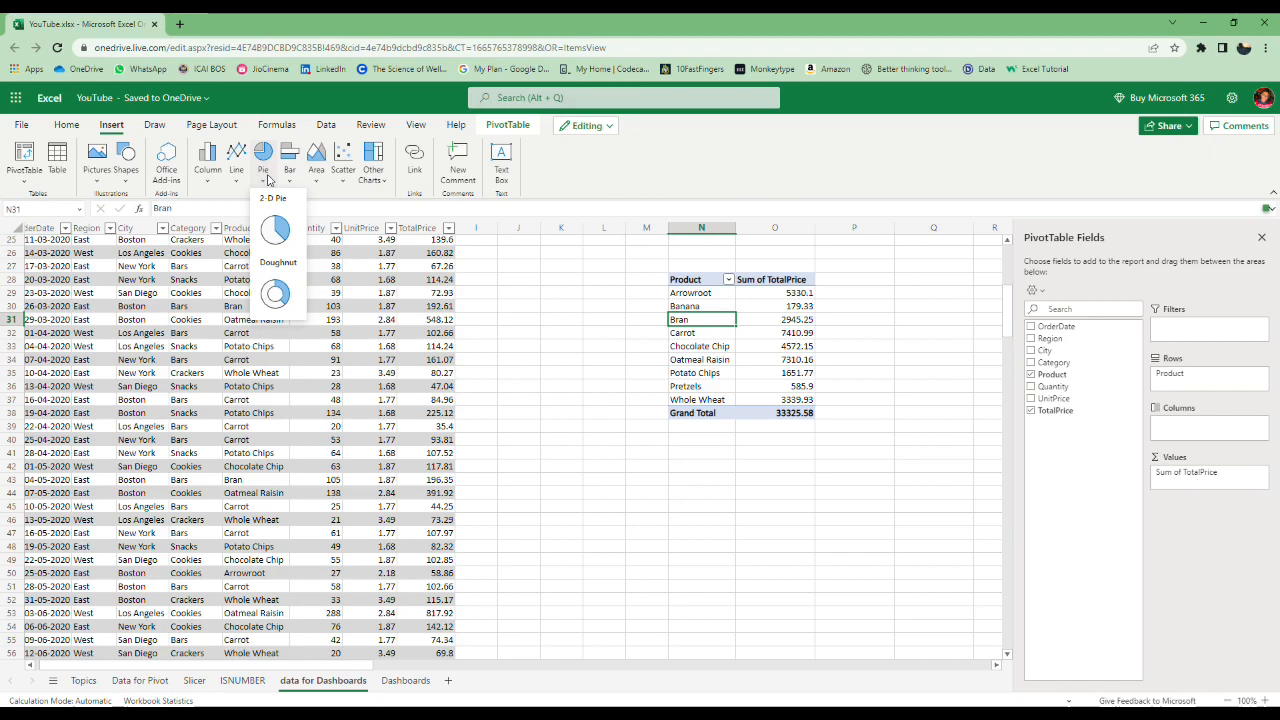
left_click(633, 453)
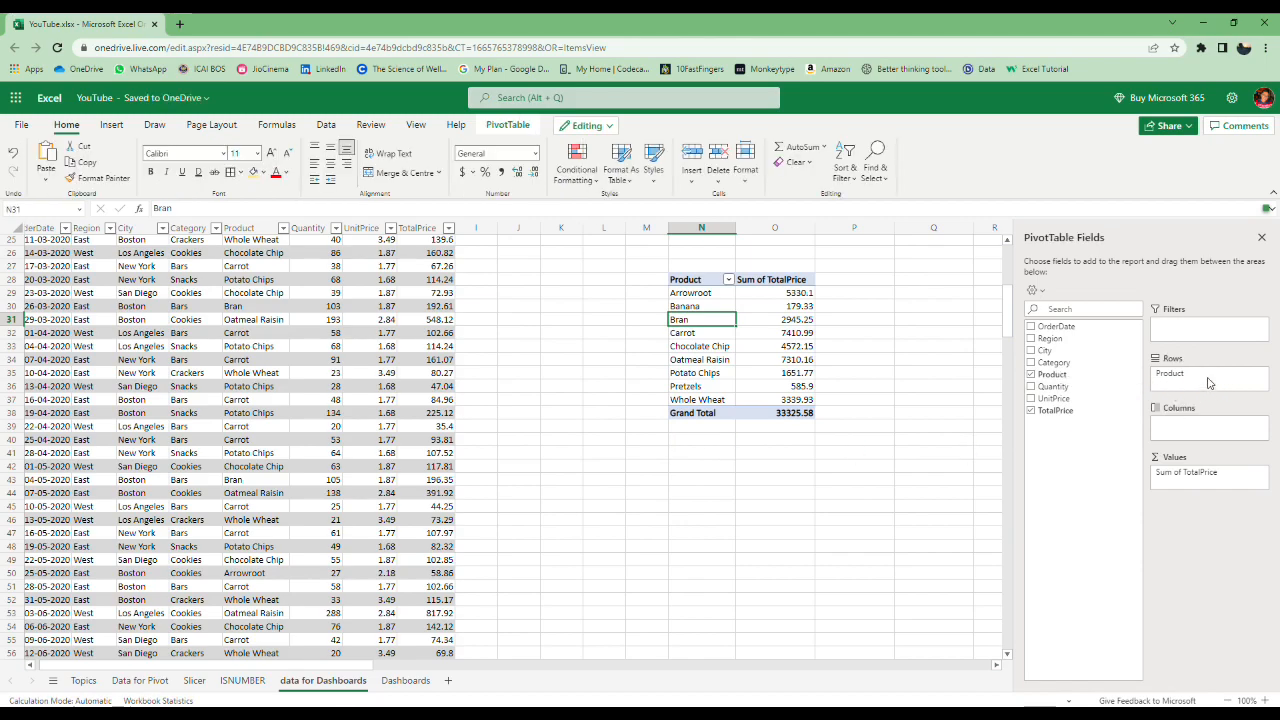
Insert a pivot table at Q28 summing TotalPrice by Category and City
left_click(933, 332)
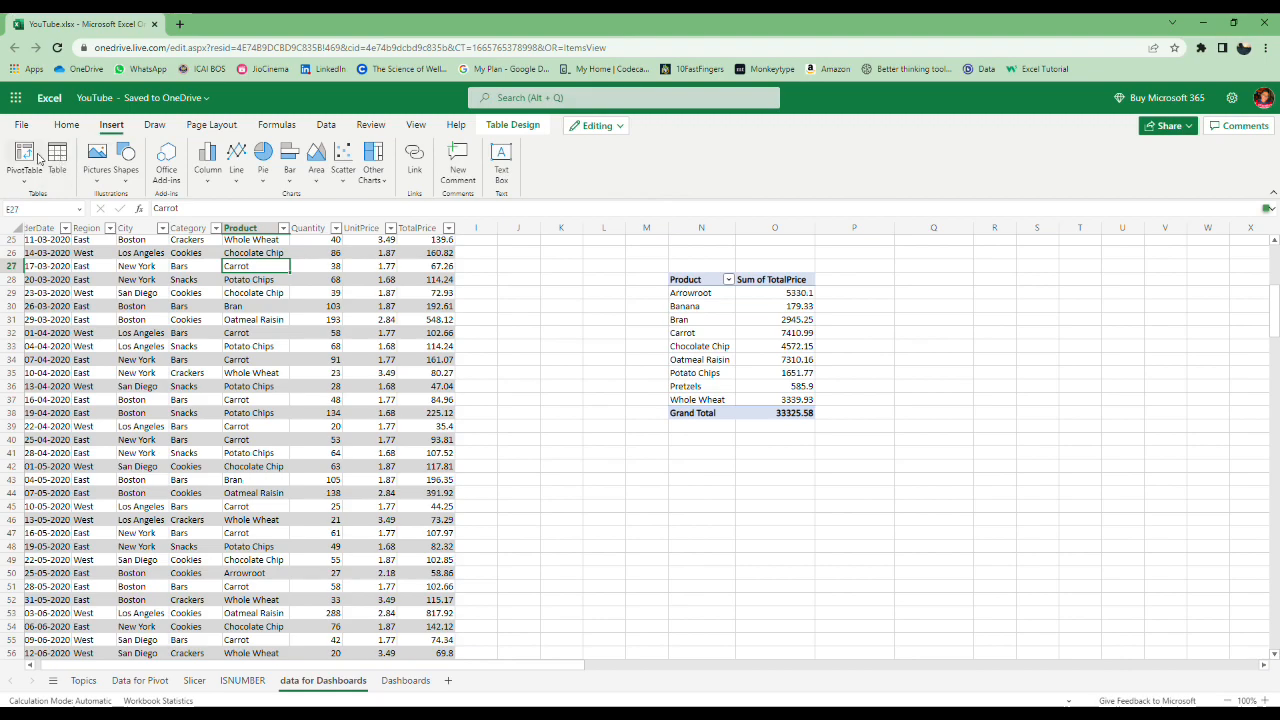
left_click(23, 160)
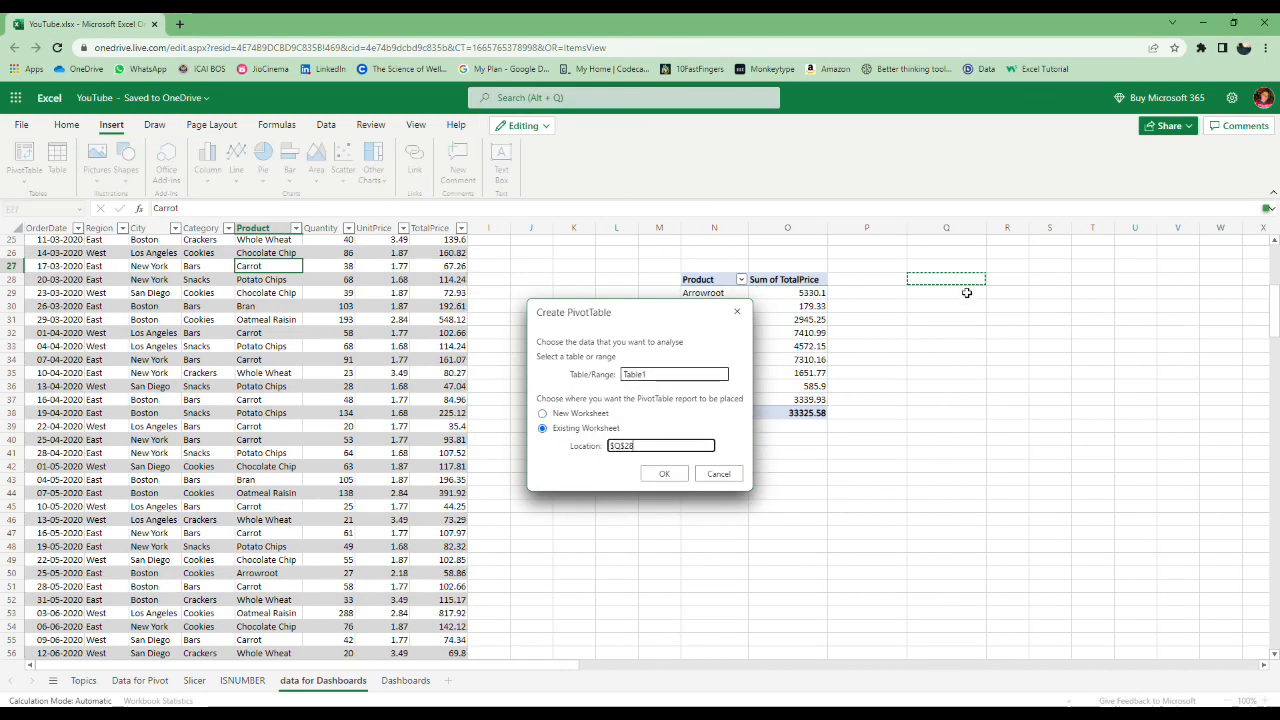
left_click(664, 473)
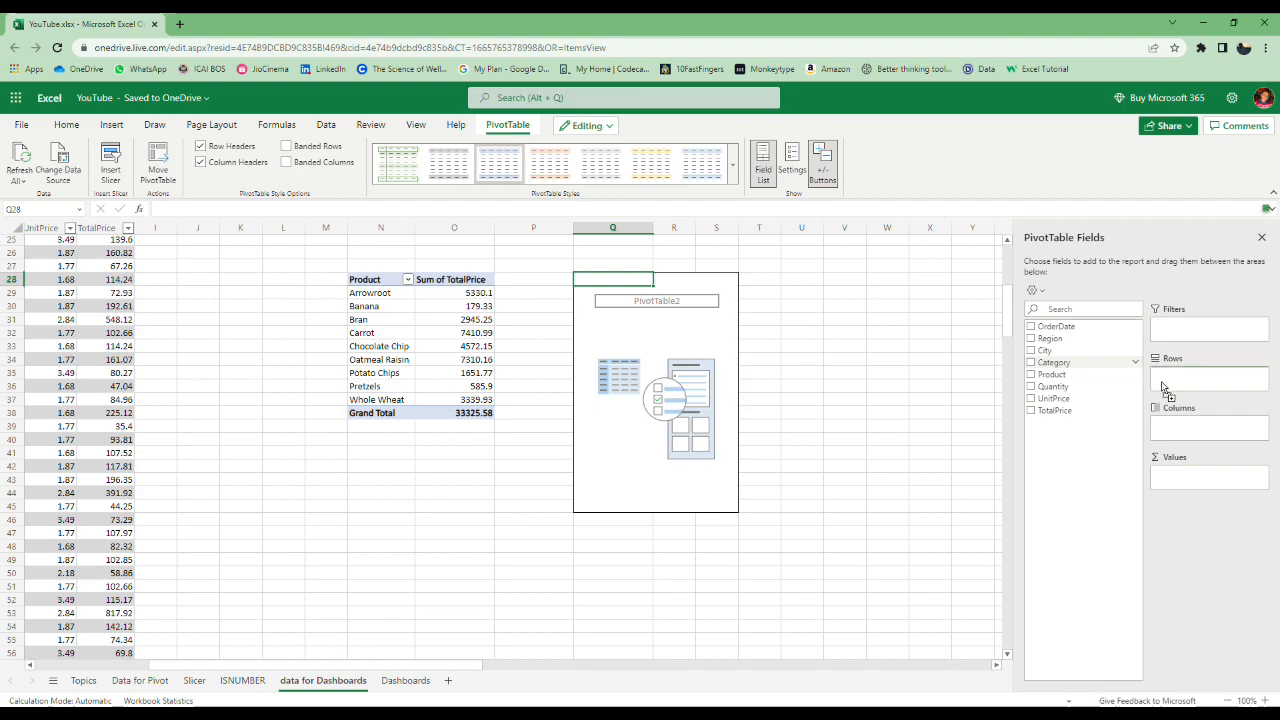
left_click(1031, 362)
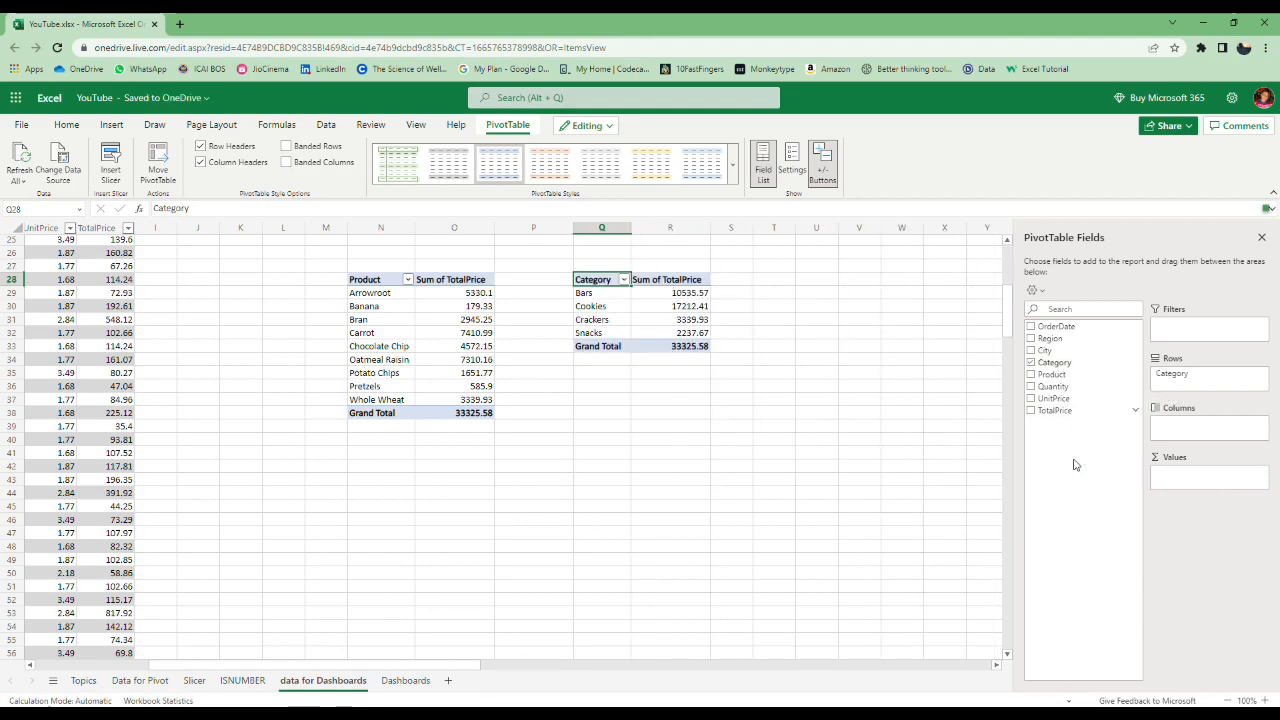
left_click(1031, 410)
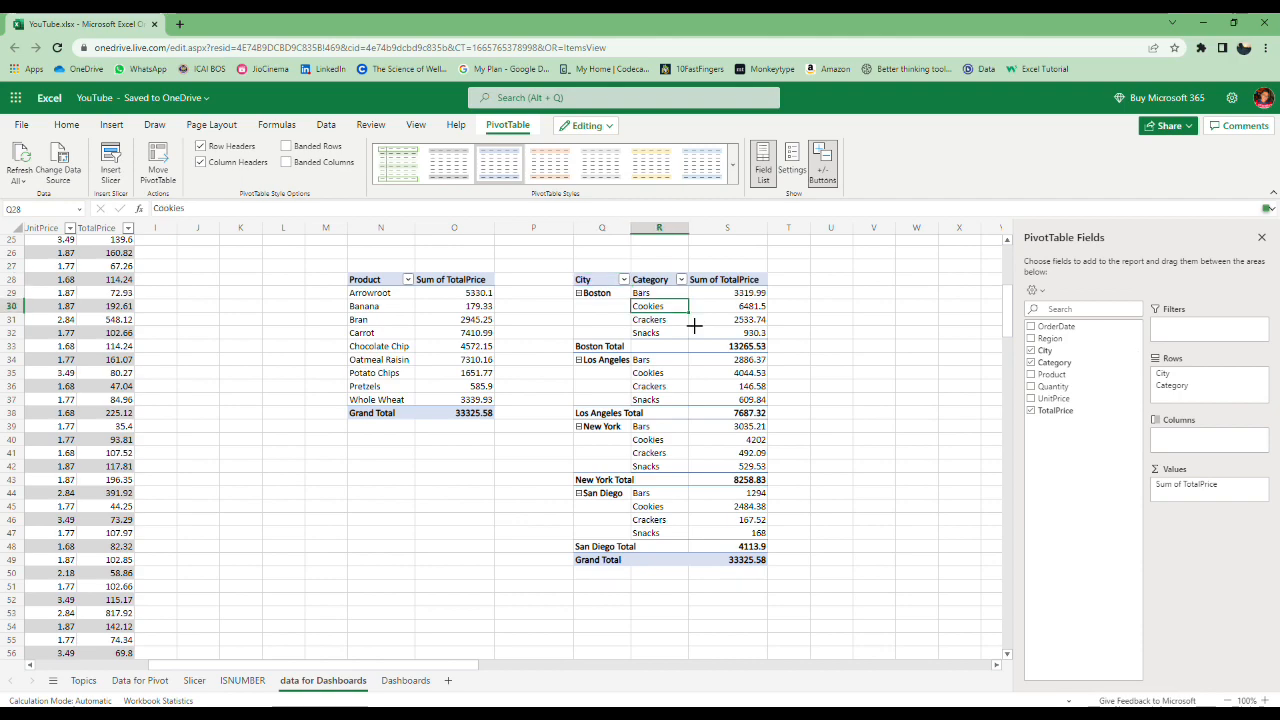
left_click(111, 124)
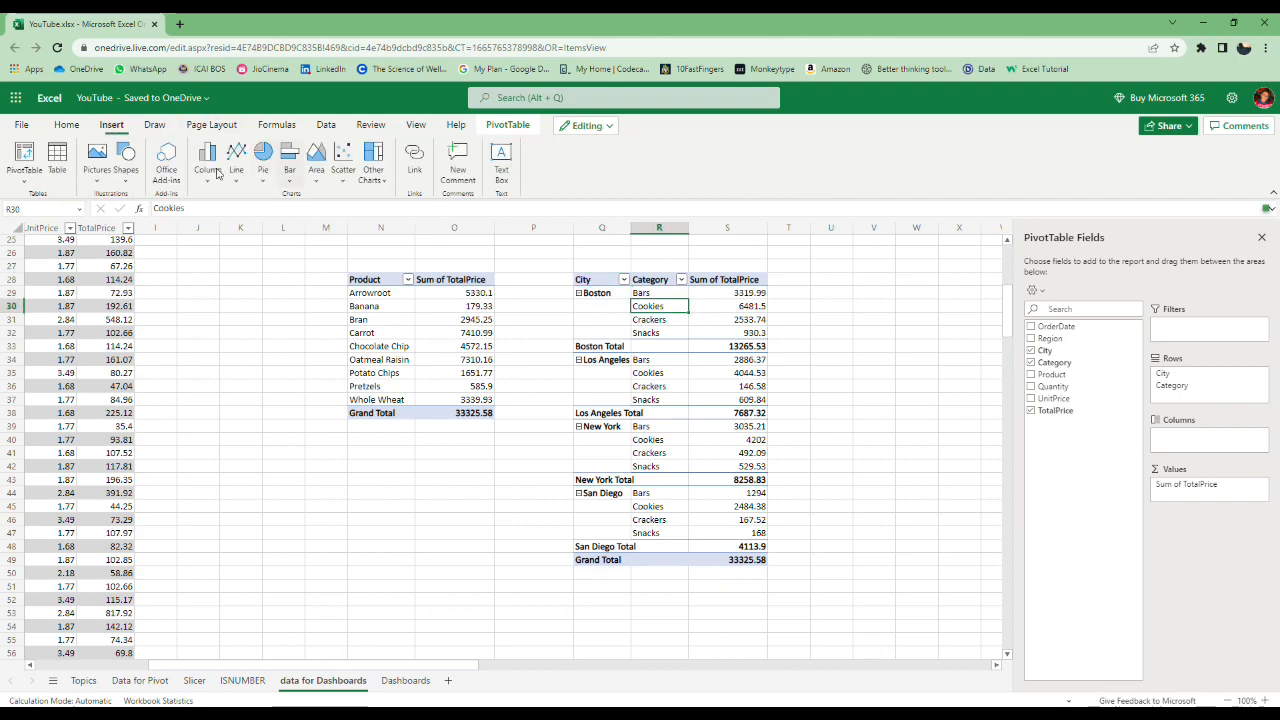
mouse_move(289, 158)
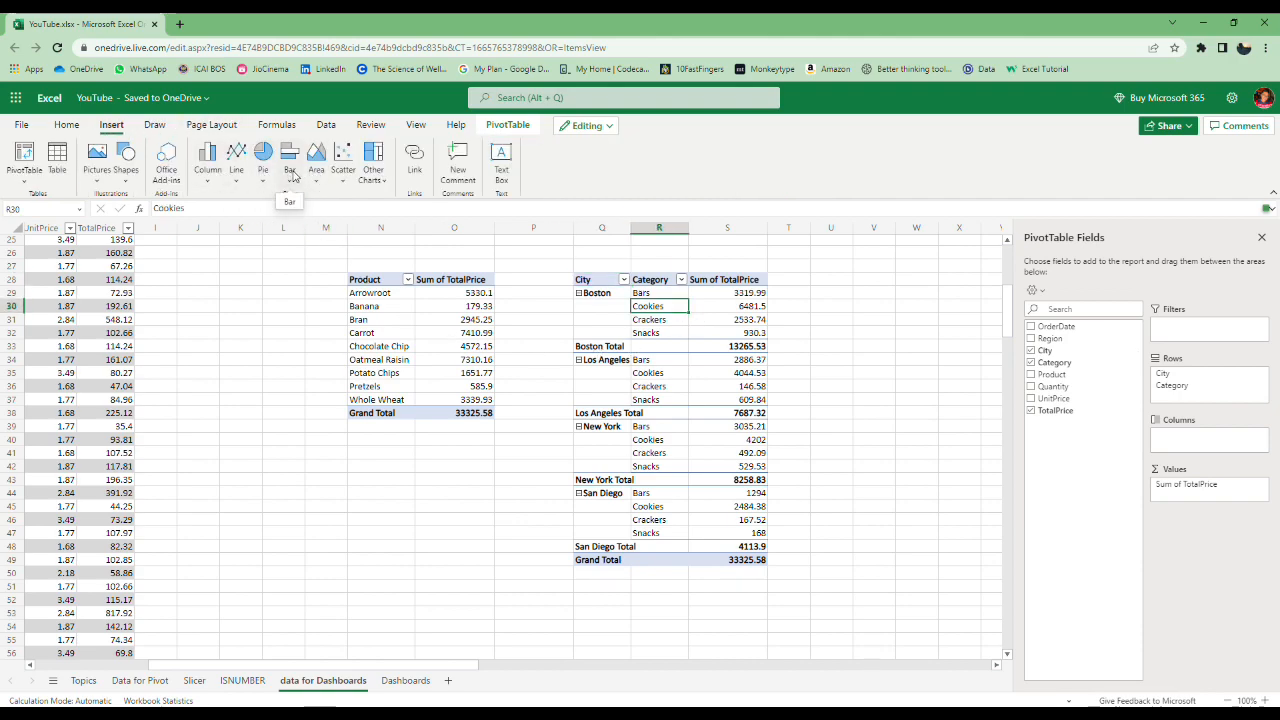
left_click(263, 160)
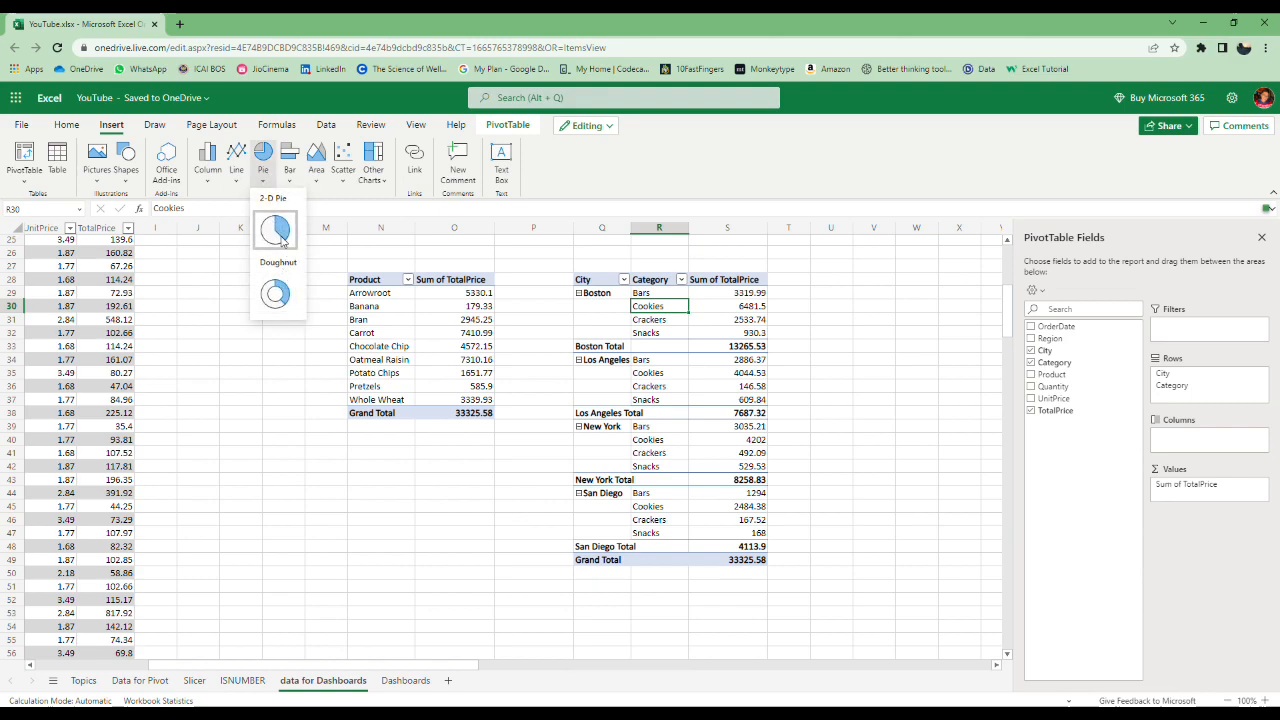
Chart the category pivot as columns and move it to the Dashboards sheet
left_click(275, 229)
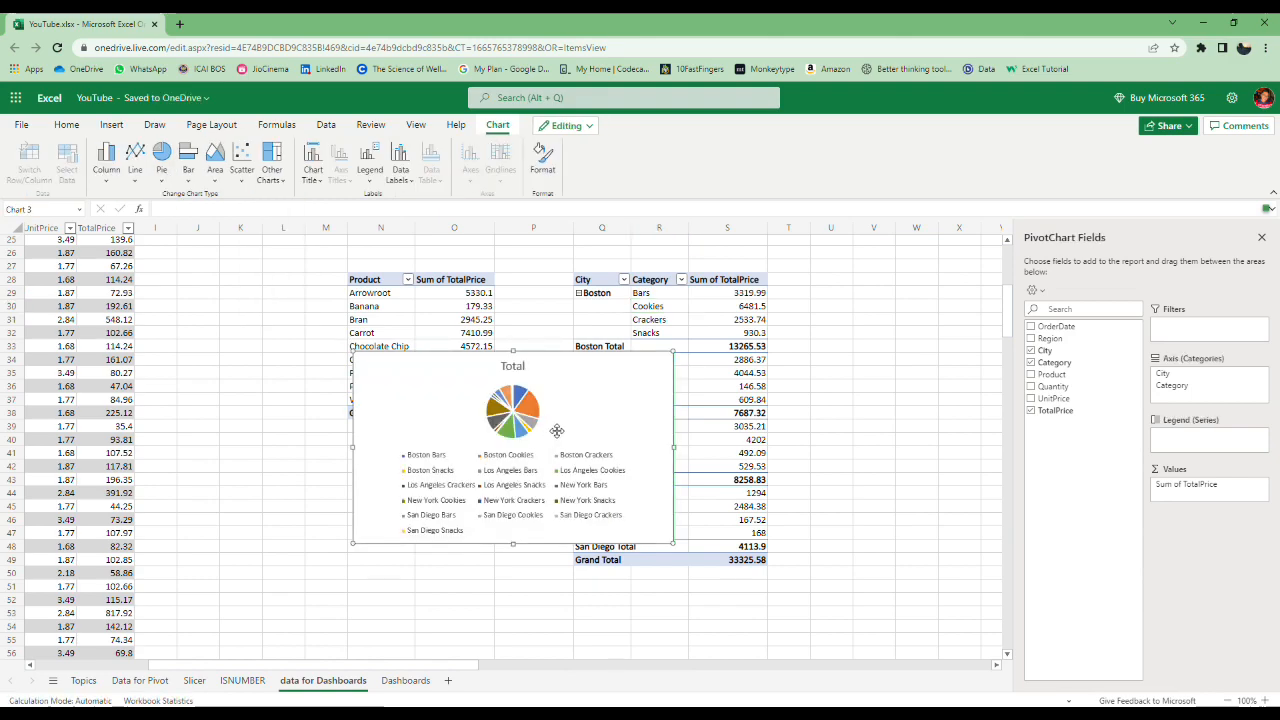
left_click(106, 160)
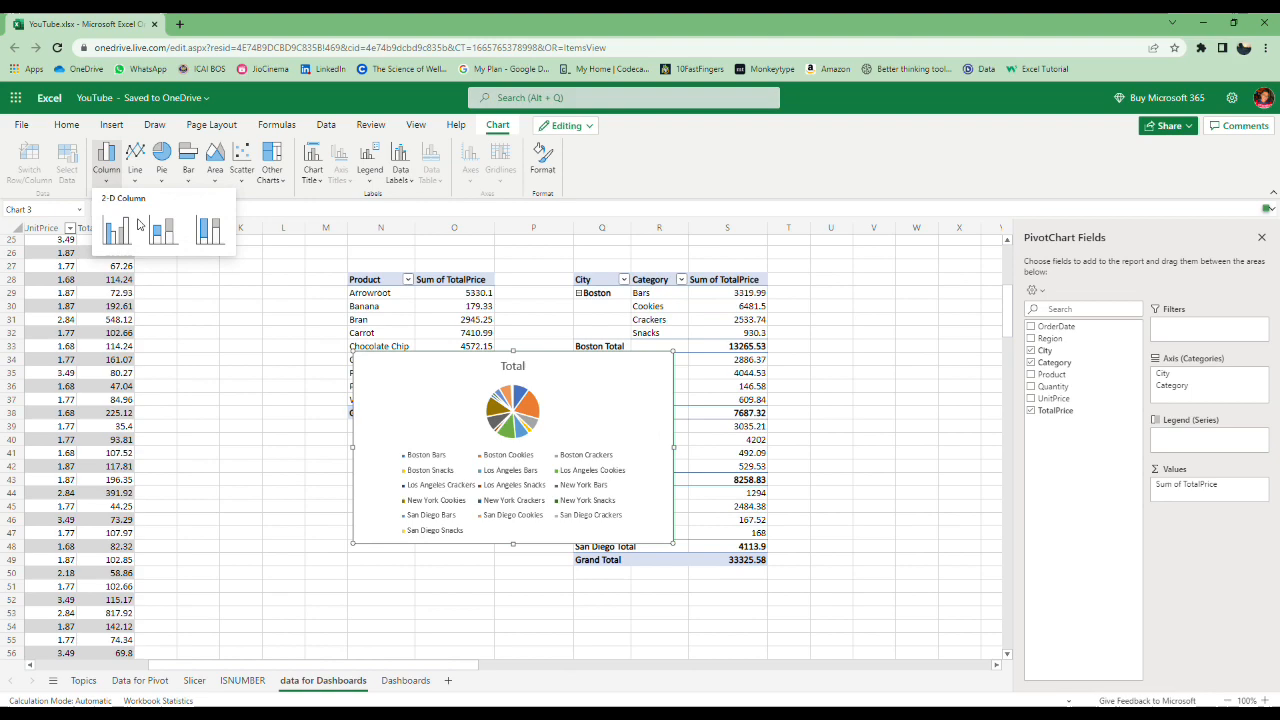
left_click(115, 228)
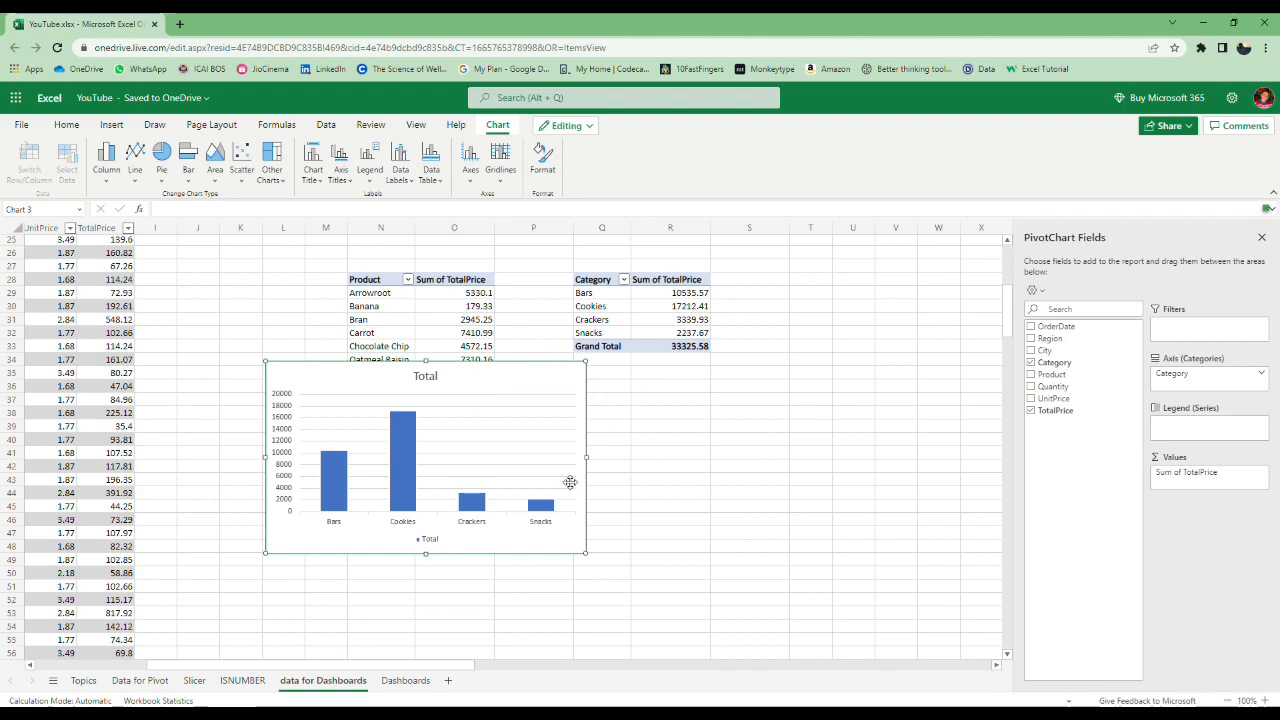
mouse_move(497, 386)
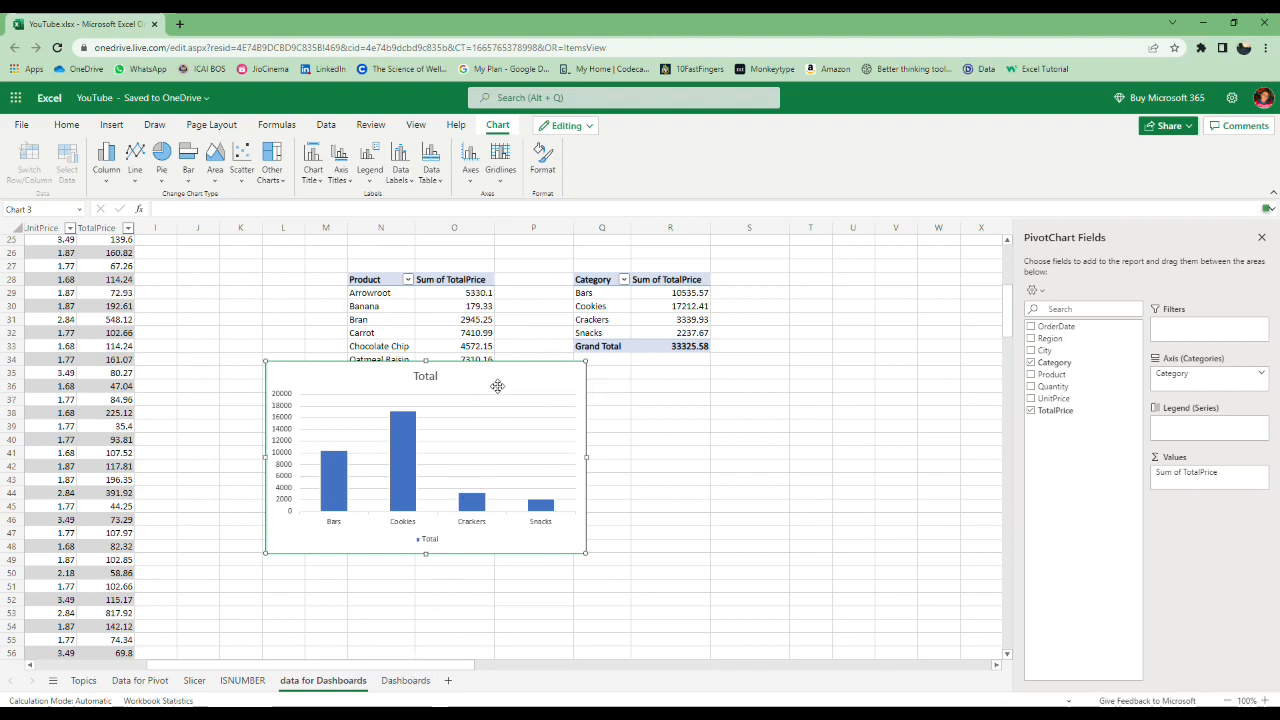
left_click(405, 680)
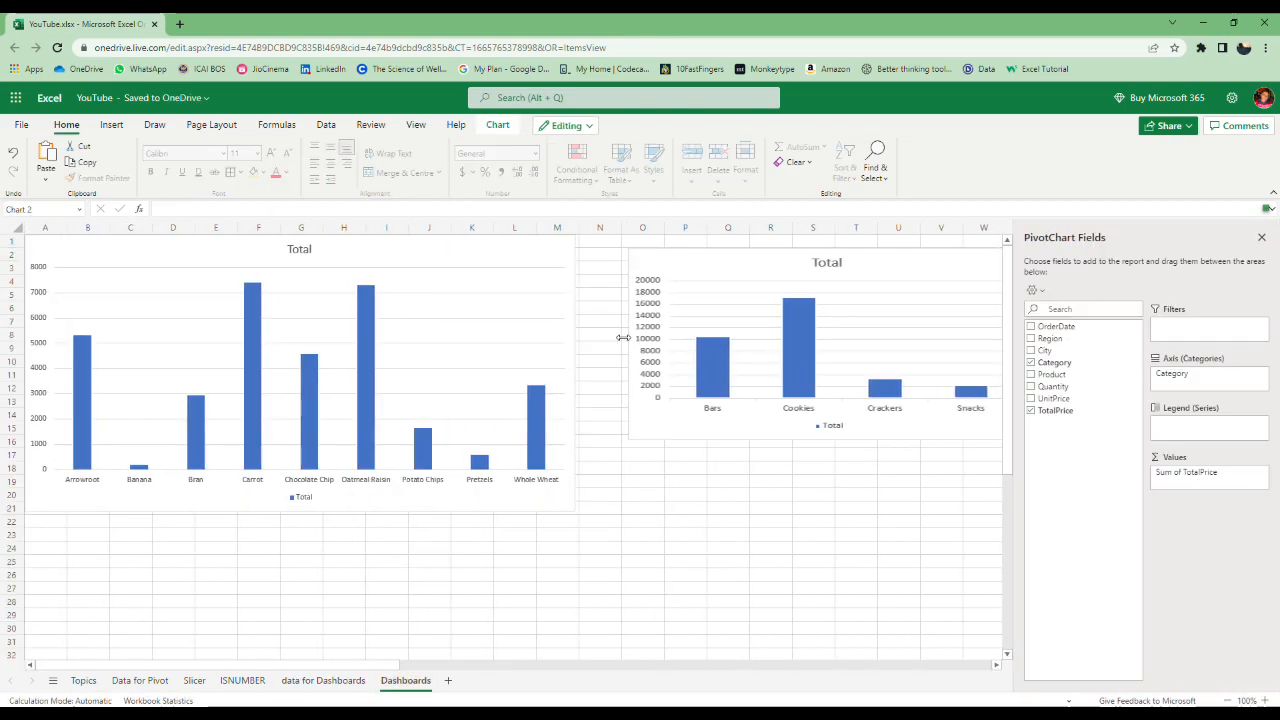
Enlarge the category chart and close the PivotChart Fields pane
left_click(820, 345)
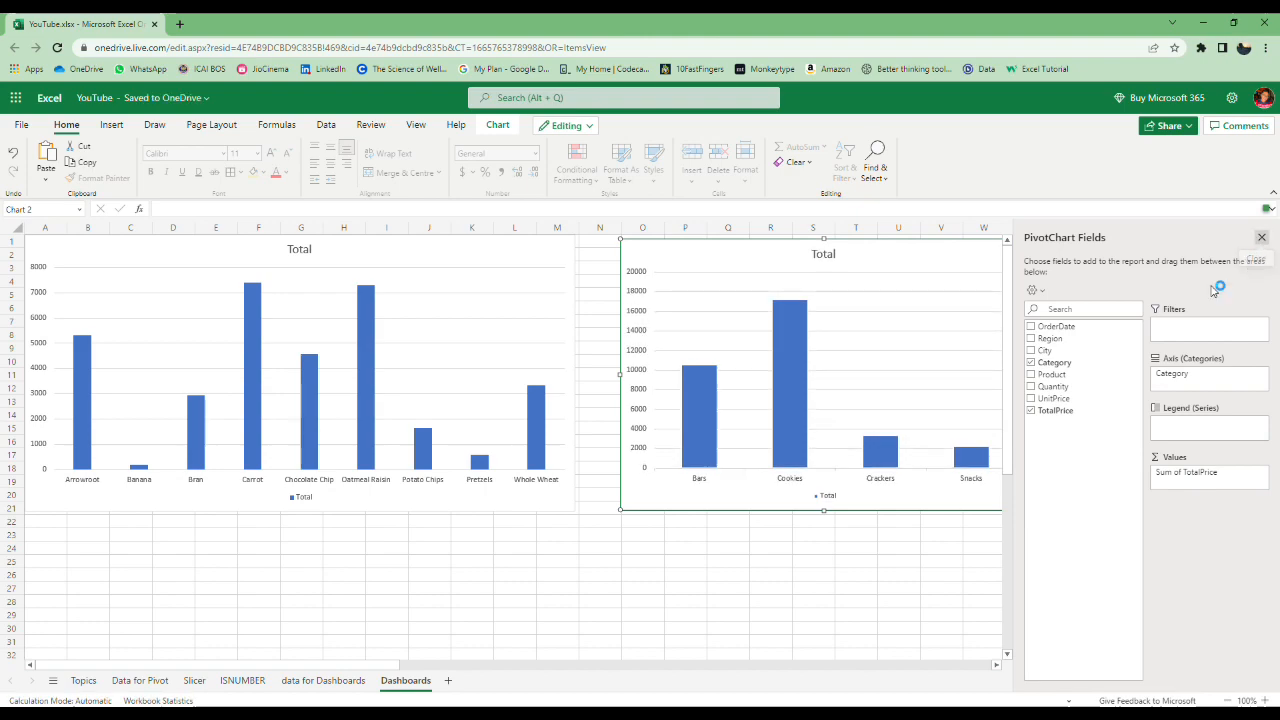
left_click(1261, 237)
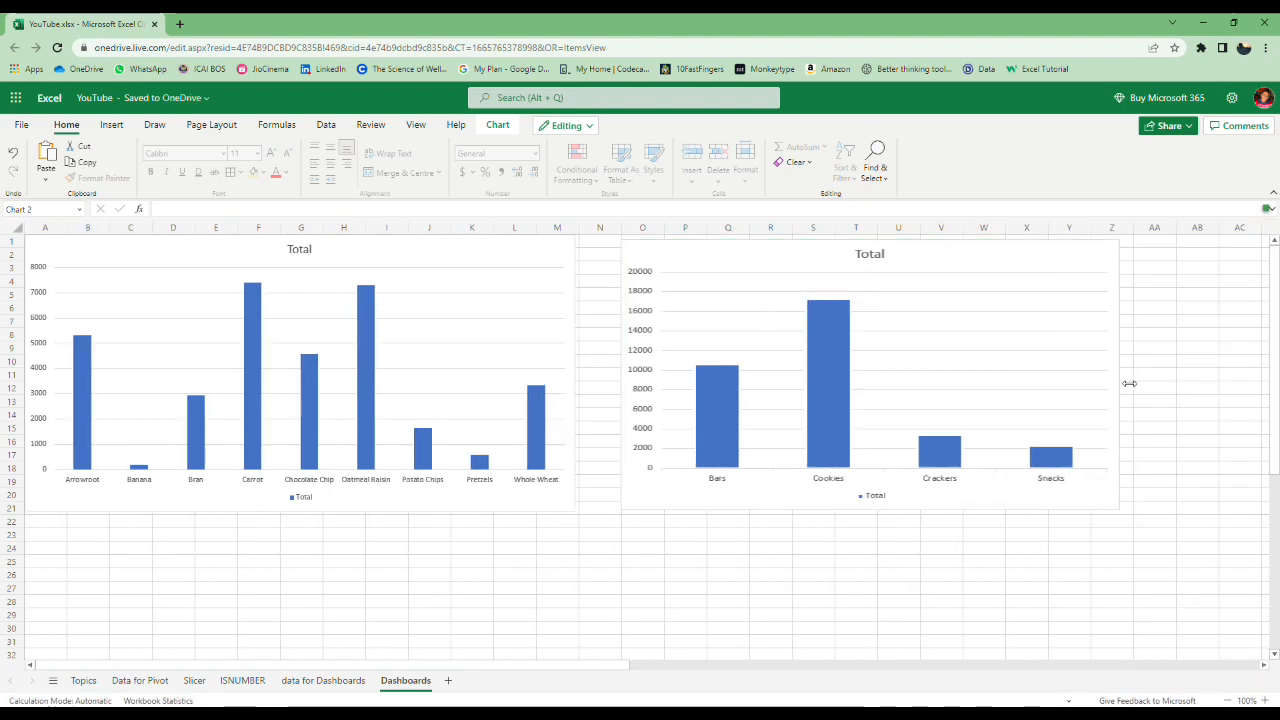
left_click(869, 375)
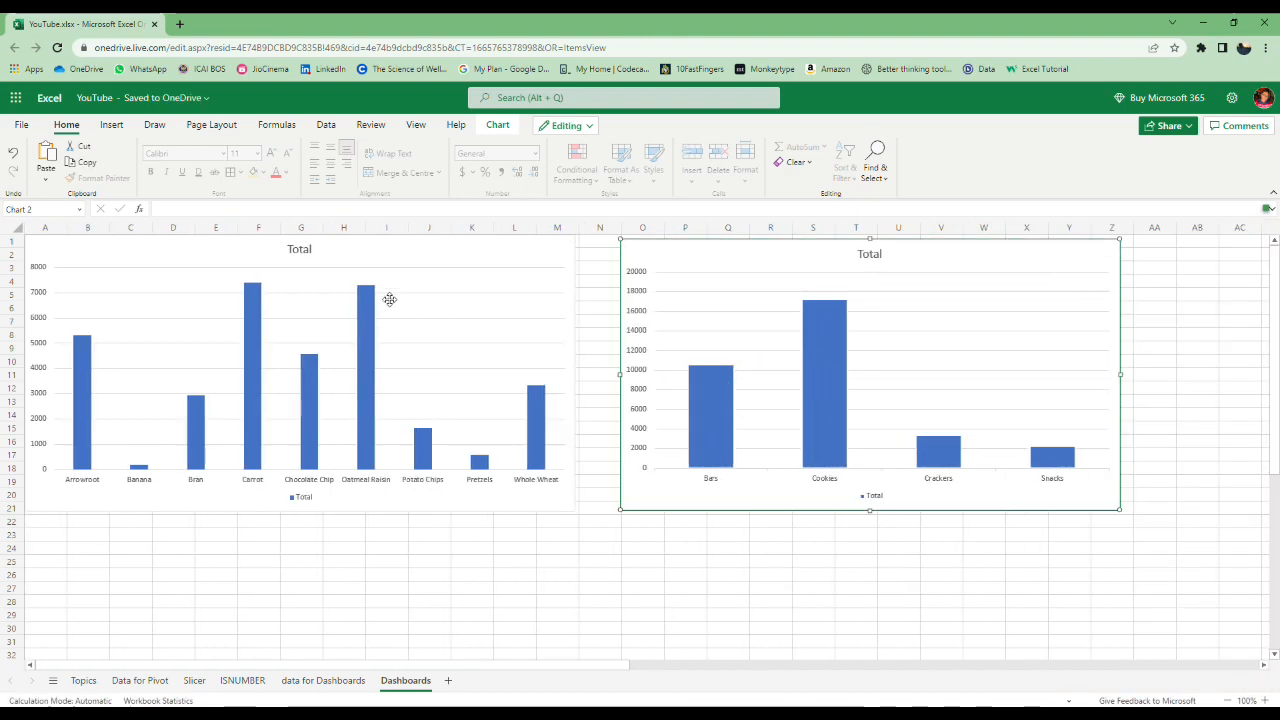
left_click(325, 124)
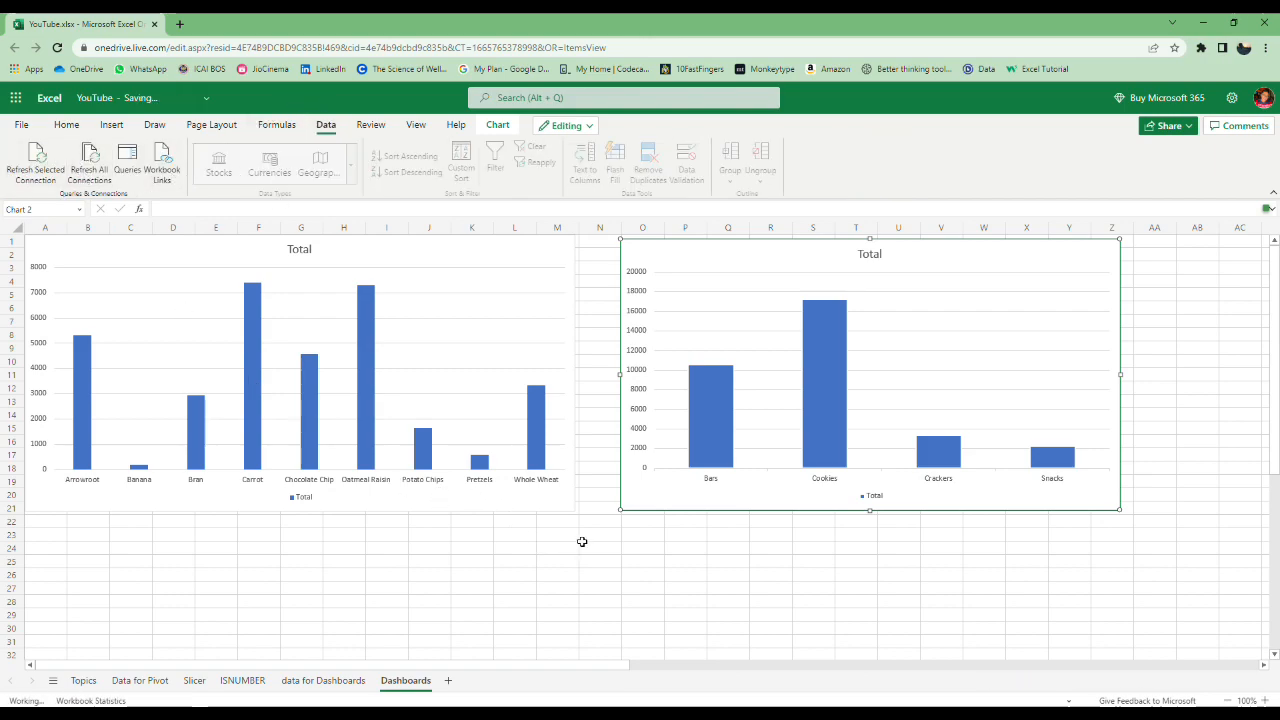
Hide the gridlines on the Dashboards sheet
left_click(557, 533)
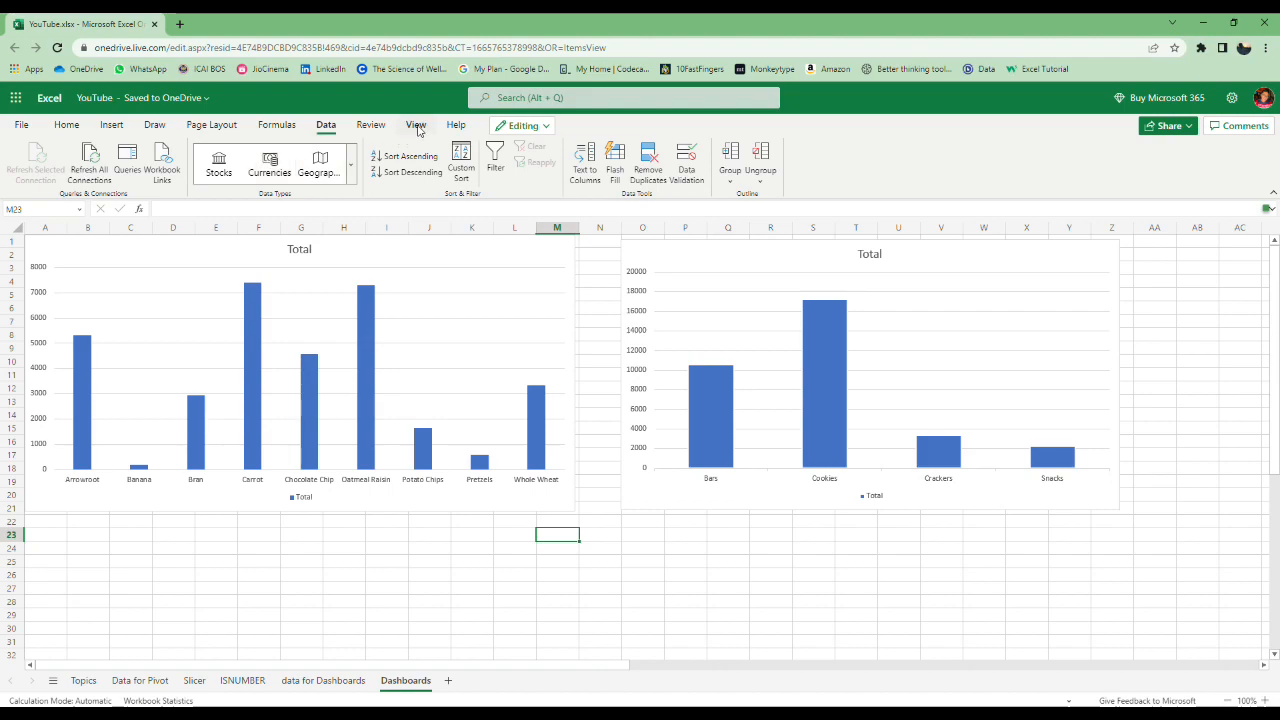
left_click(415, 124)
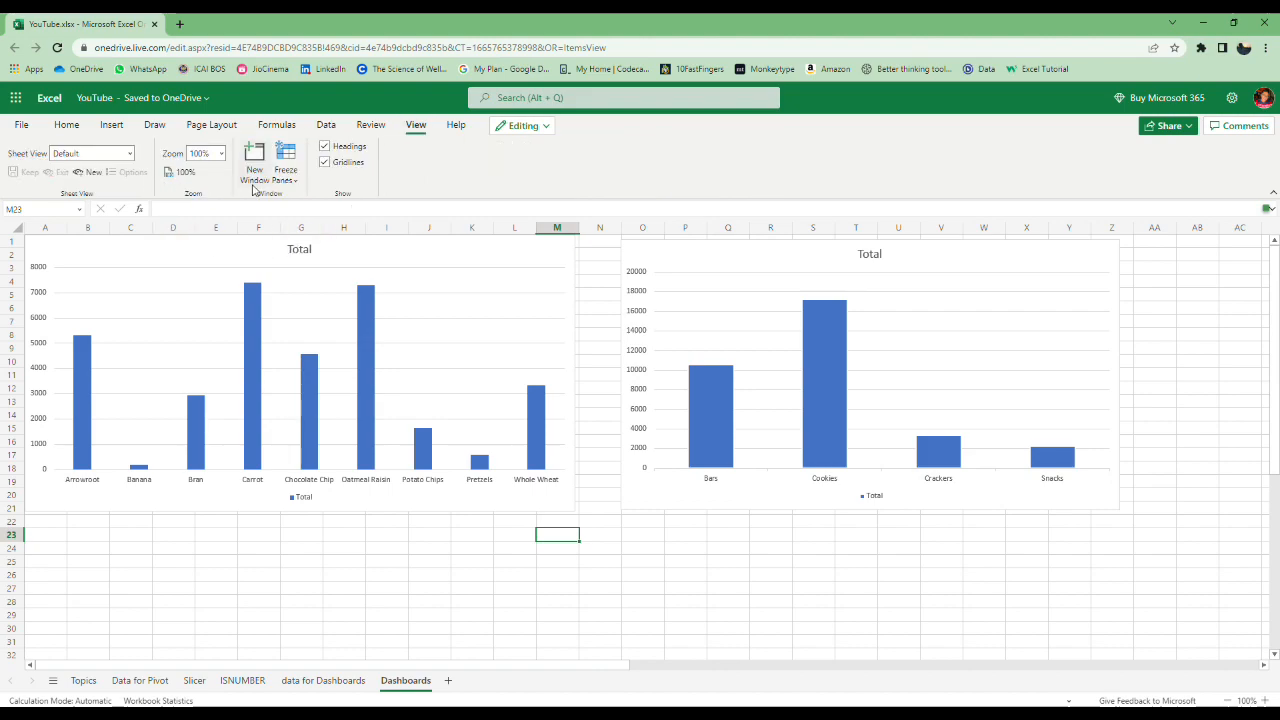
left_click(325, 162)
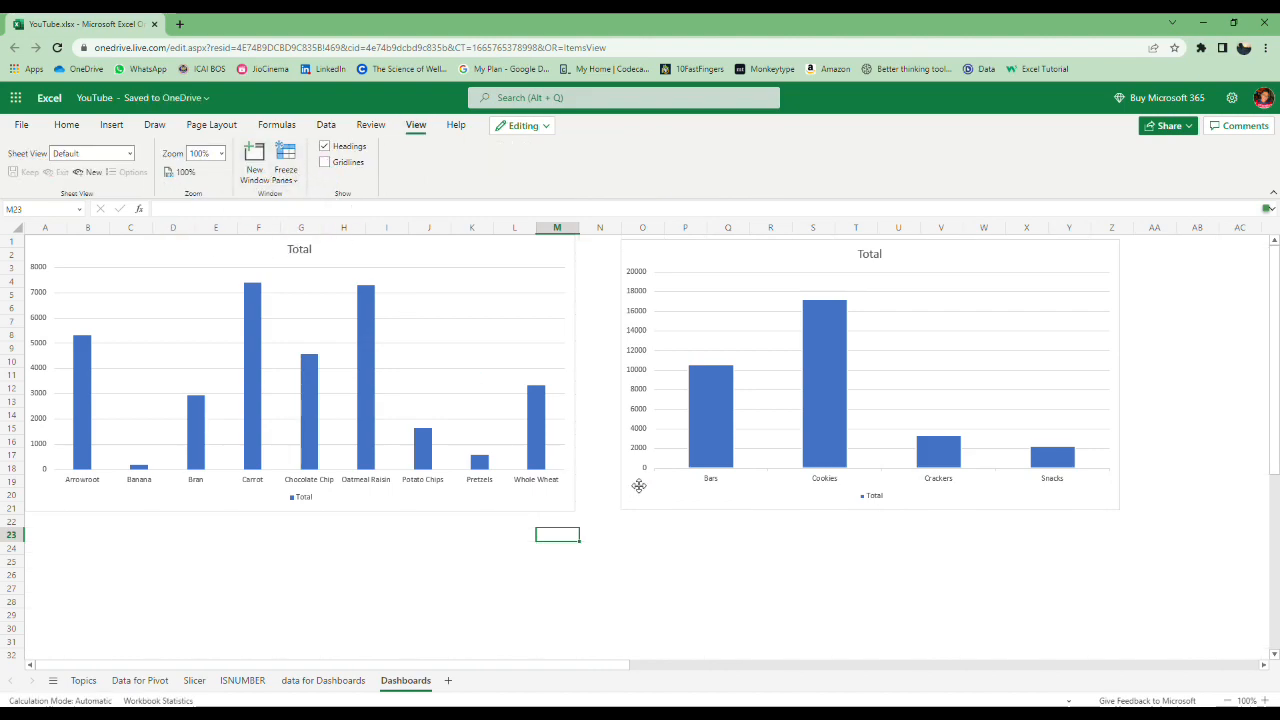
Move and stretch the category chart to match the product chart beside it
left_click(600, 547)
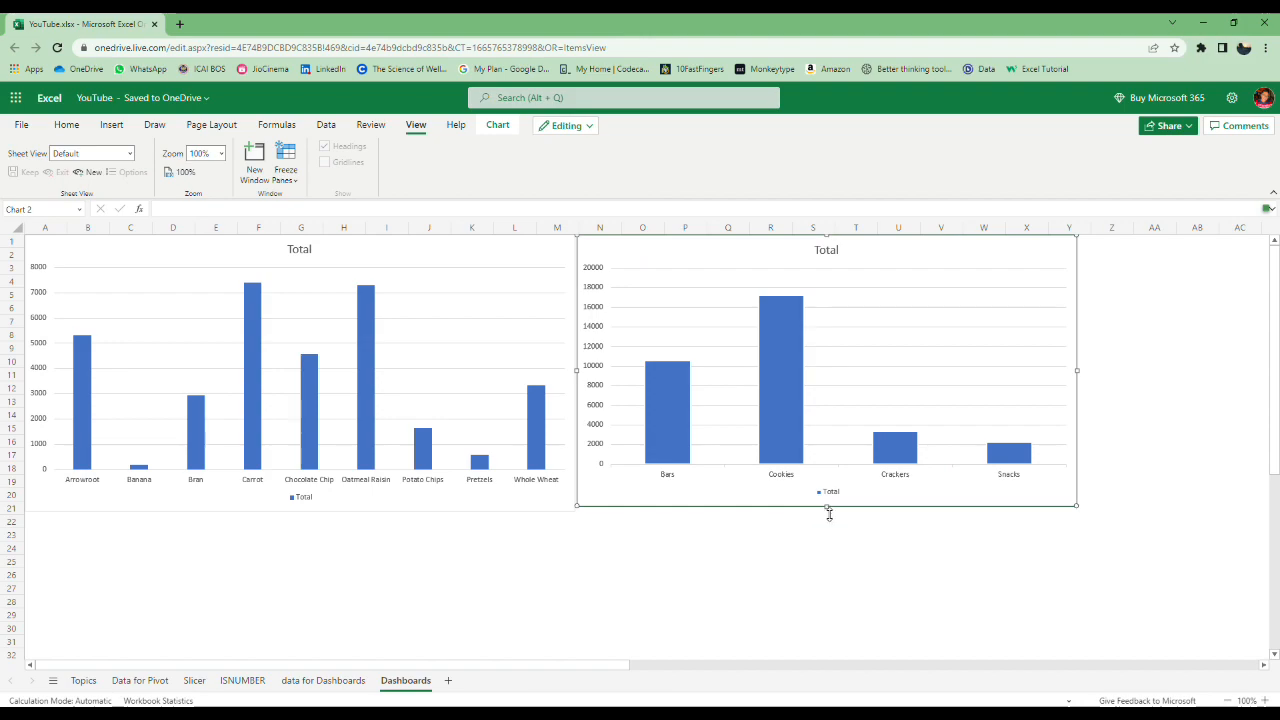
left_click_drag(829, 515, 828, 511)
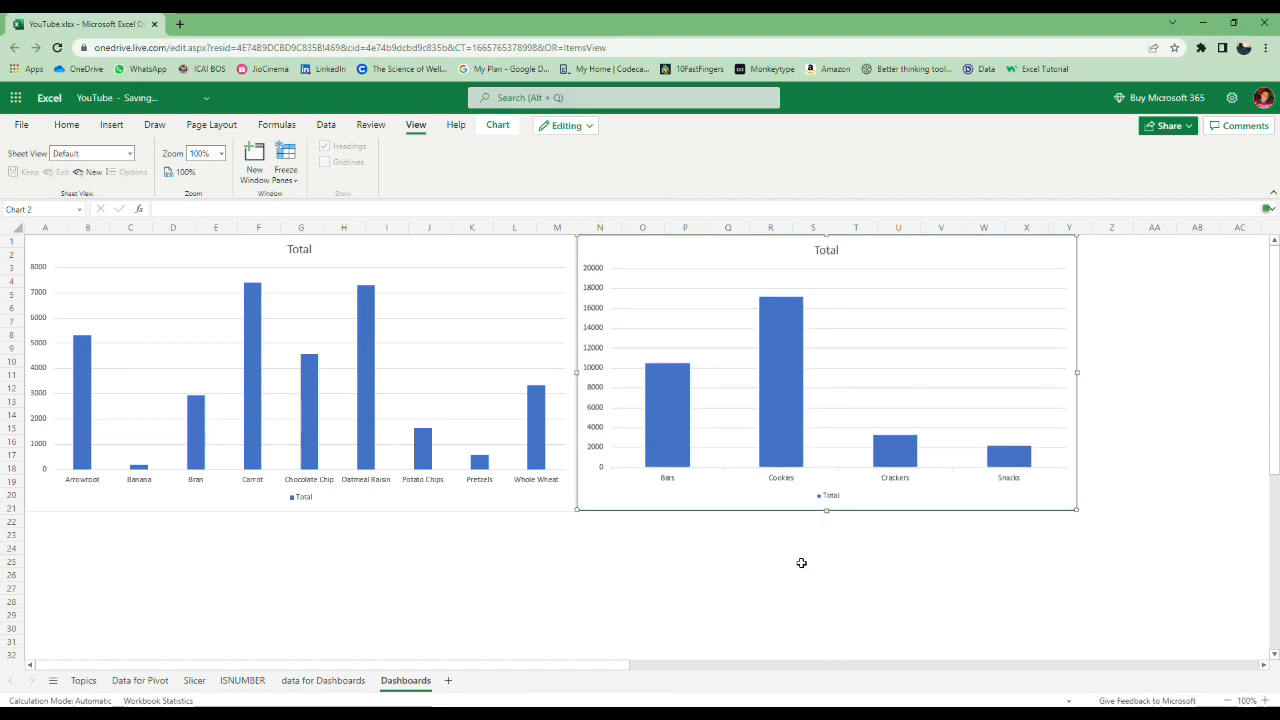
left_click(813, 561)
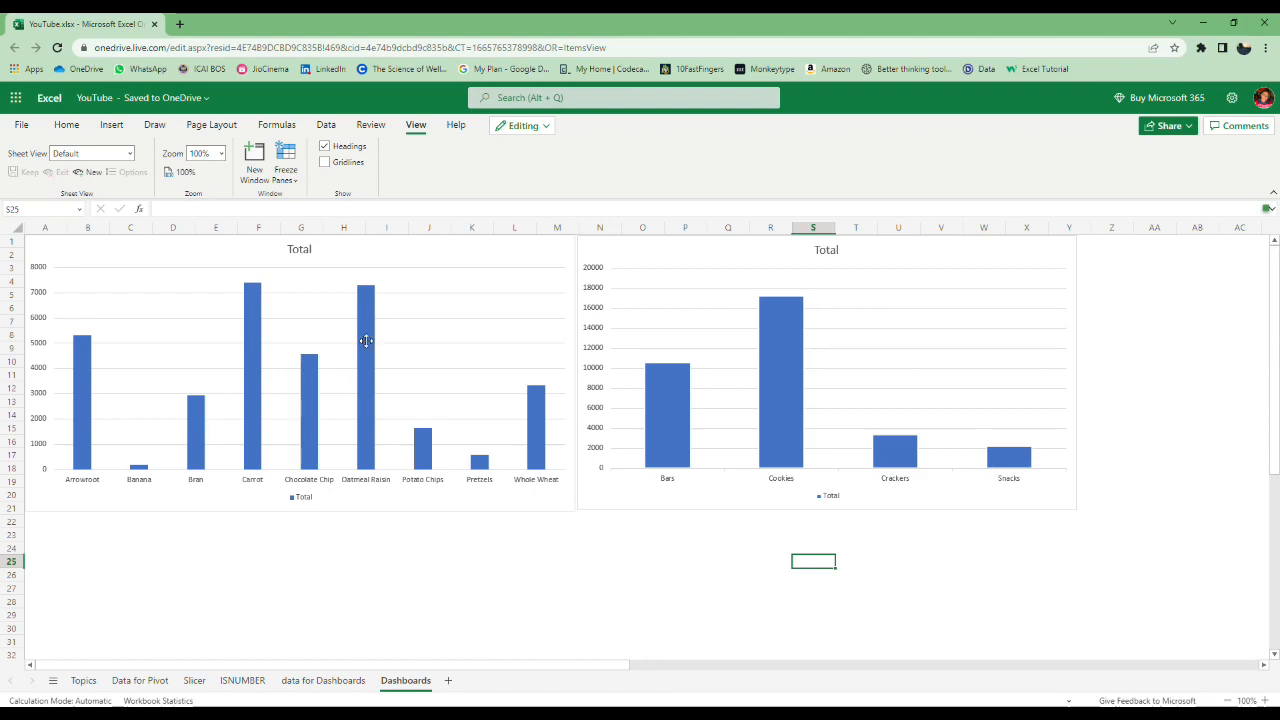
left_click(826, 373)
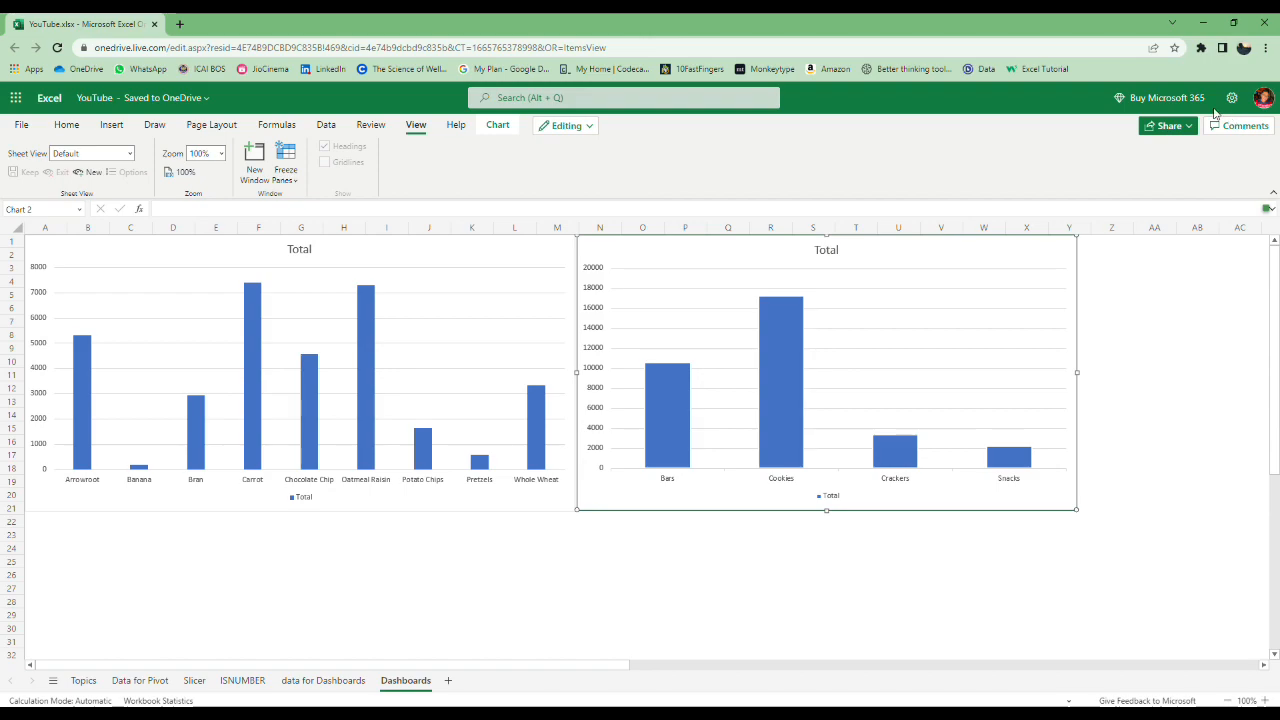
left_click(472, 680)
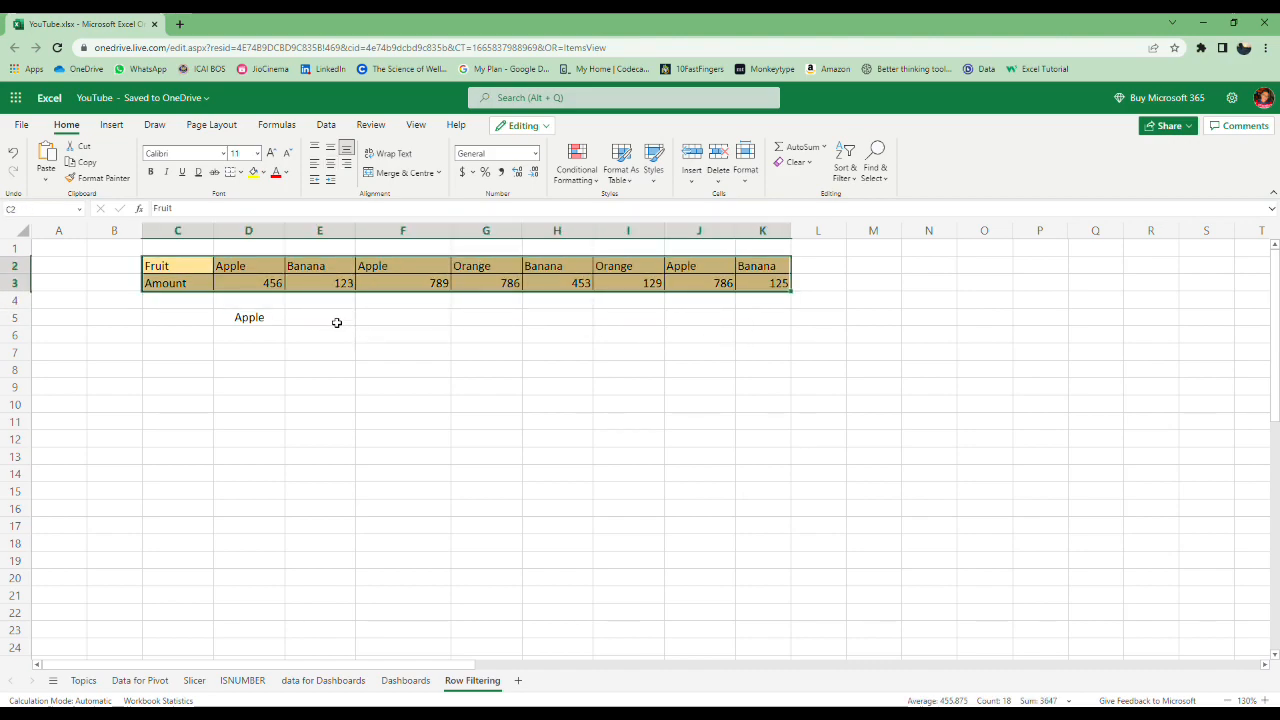
Enter =FILTER(C2:K3,C2:K2=D5,"This is not a Fruit") in F5
left_click(403, 317)
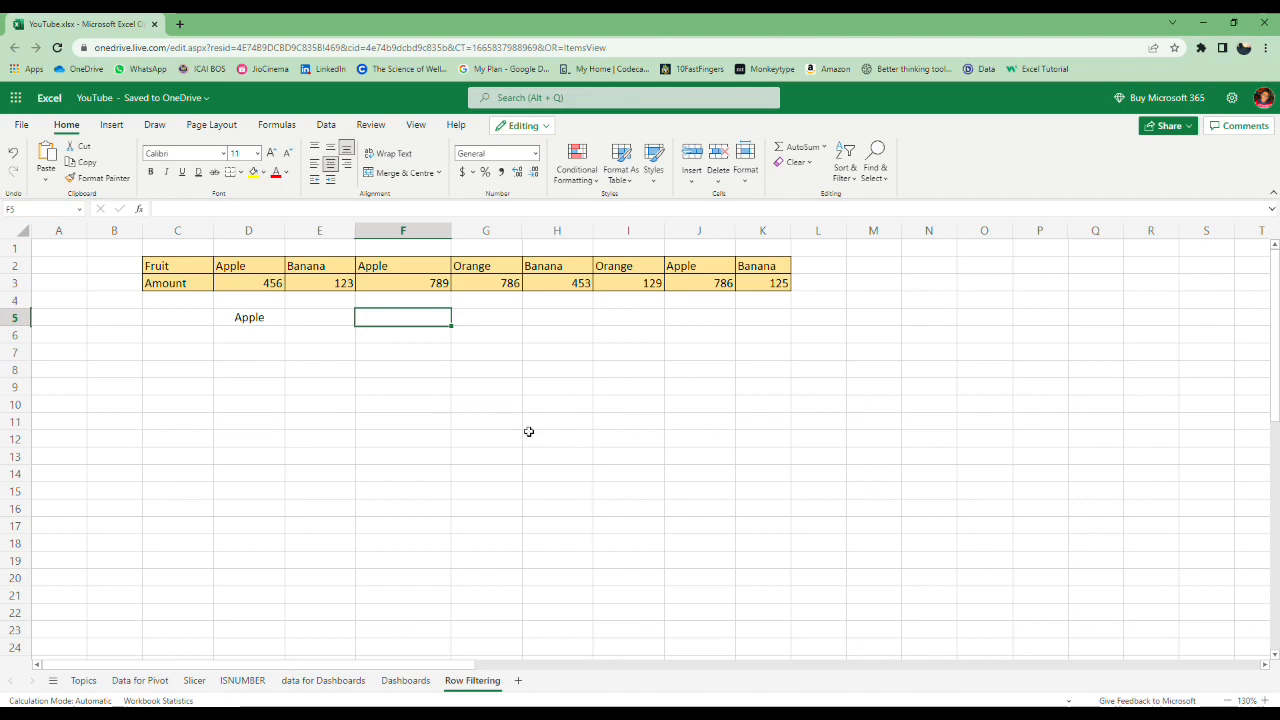
mouse_move(464, 329)
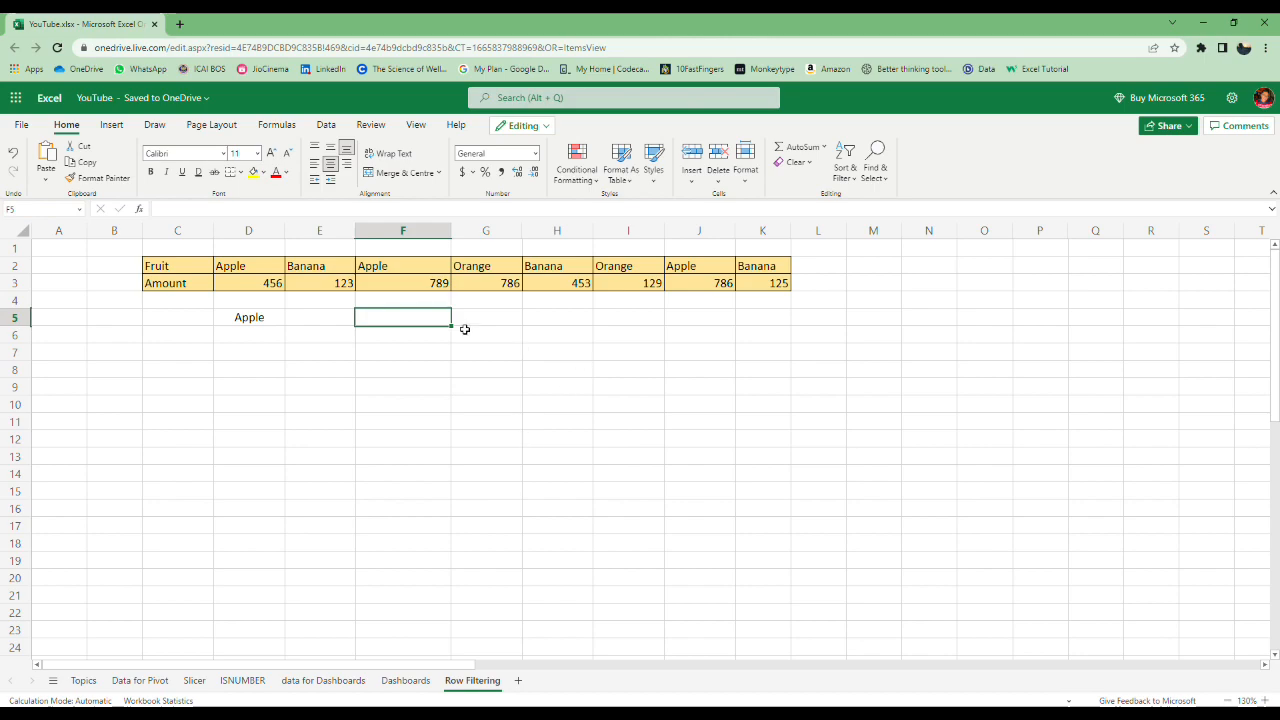
mouse_move(455, 385)
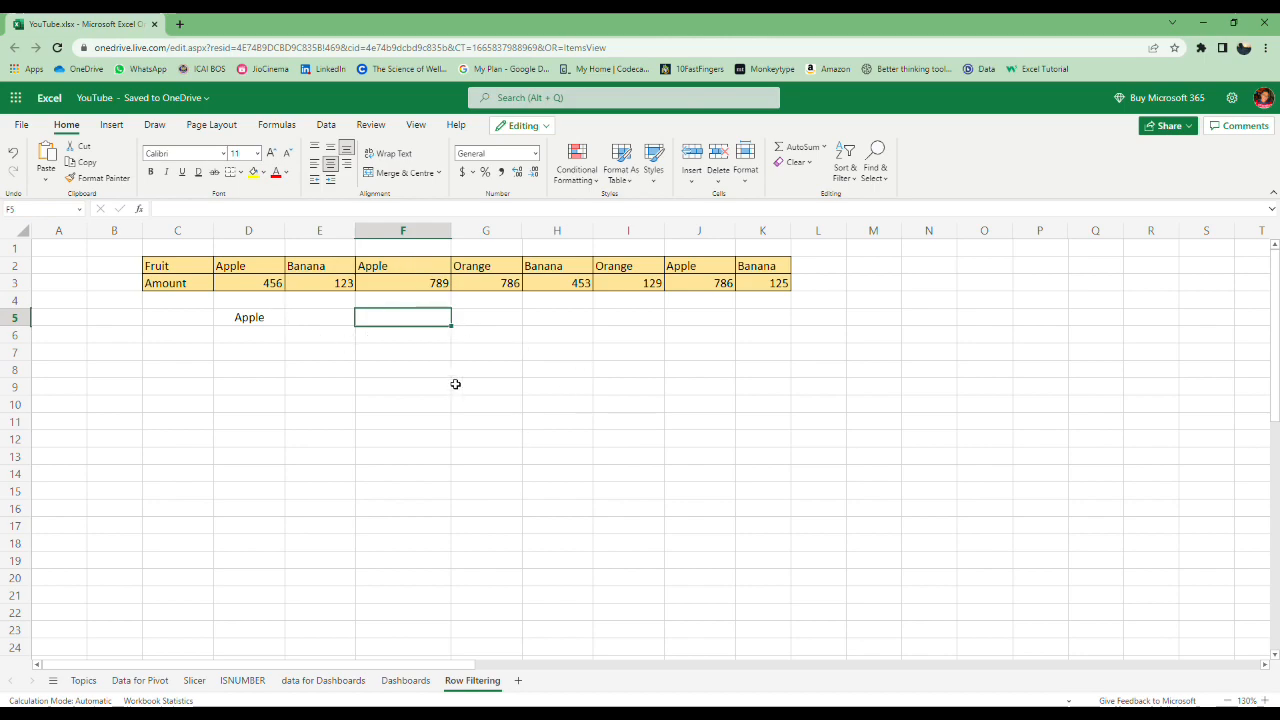
type("=filte")
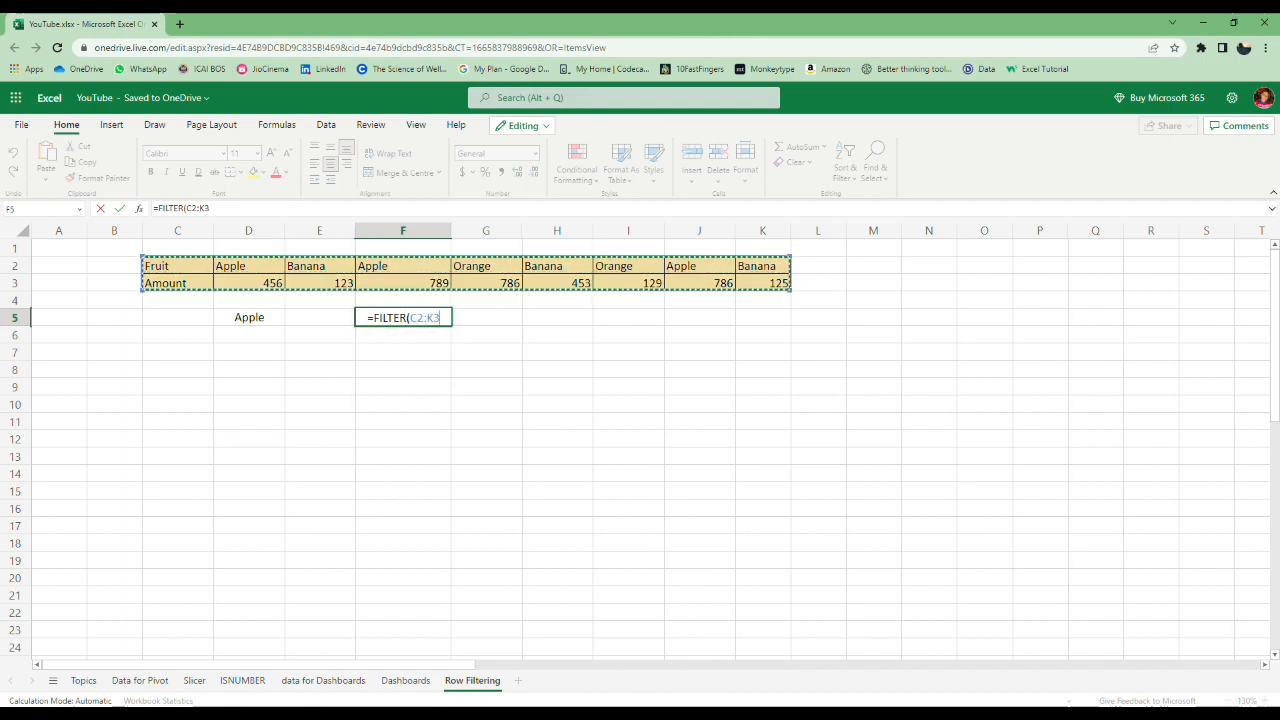
left_click(248, 266)
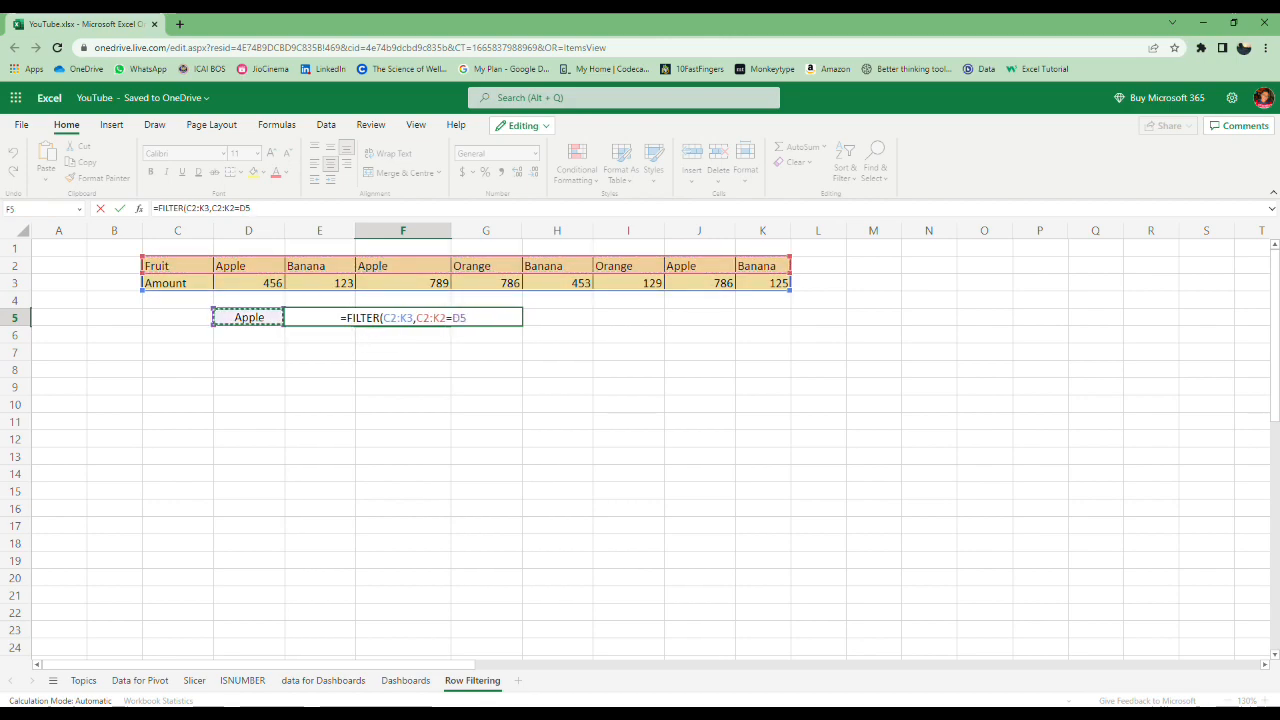
type(",")
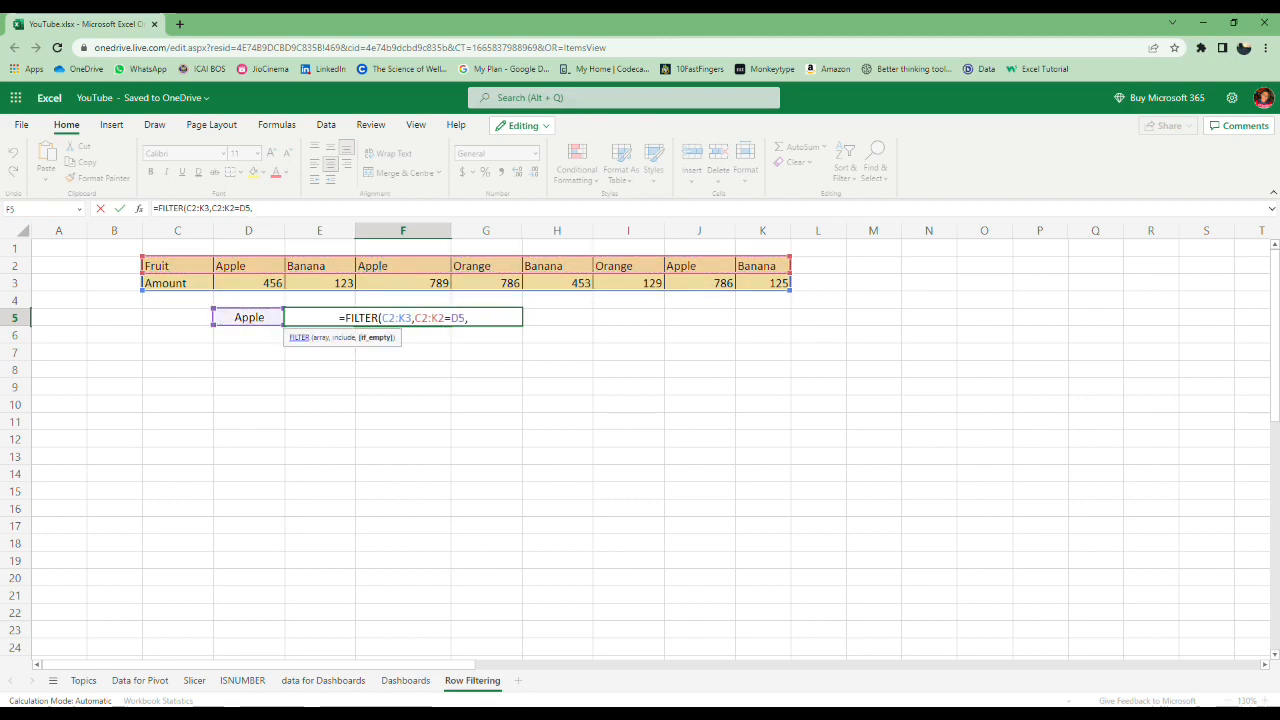
type("\"T")
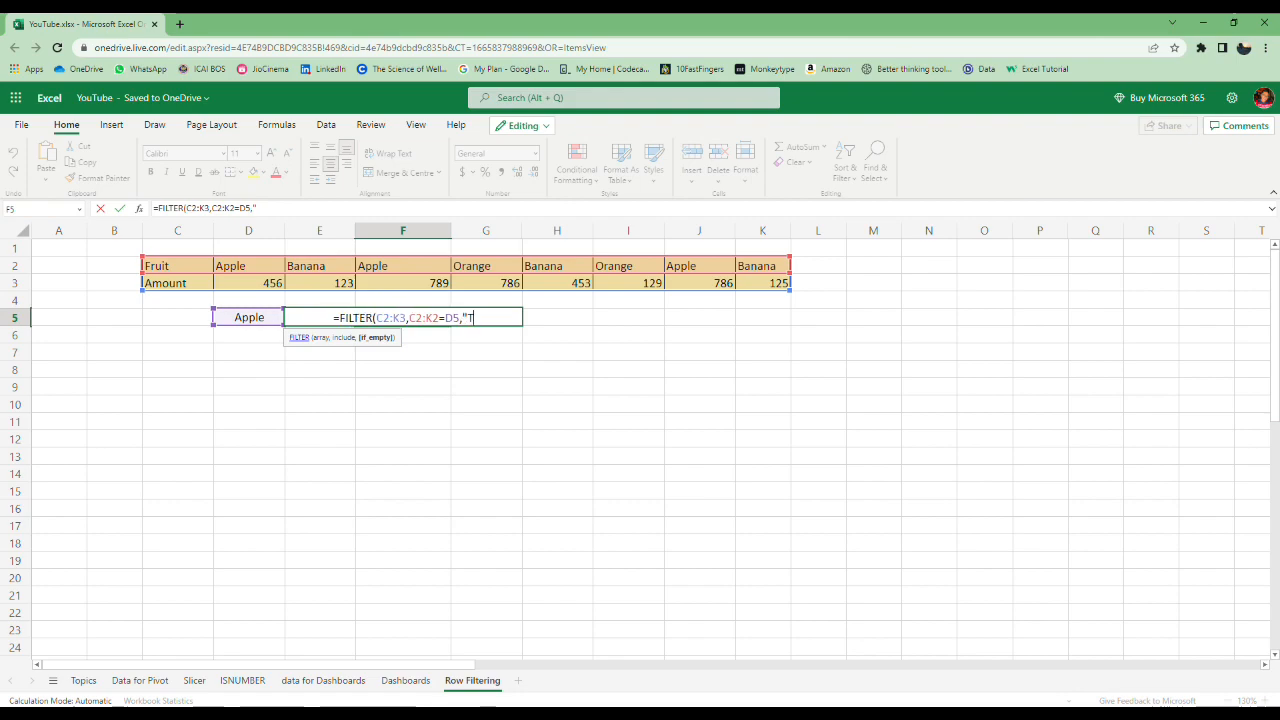
type("his is n")
left_click(249, 317)
type("Orange")
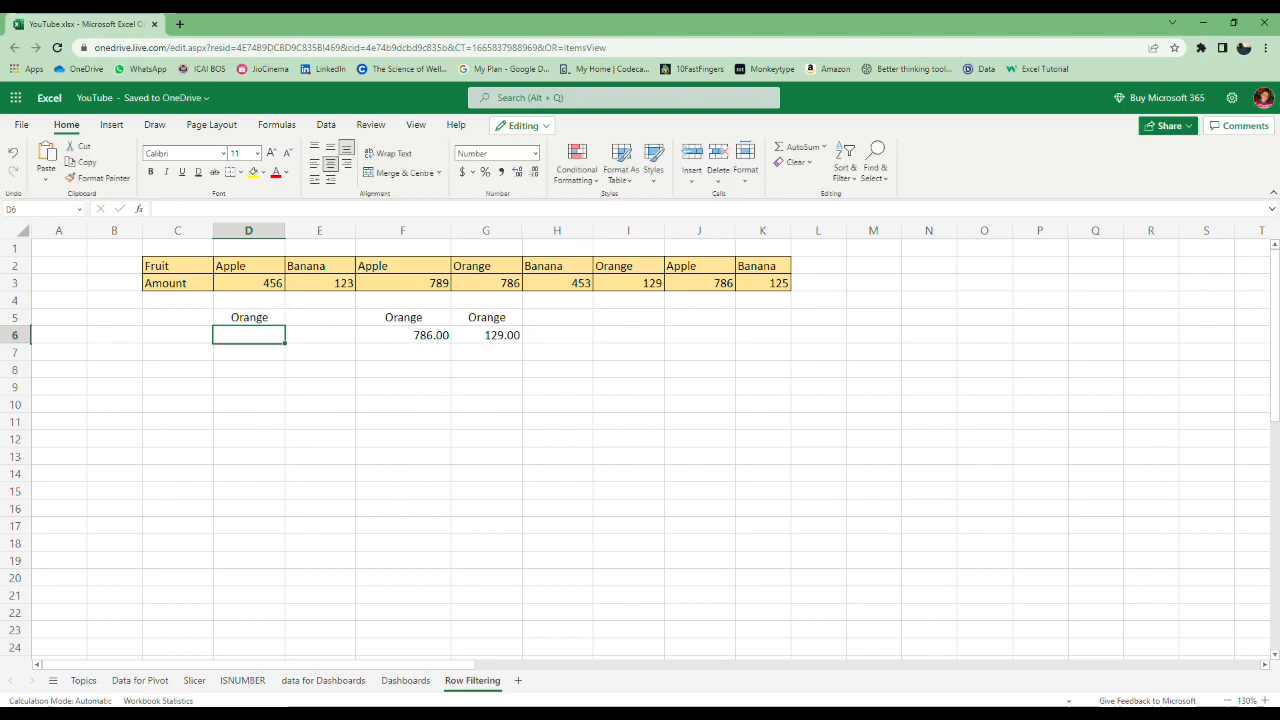
Test the formula by changing D5 to Orange, Potato and Tomato
type("Potato")
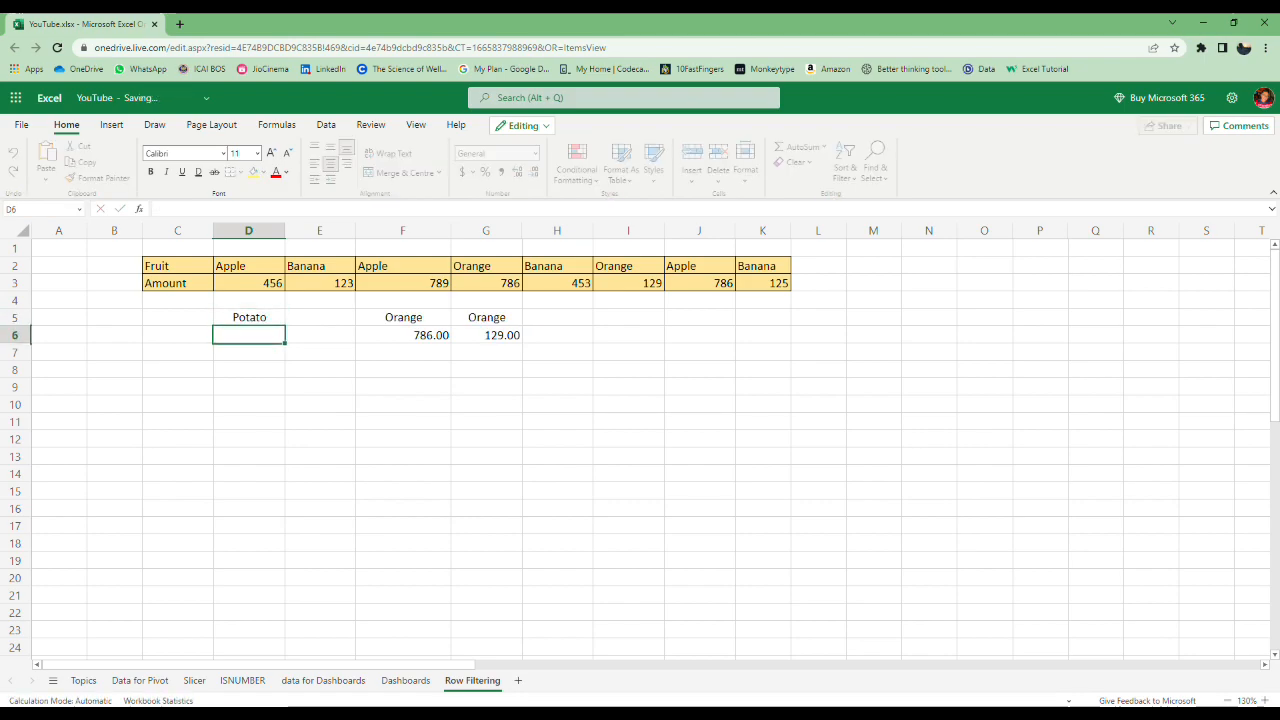
type("Tom")
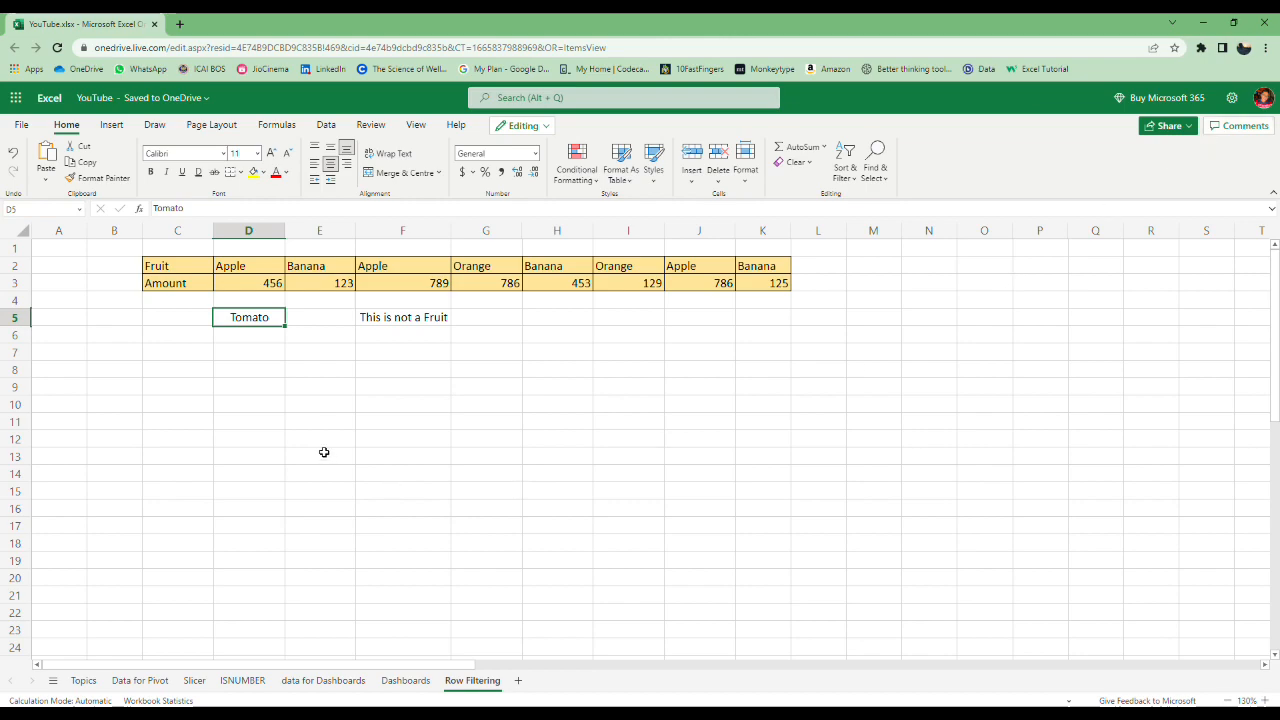
mouse_move(435, 332)
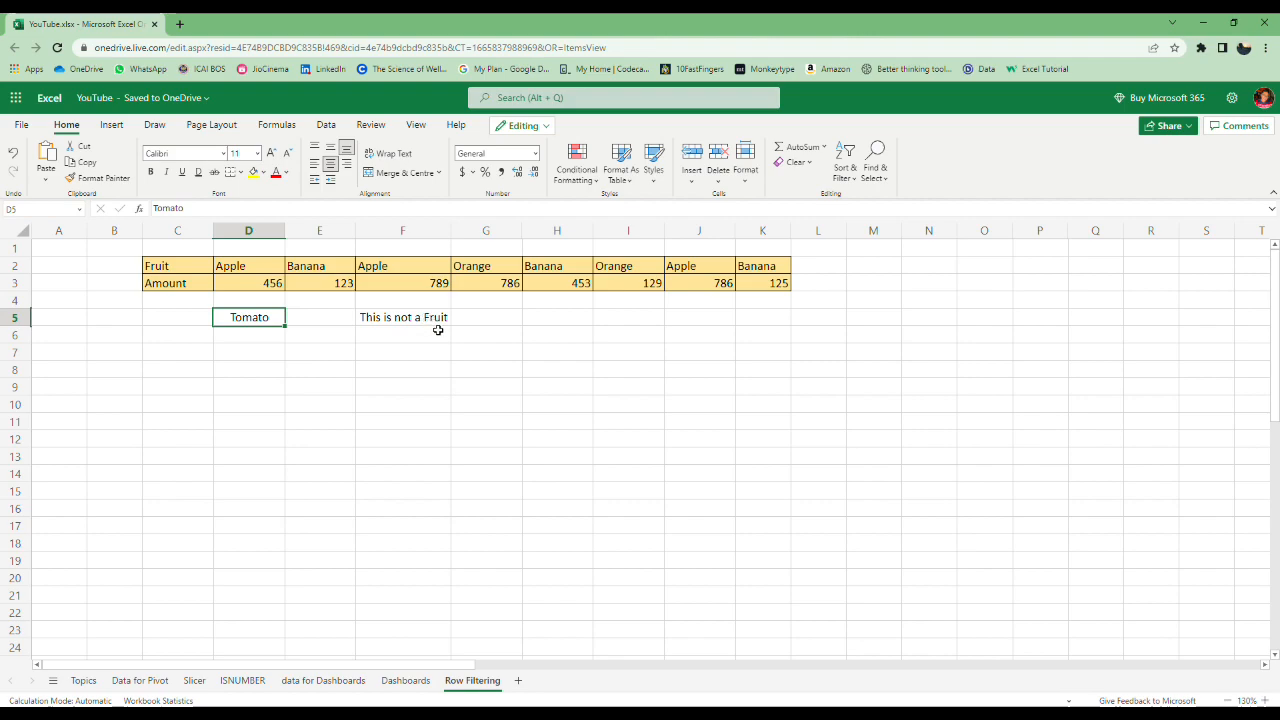
left_click(403, 317)
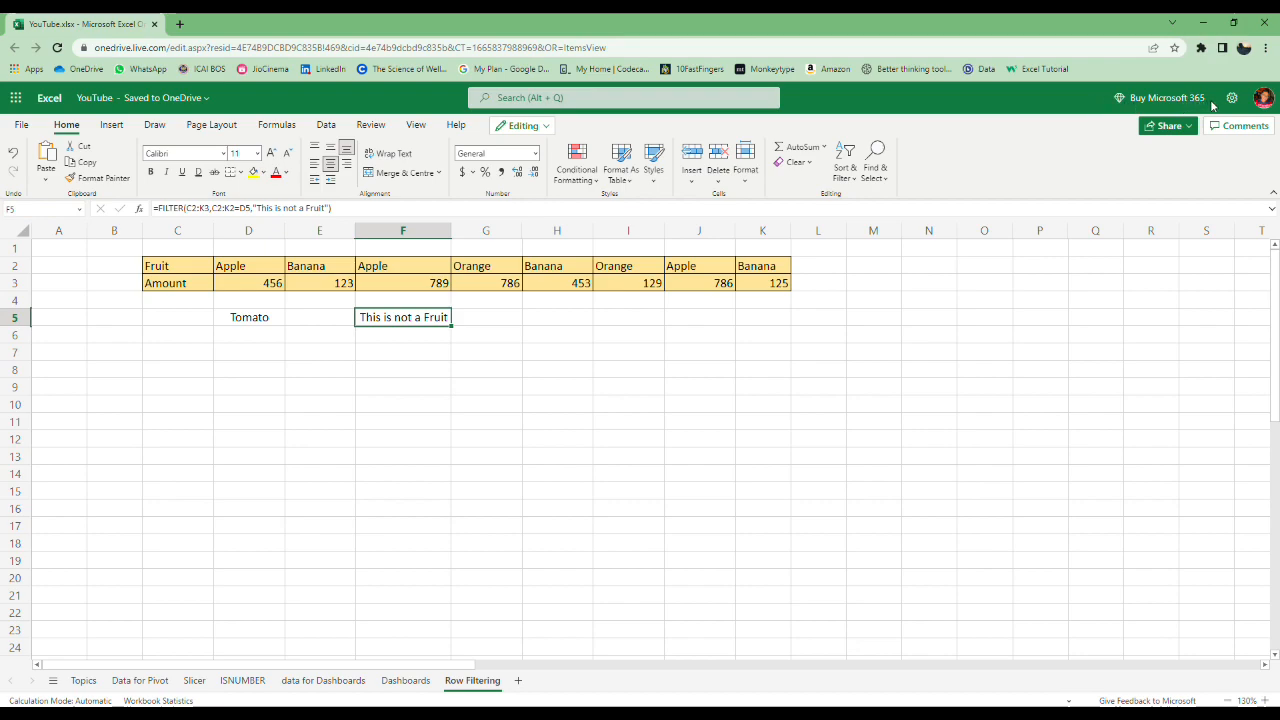
left_click(533, 680)
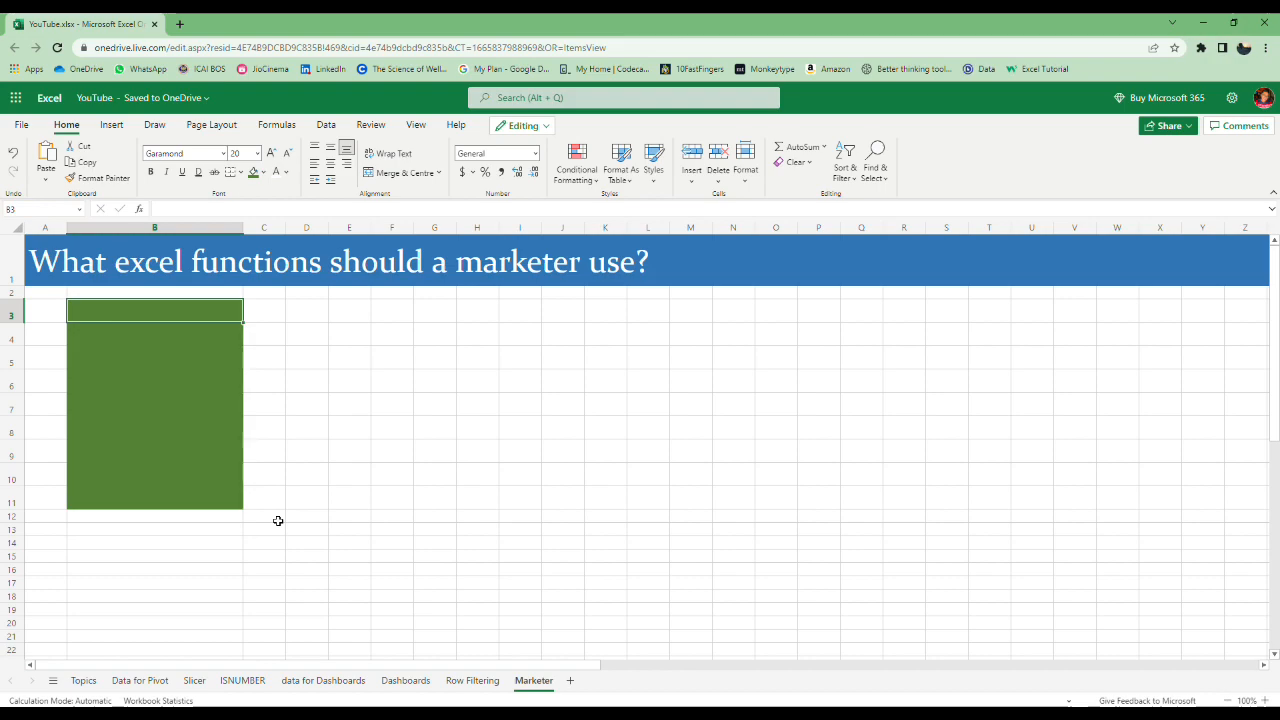
Enter Table formatting, Pivot tables, Charting, COUNTIFS and SUMIFS into B3:B7
type("Table formatting")
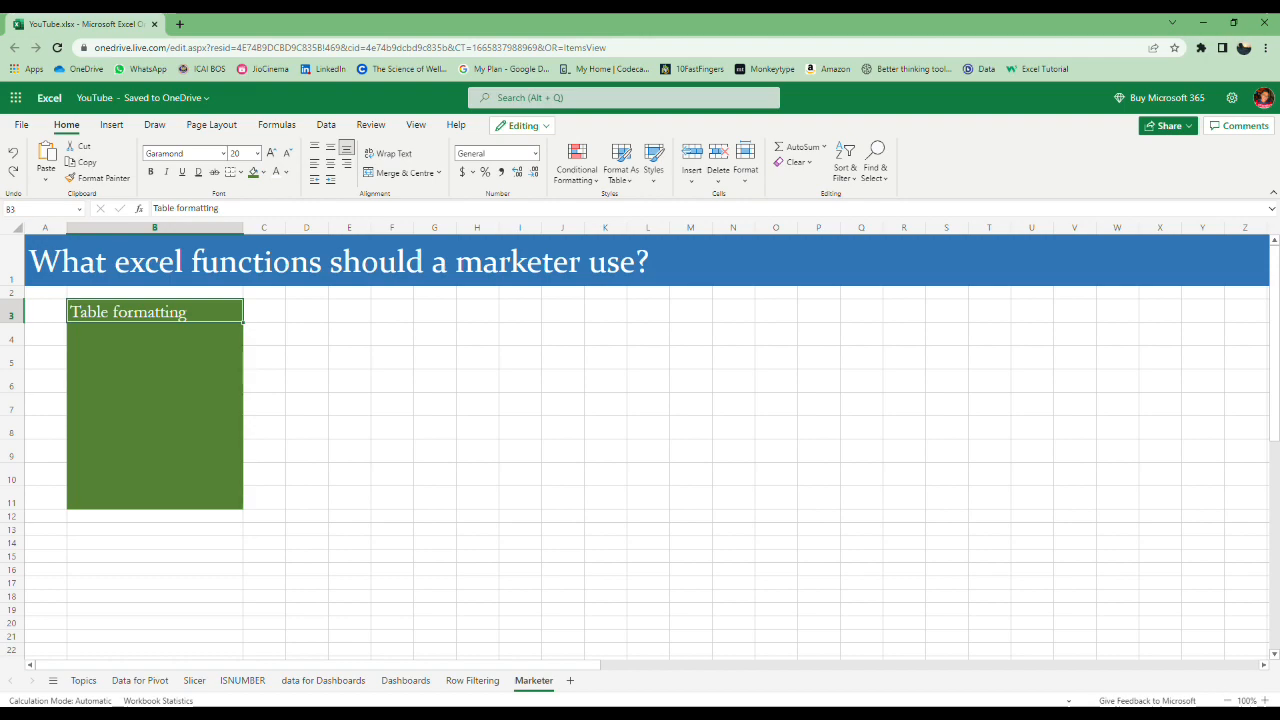
type("Pivot tables")
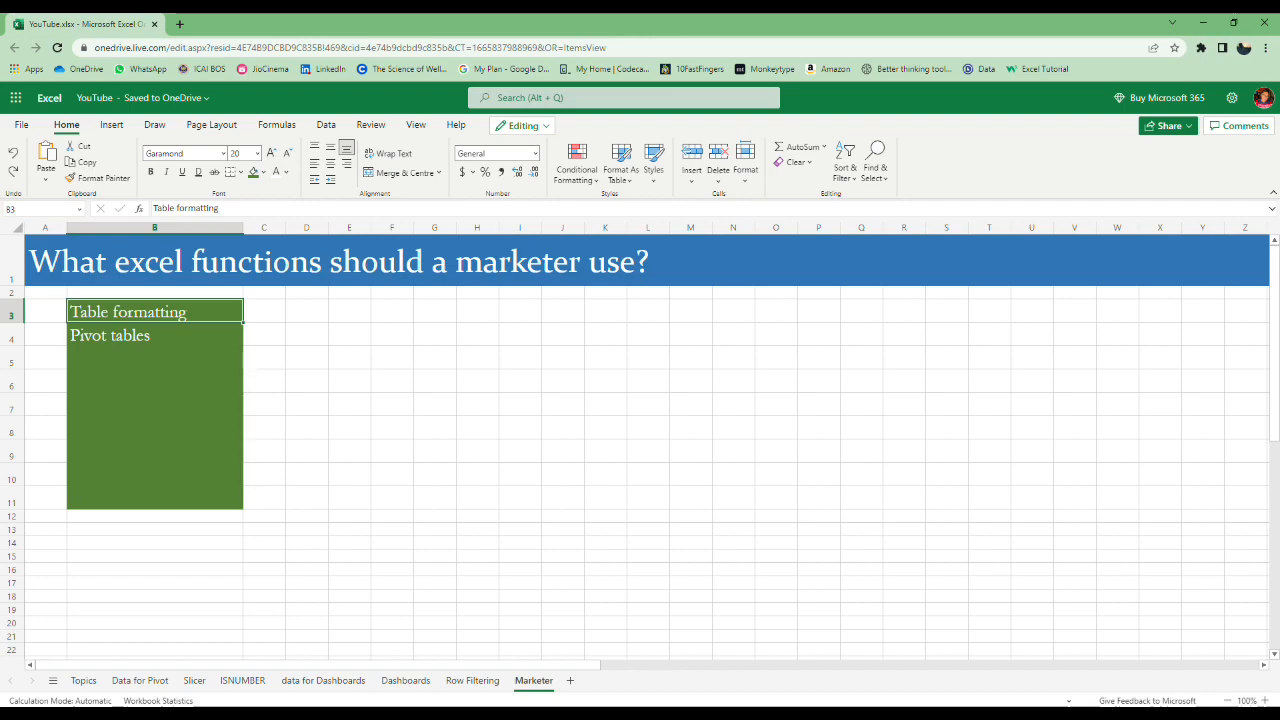
type("Charting")
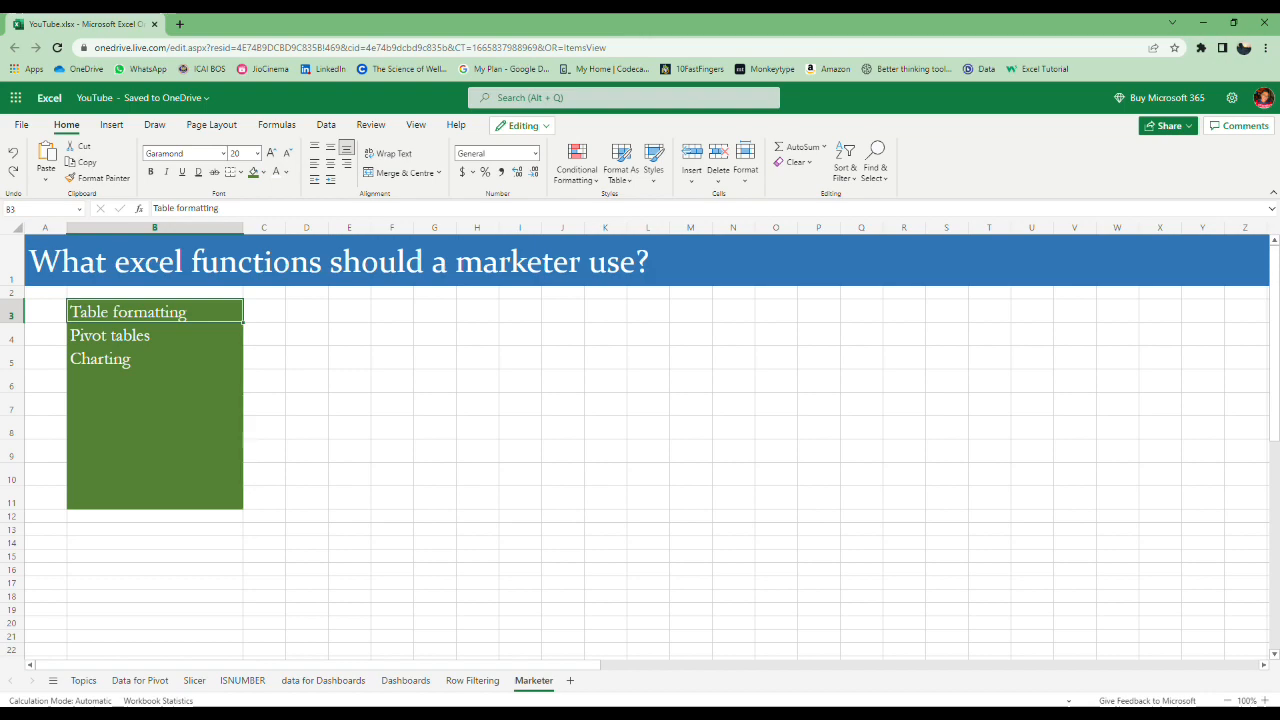
type("COUNTIFS")
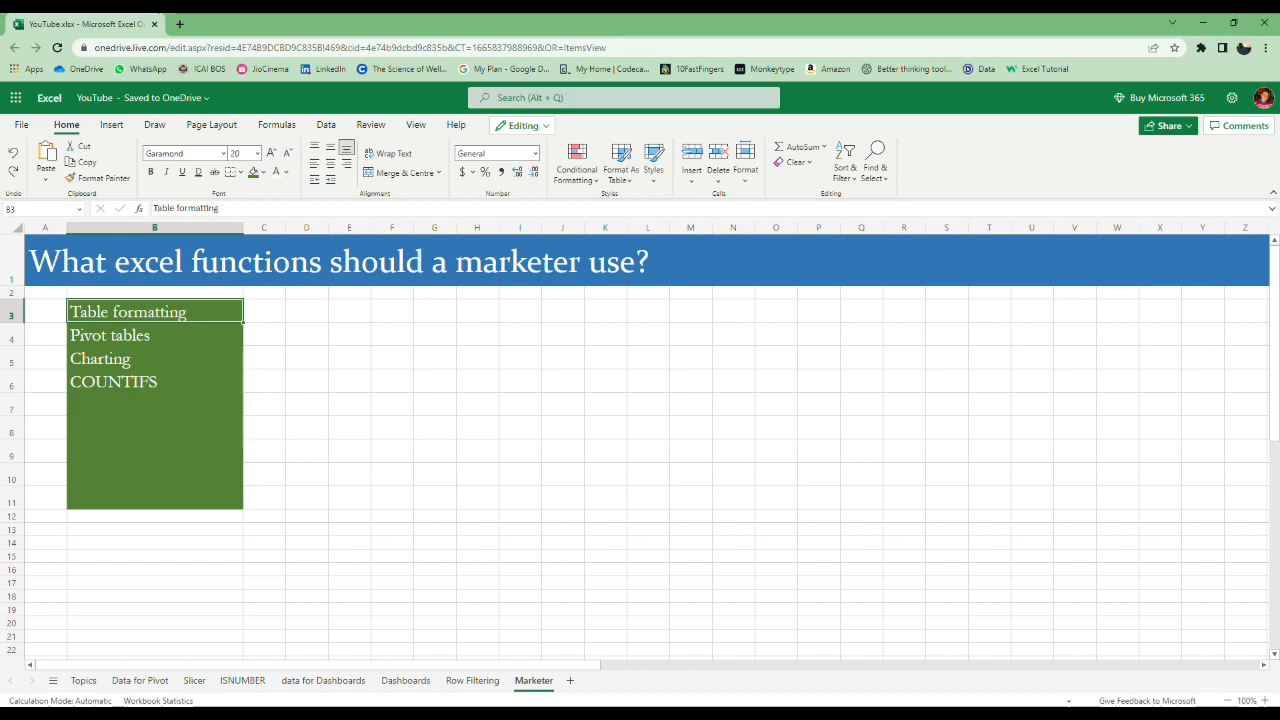
type("SUMIFS")
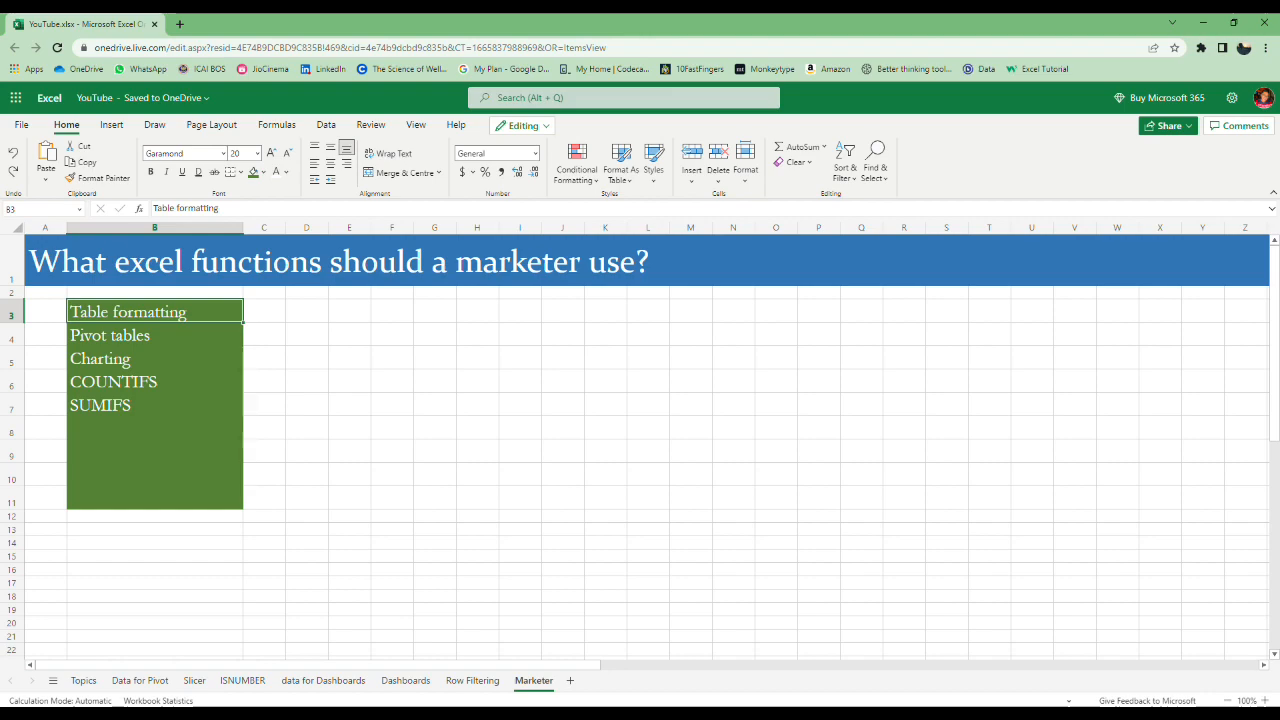
Add IF statements, CONCATENATE, VLOOKUP and Conditional formatting into B8:B11
type("IF statements")
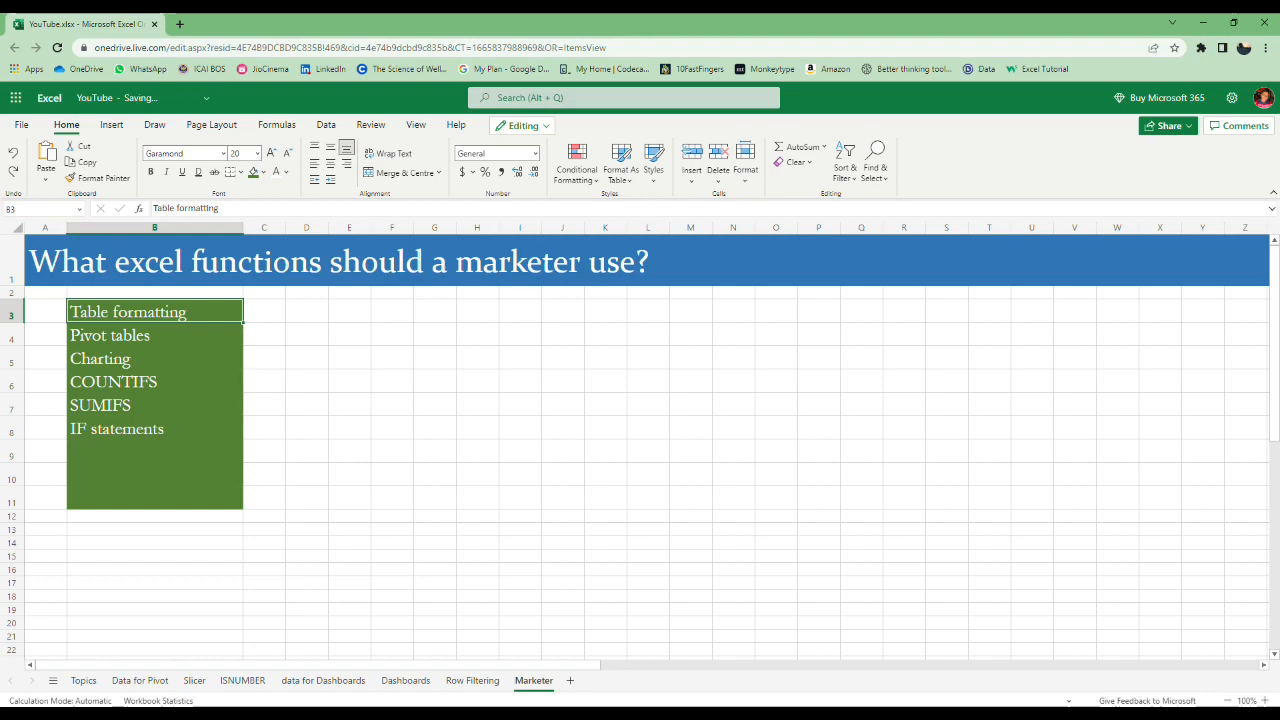
type("CONCATENATE")
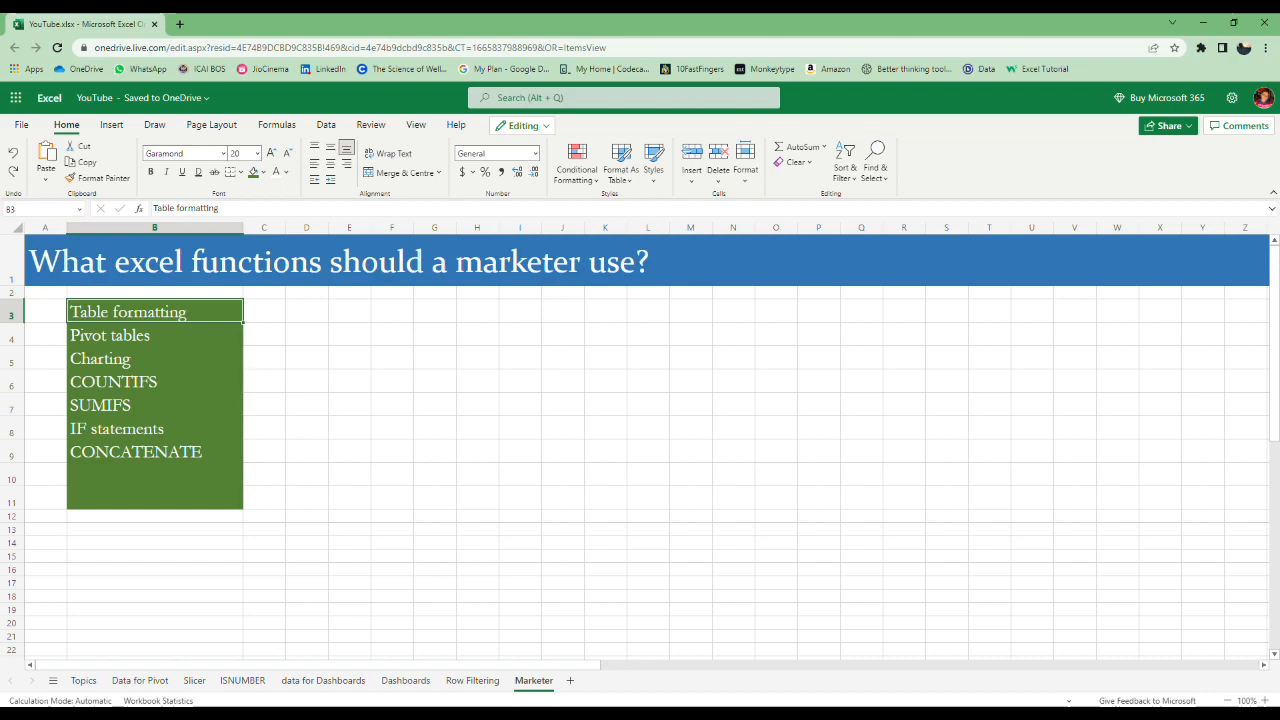
type("VLOOKUP")
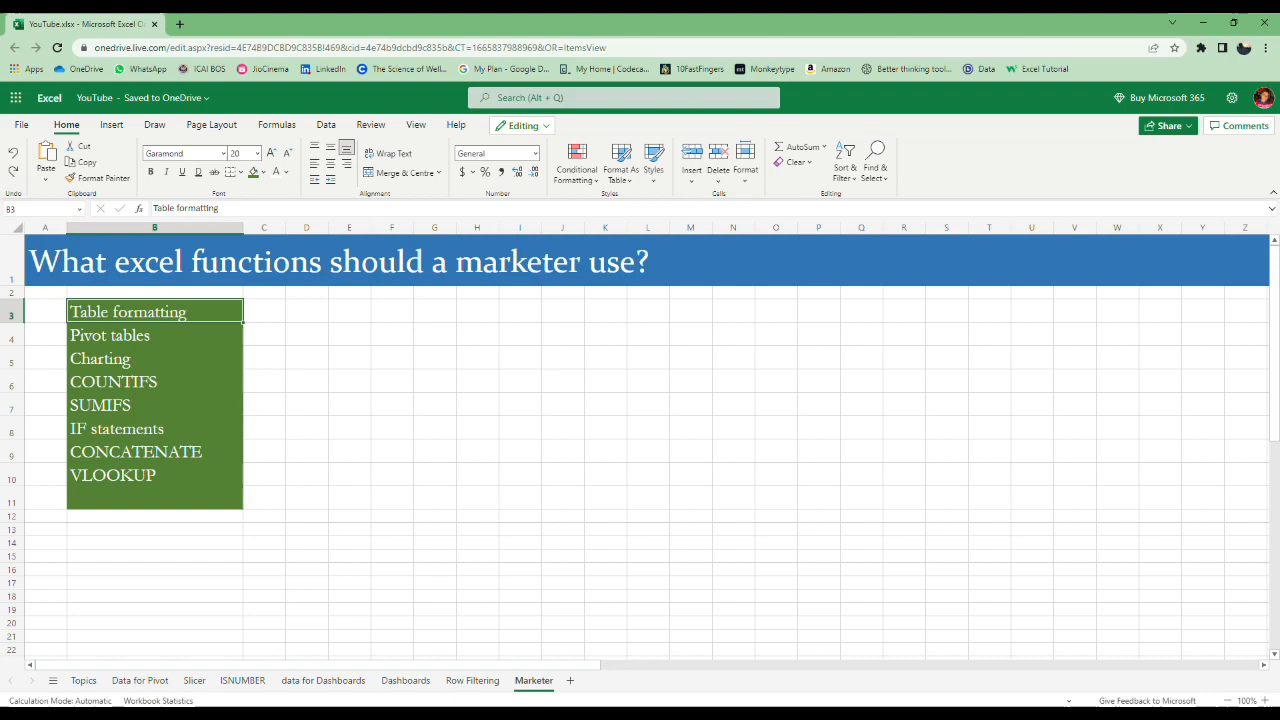
type("Conditional formatting")
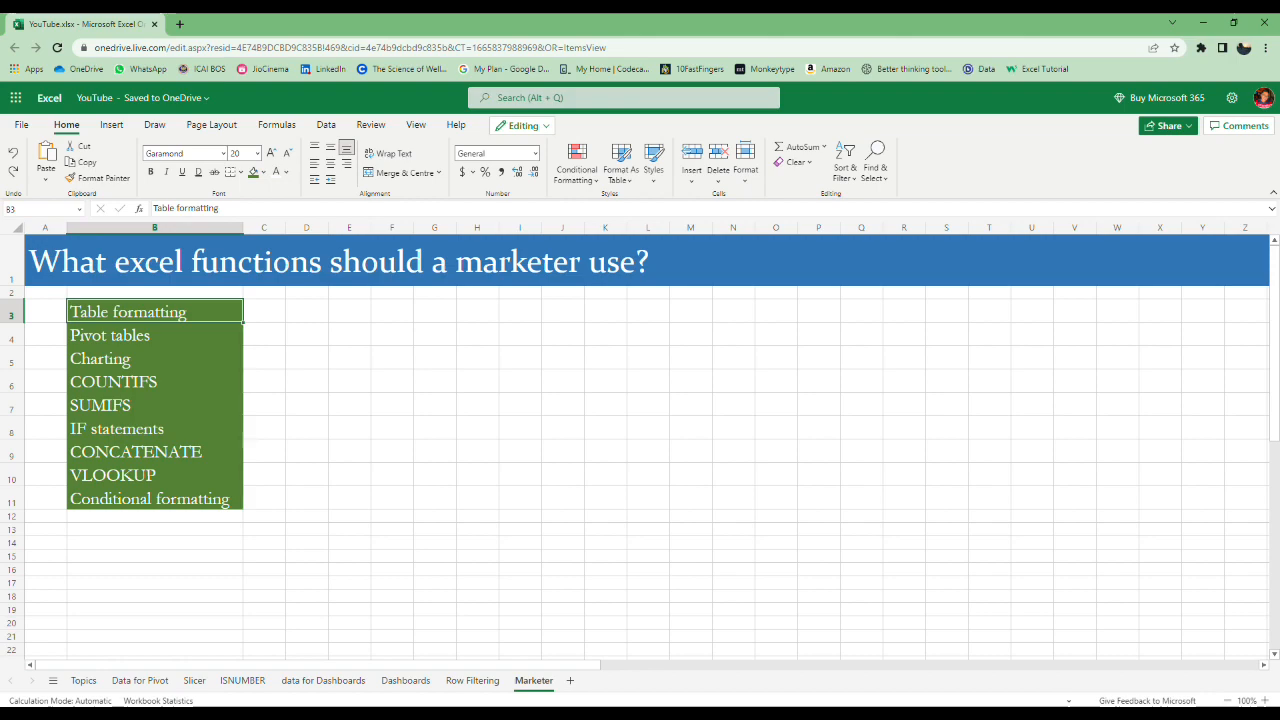
mouse_move(1195, 110)
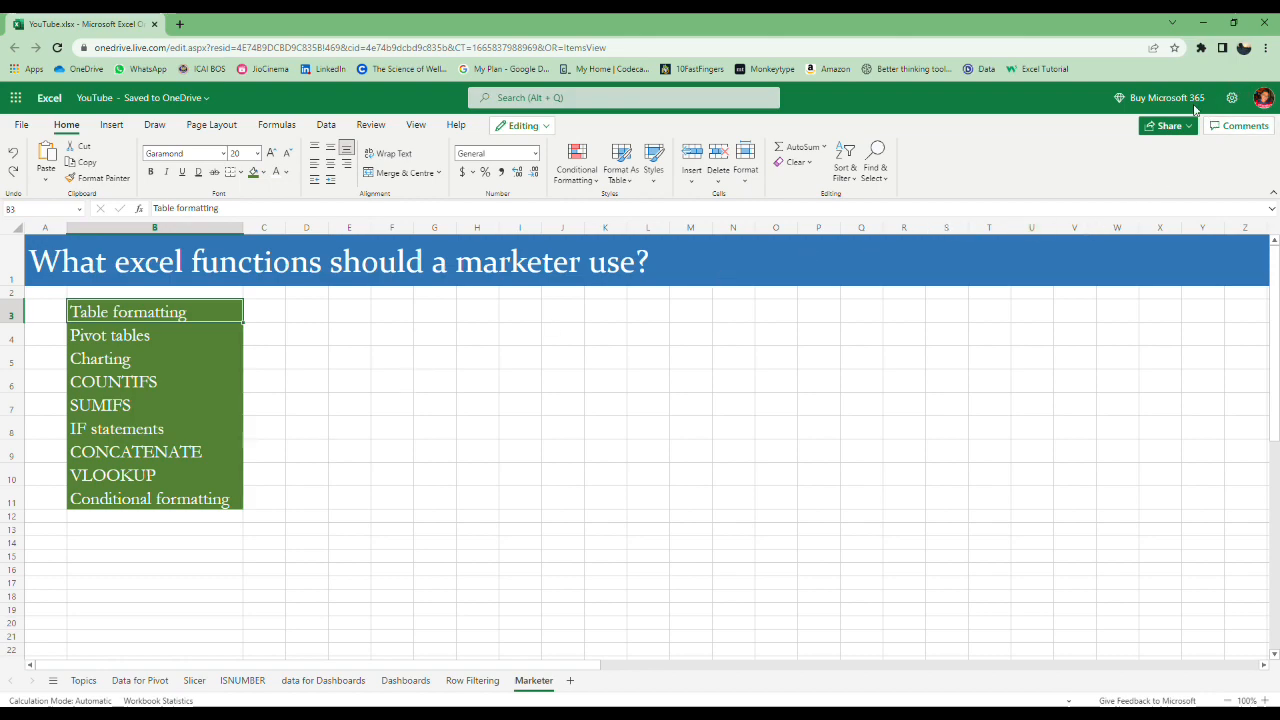
left_click(617, 680)
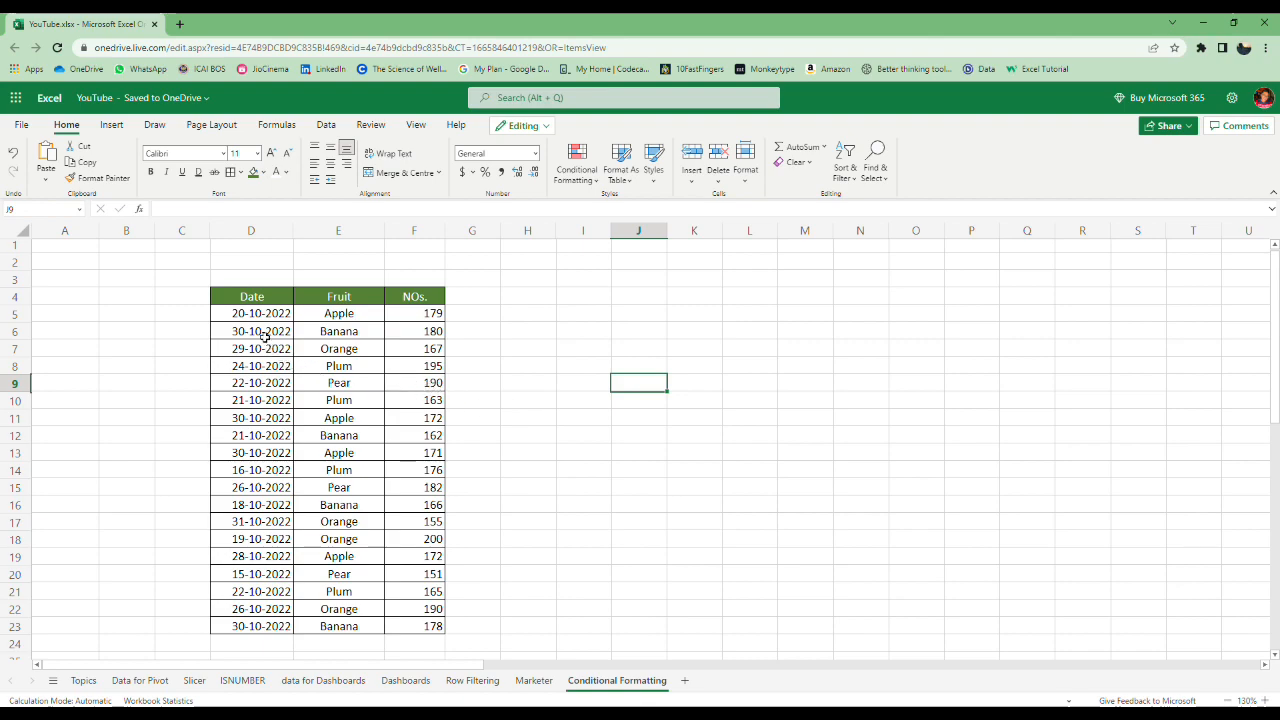
Select D5:F23 on the Conditional Formatting sheet, excluding the headers
left_click(251, 331)
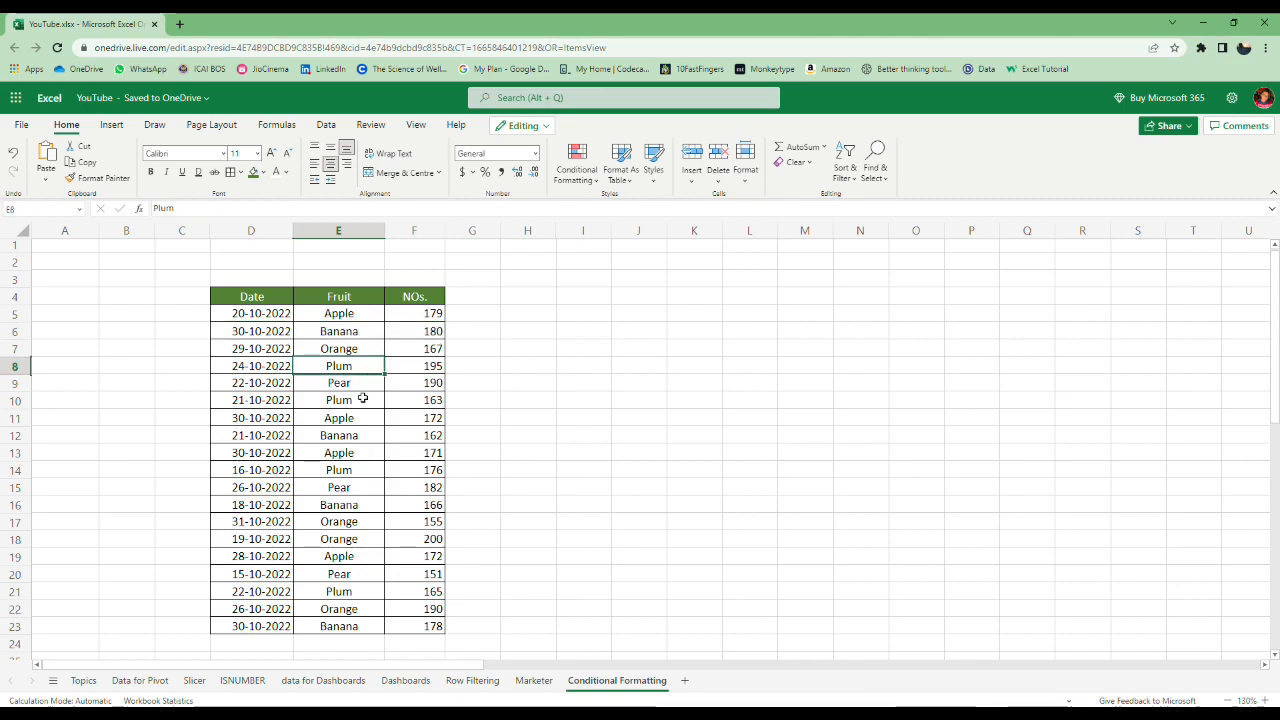
left_click(251, 348)
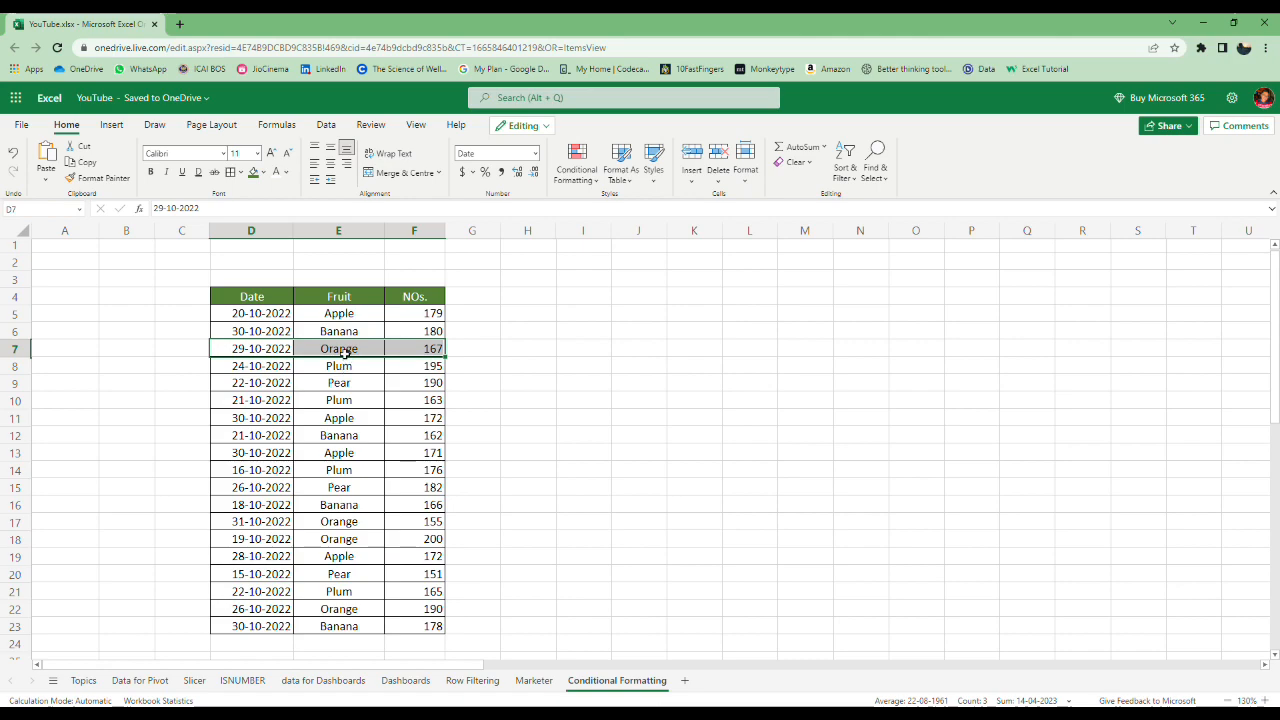
left_click(338, 348)
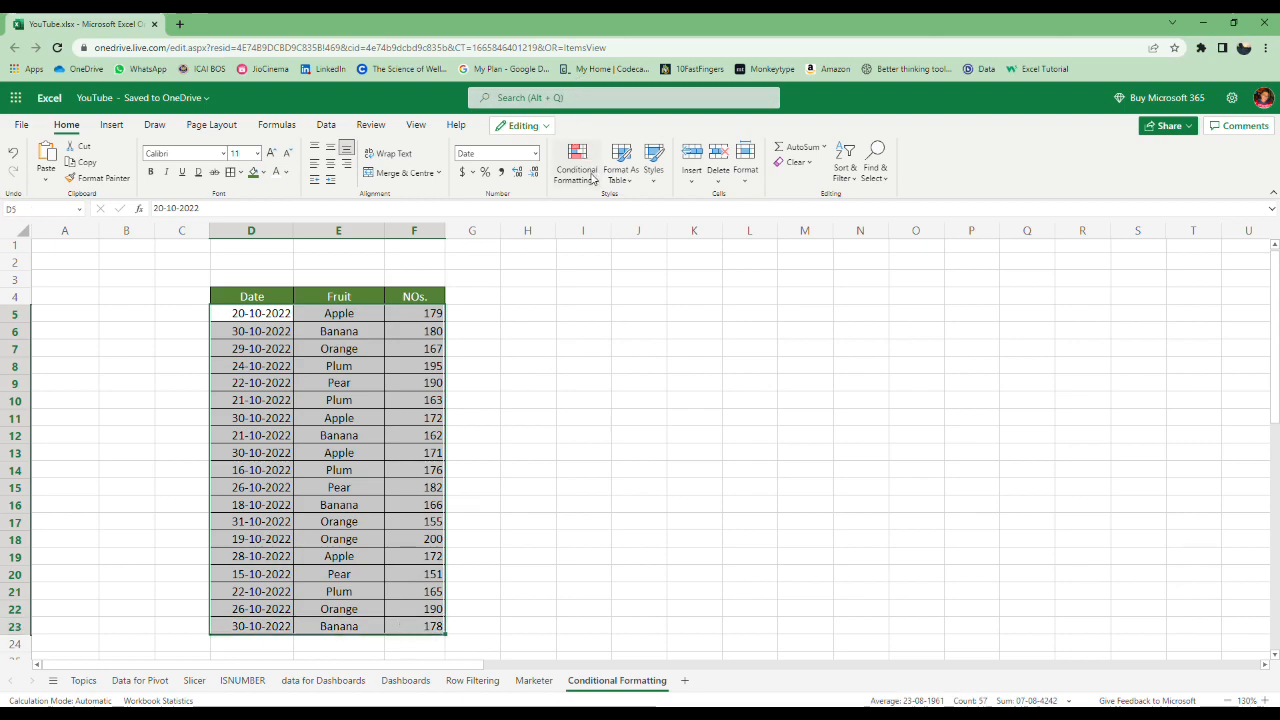
mouse_move(597, 318)
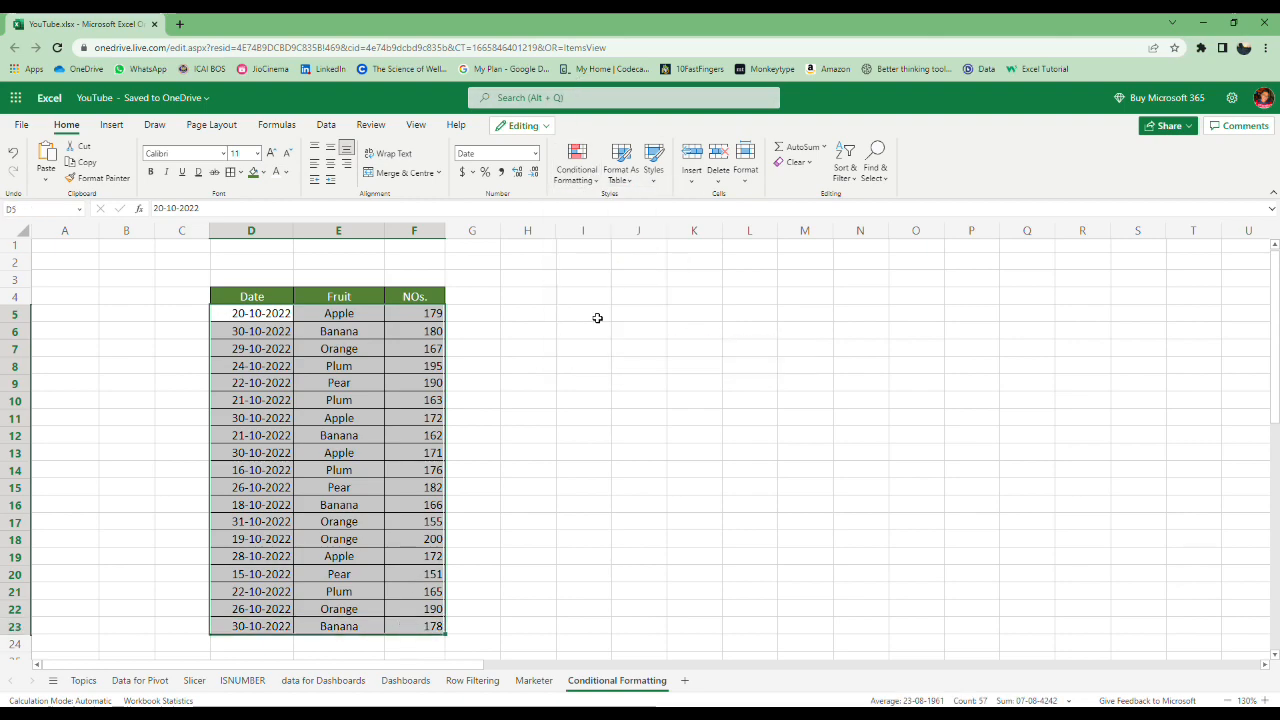
Create a formula rule =$E5="ORANGE" that fills matching rows blue
left_click(576, 165)
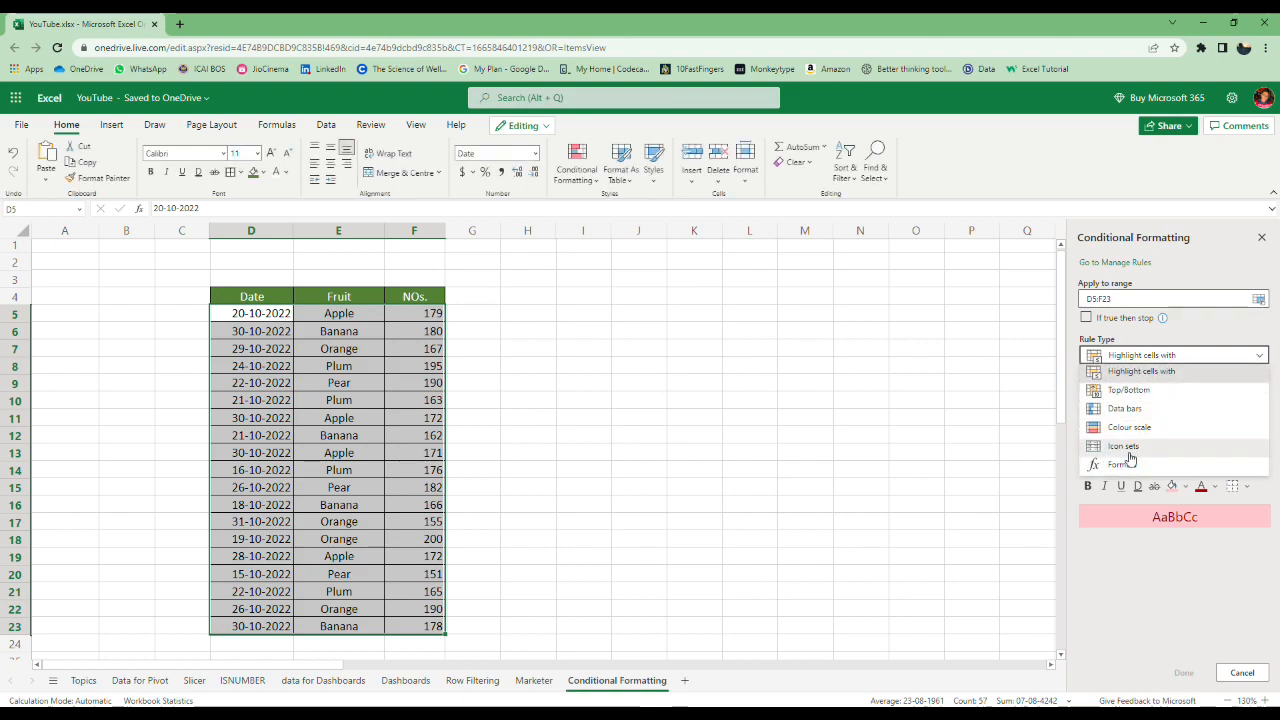
left_click(1118, 464)
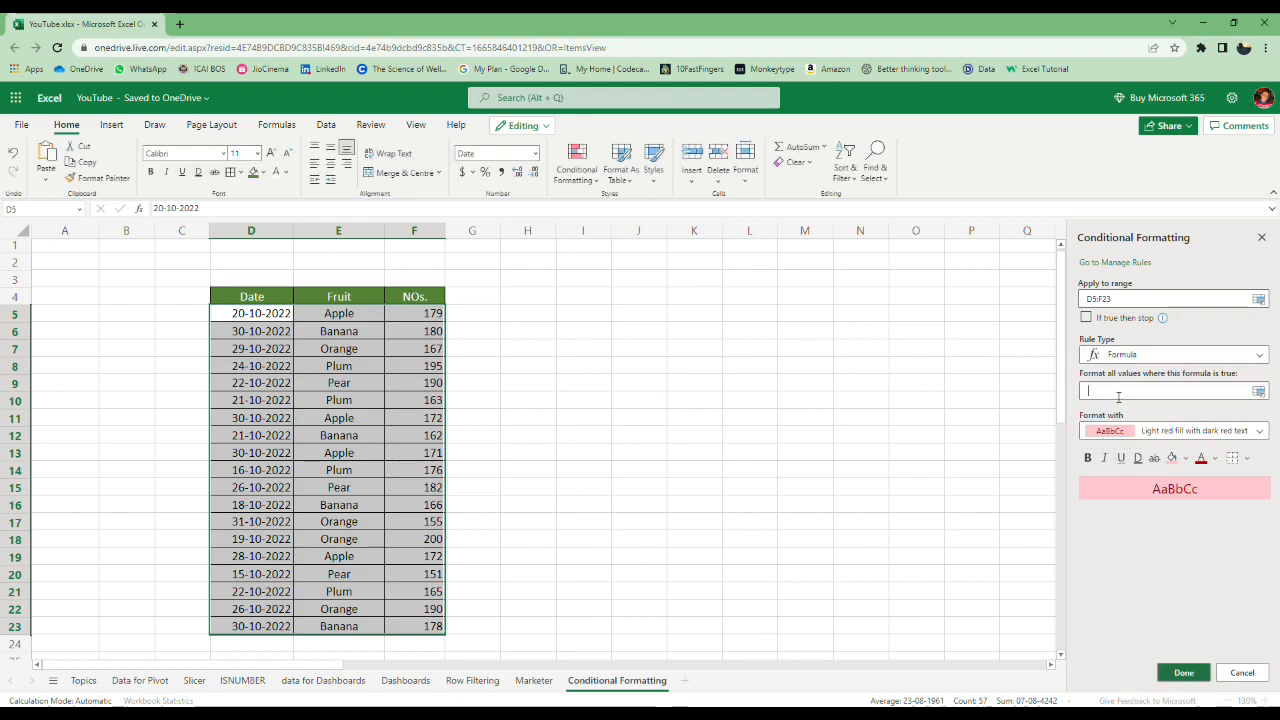
type("$")
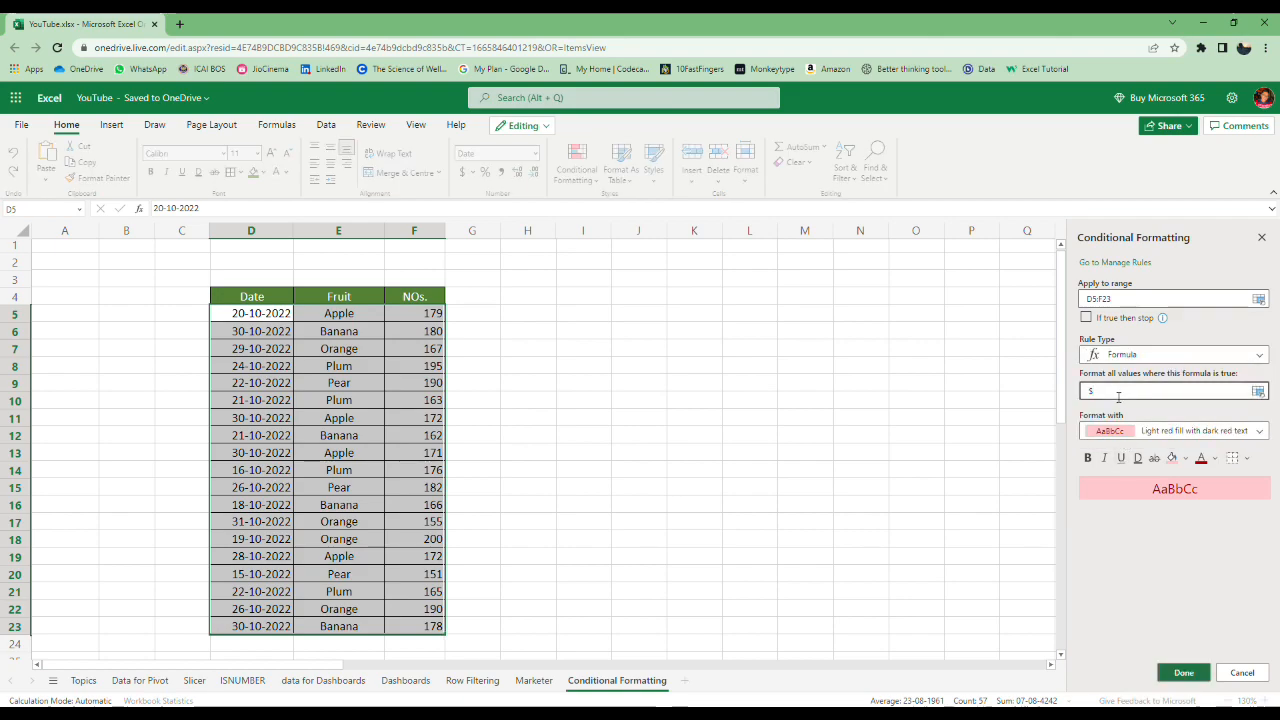
left_click(338, 313)
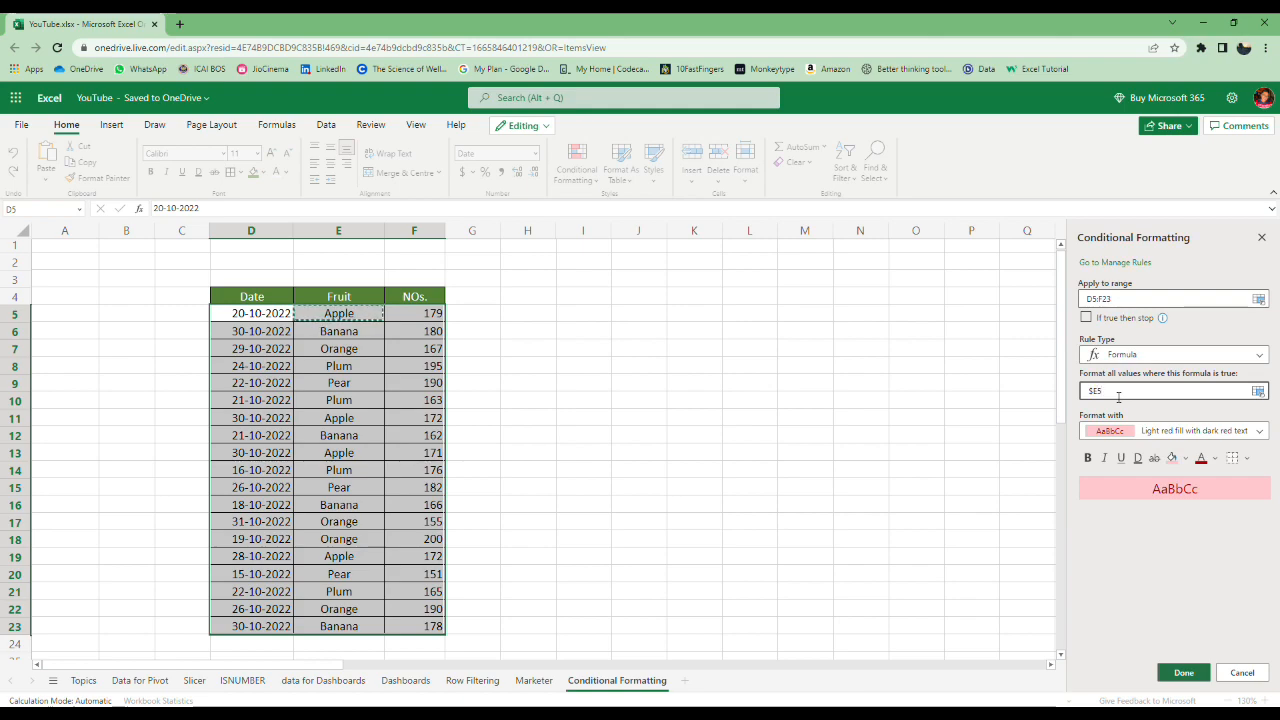
type("=\"ORANGE")
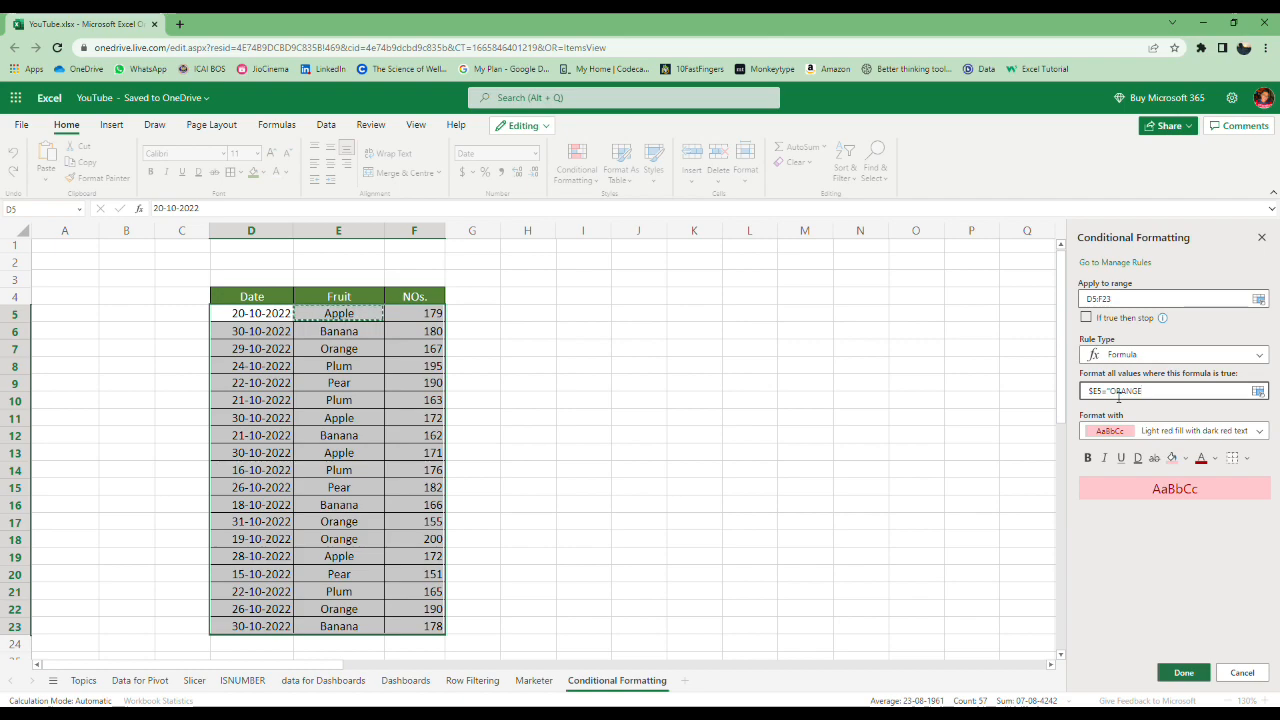
left_click(1173, 457)
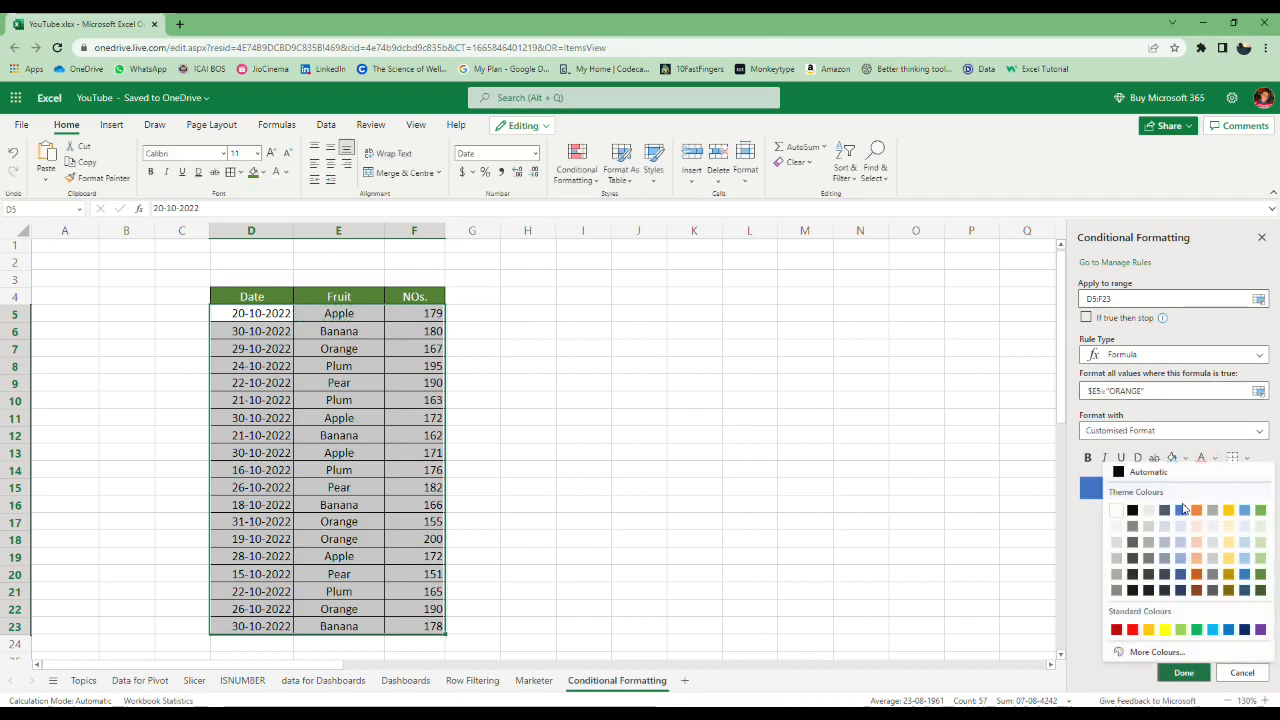
left_click(1181, 510)
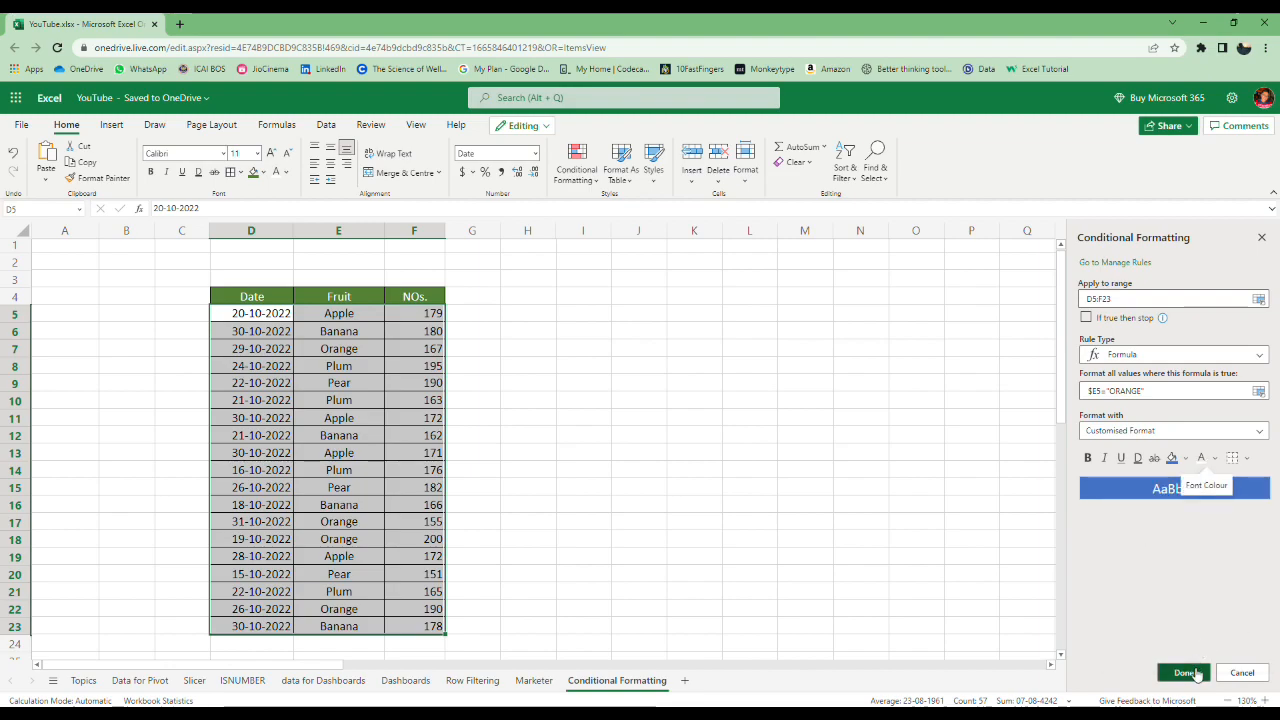
left_click(1184, 672)
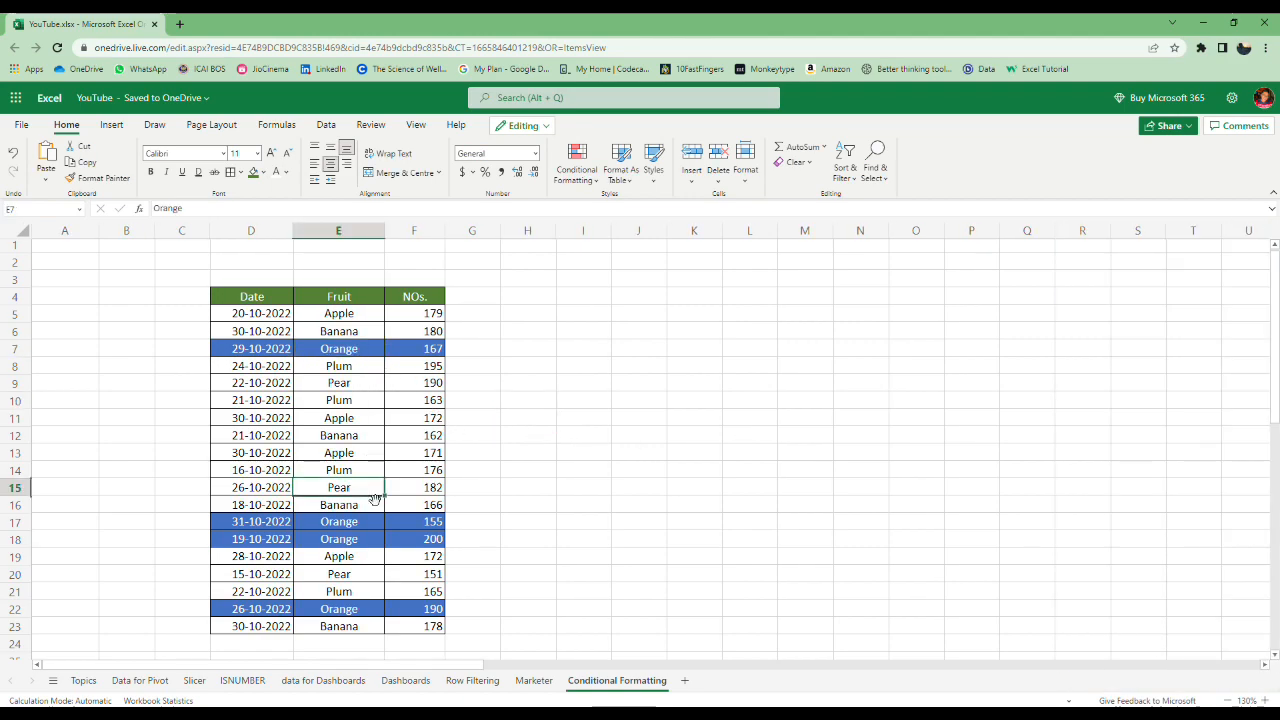
Change E14 to ORANGE and E7 to PEAR, then review the conditional formatting rules
left_click(338, 470)
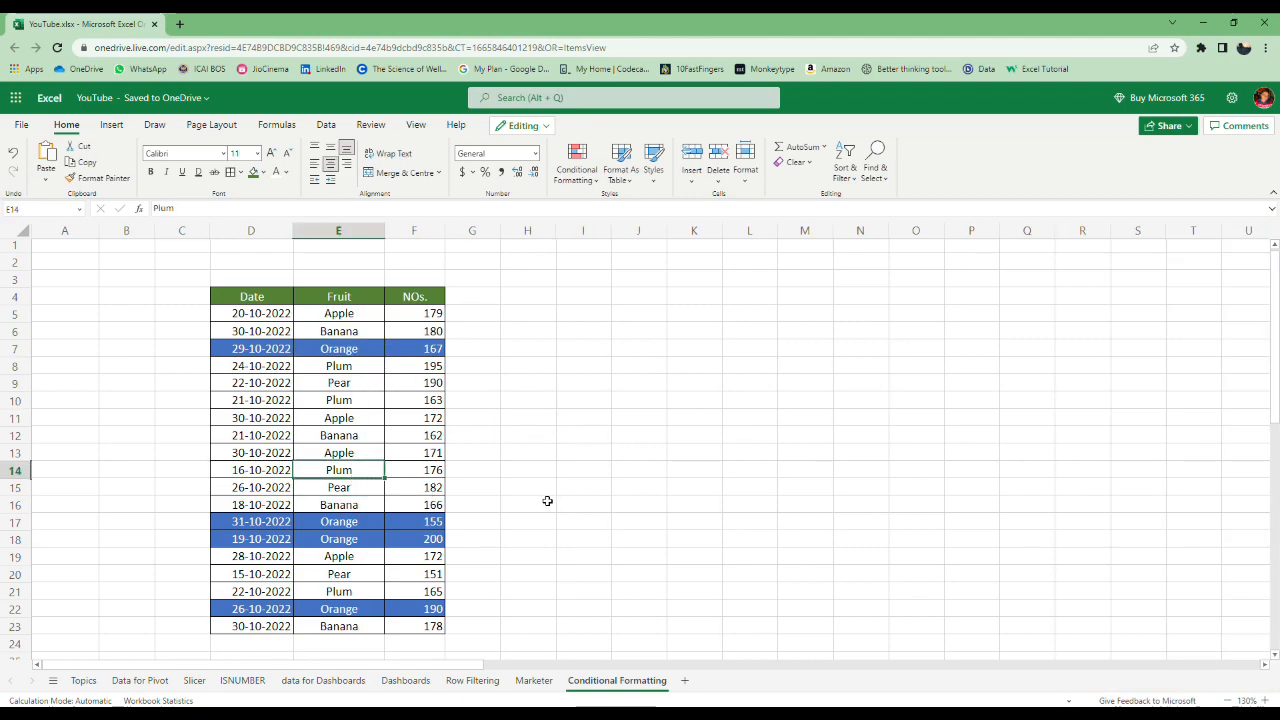
type("ORANge")
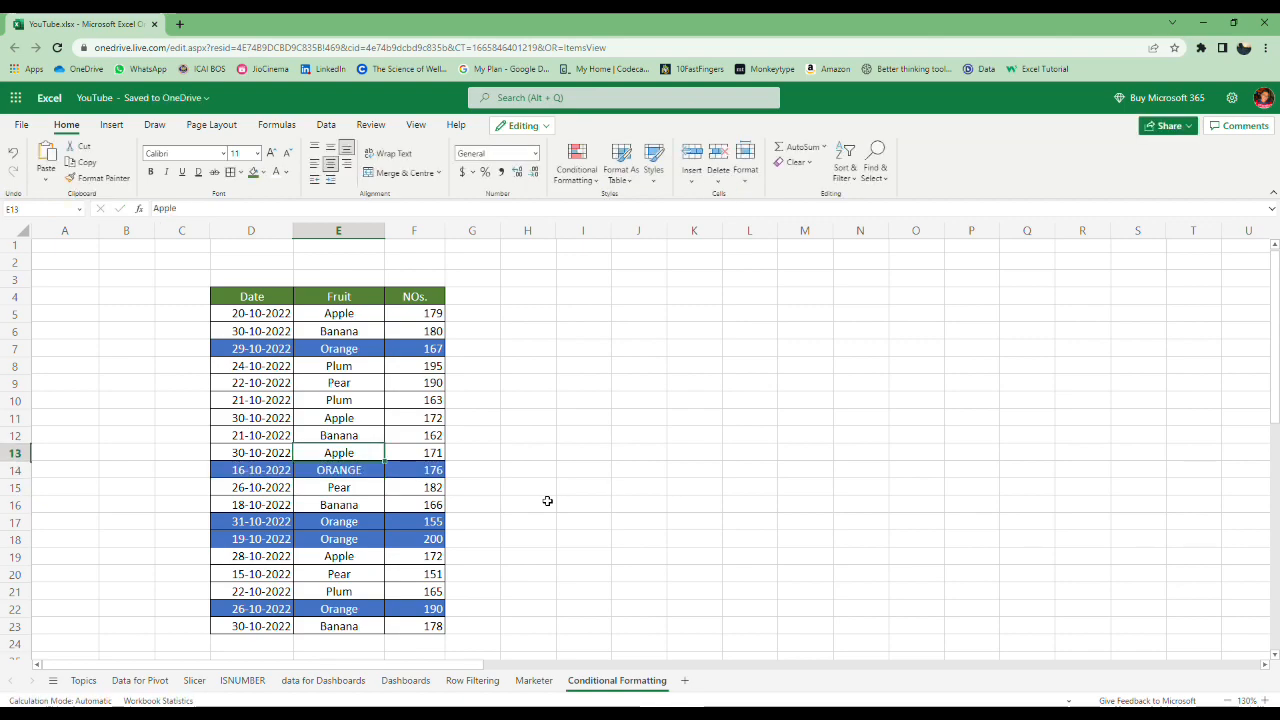
type("PEAR")
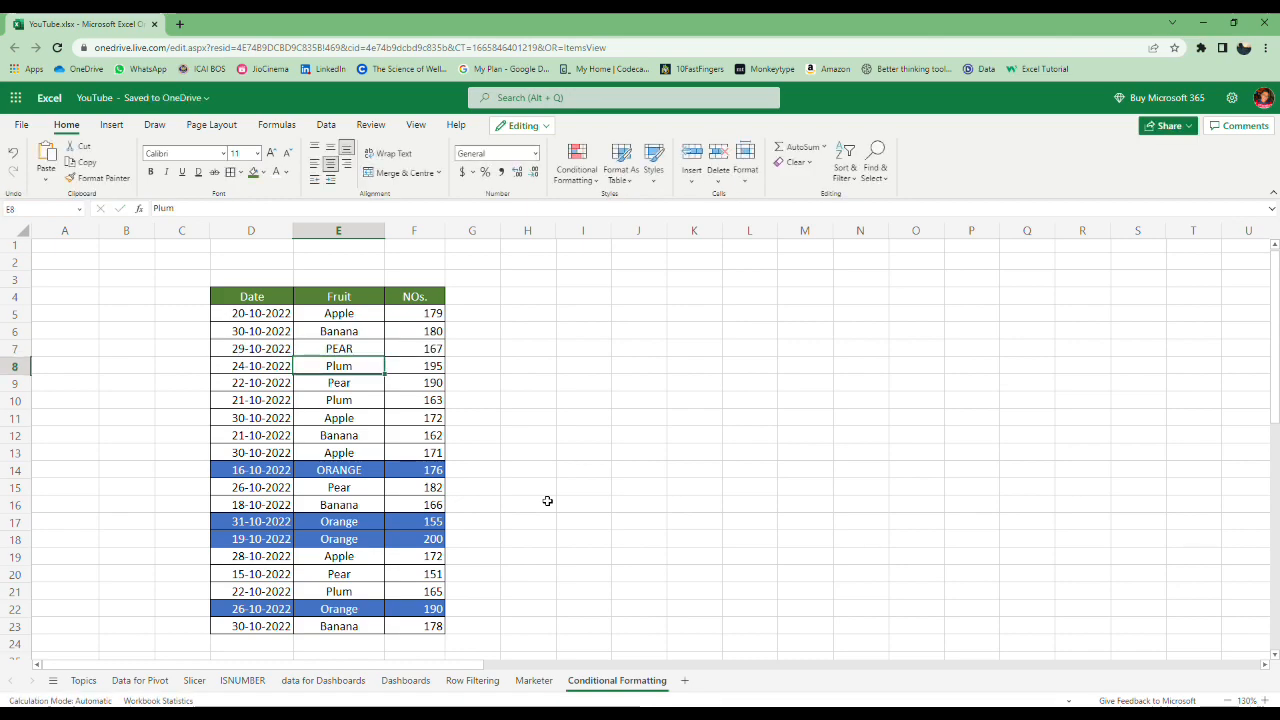
left_click(338, 469)
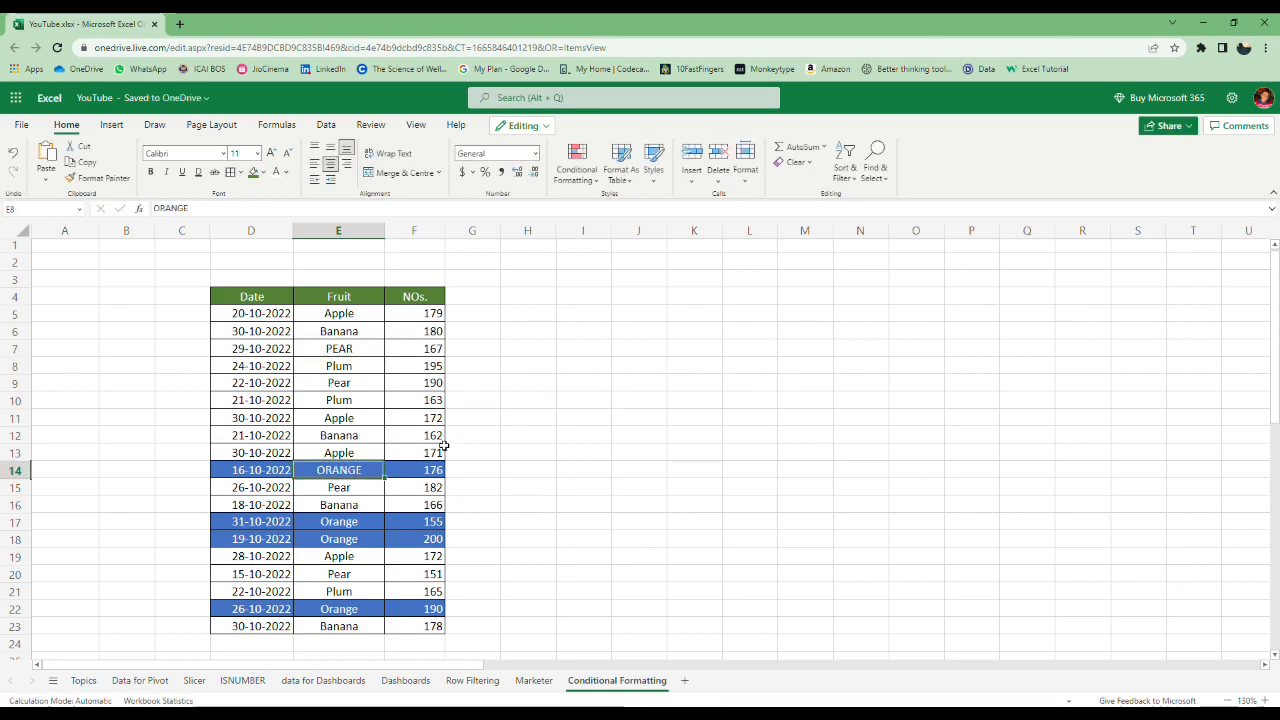
left_click(338, 470)
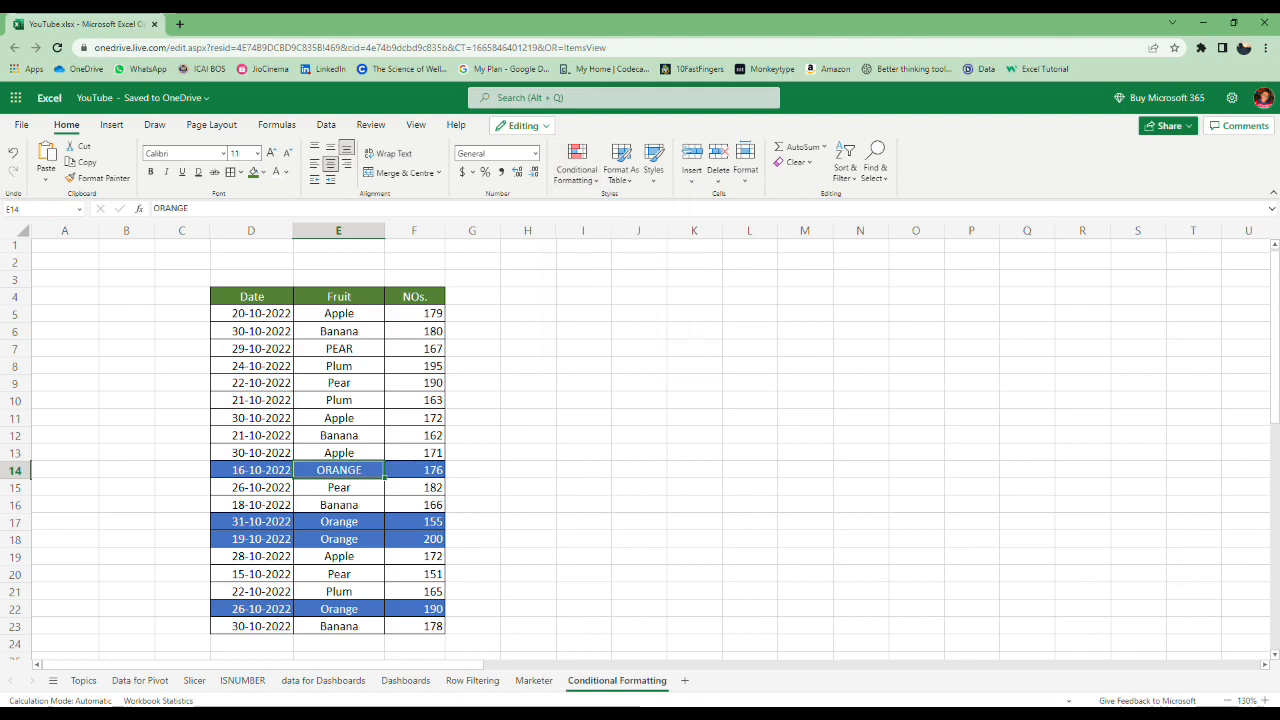
left_click(577, 165)
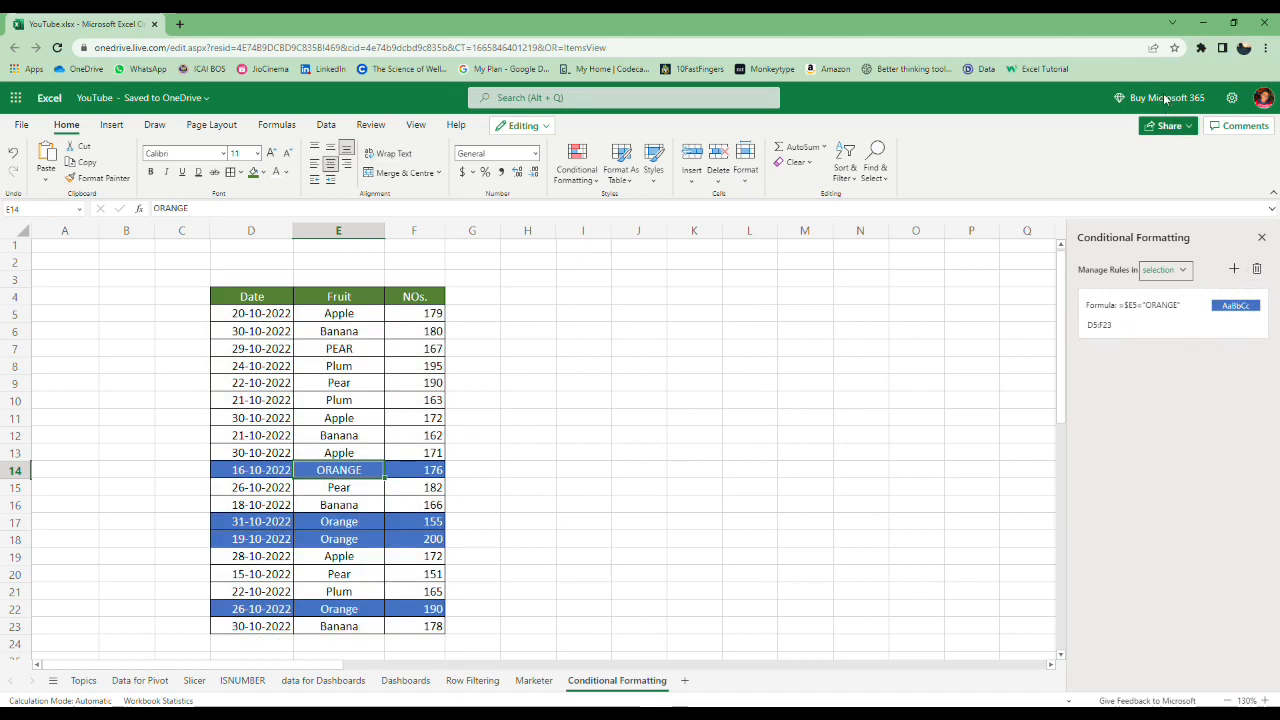
left_click(694, 680)
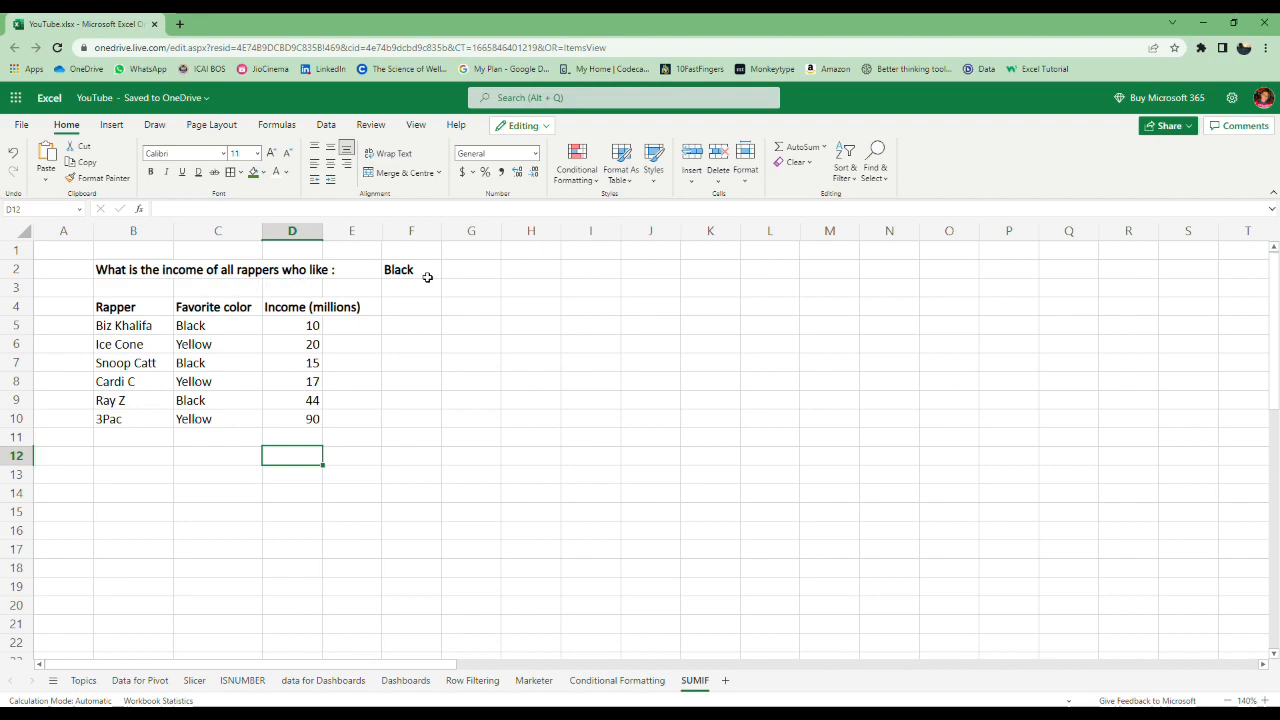
Enter =SUMIF(C5:C10,F2,D5:D10) in D12 to total incomes by colour
type("=s")
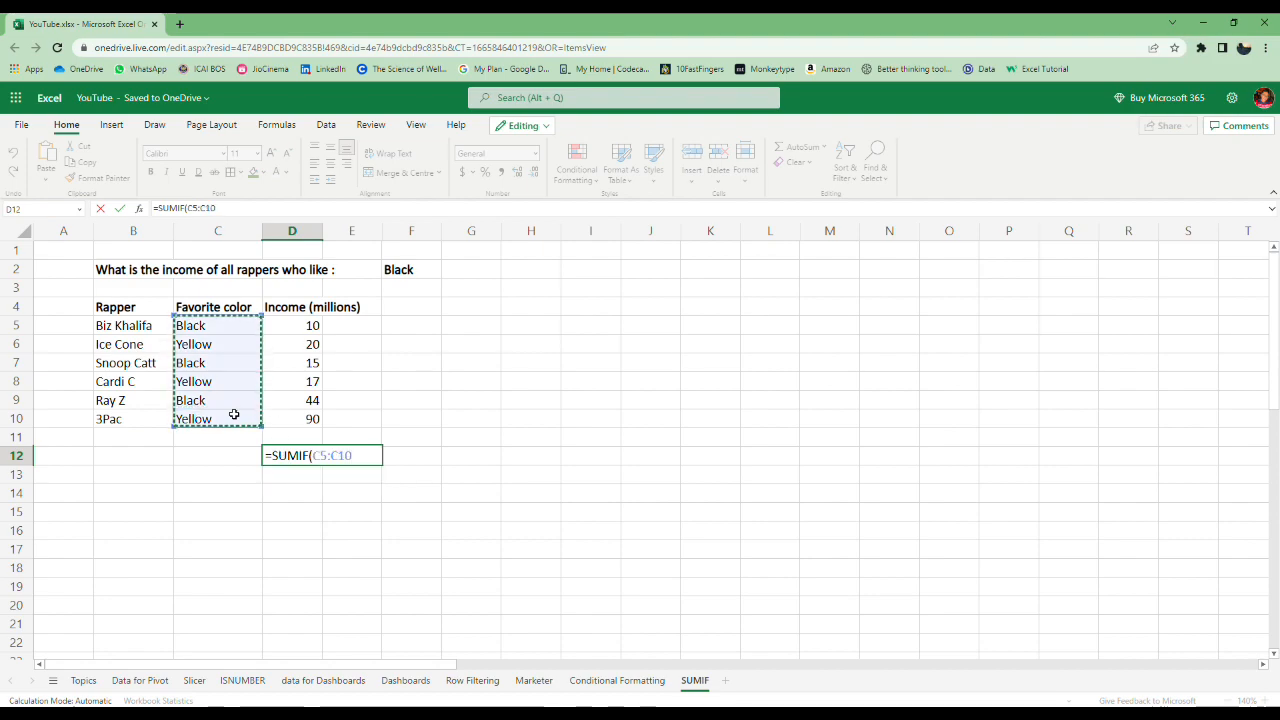
type(",")
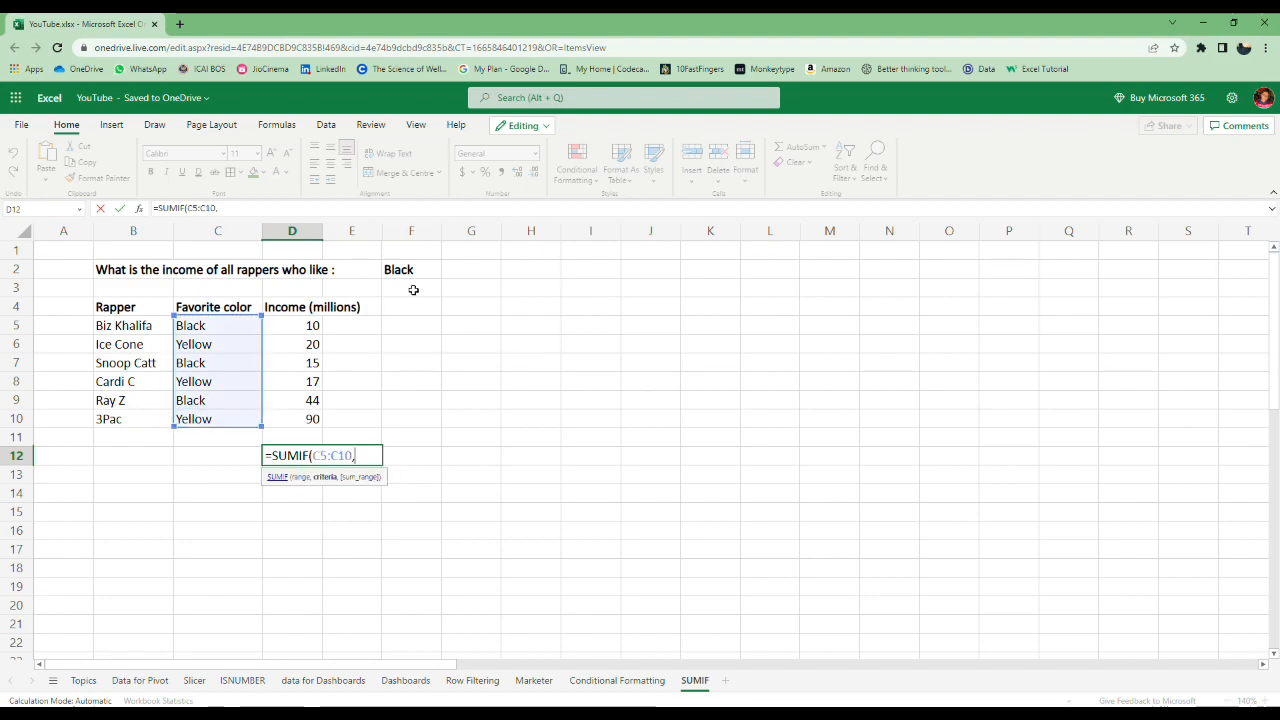
left_click(410, 269)
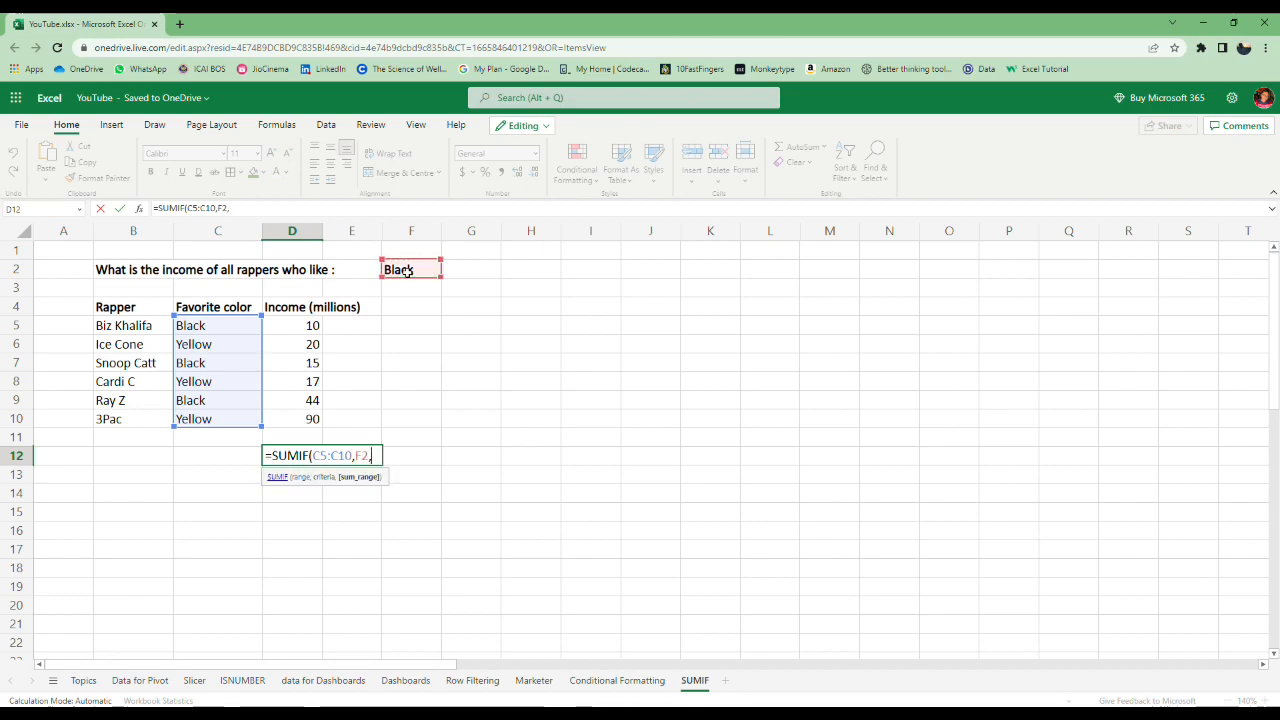
left_click_drag(291, 325, 291, 418)
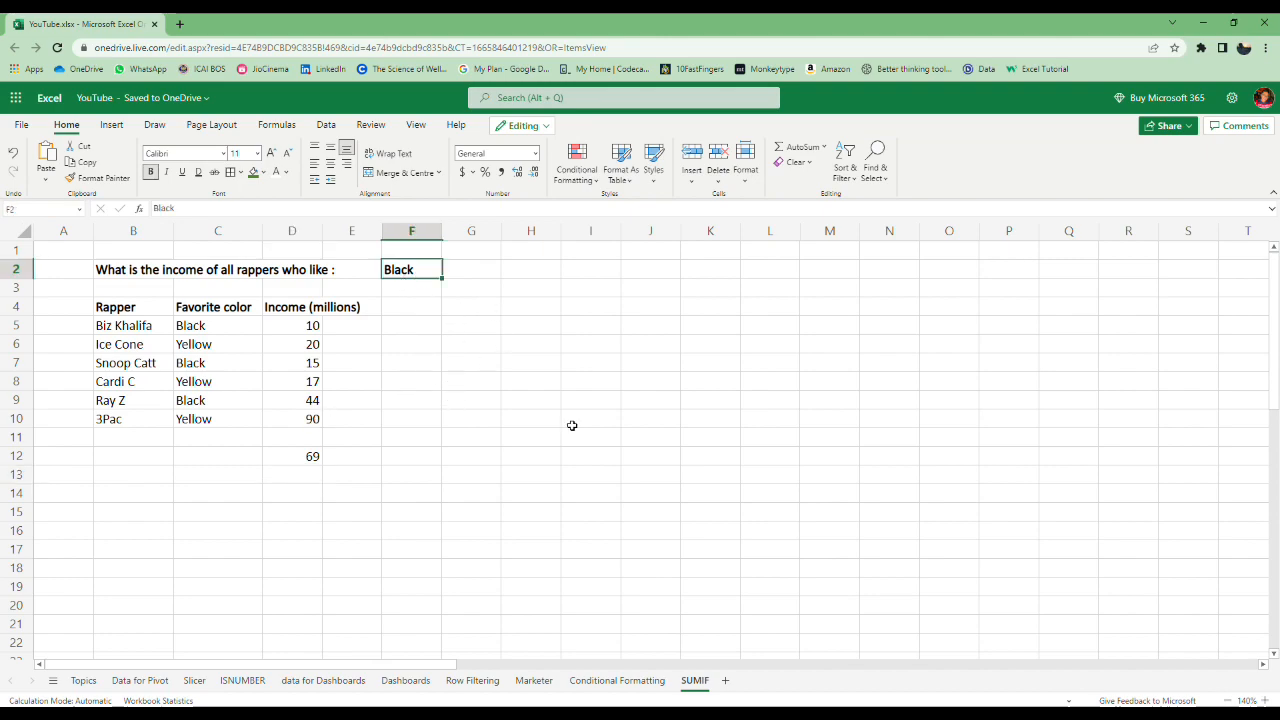
Change F2 to yellow, giving 127, and return to the Topics sheet
type("yellow")
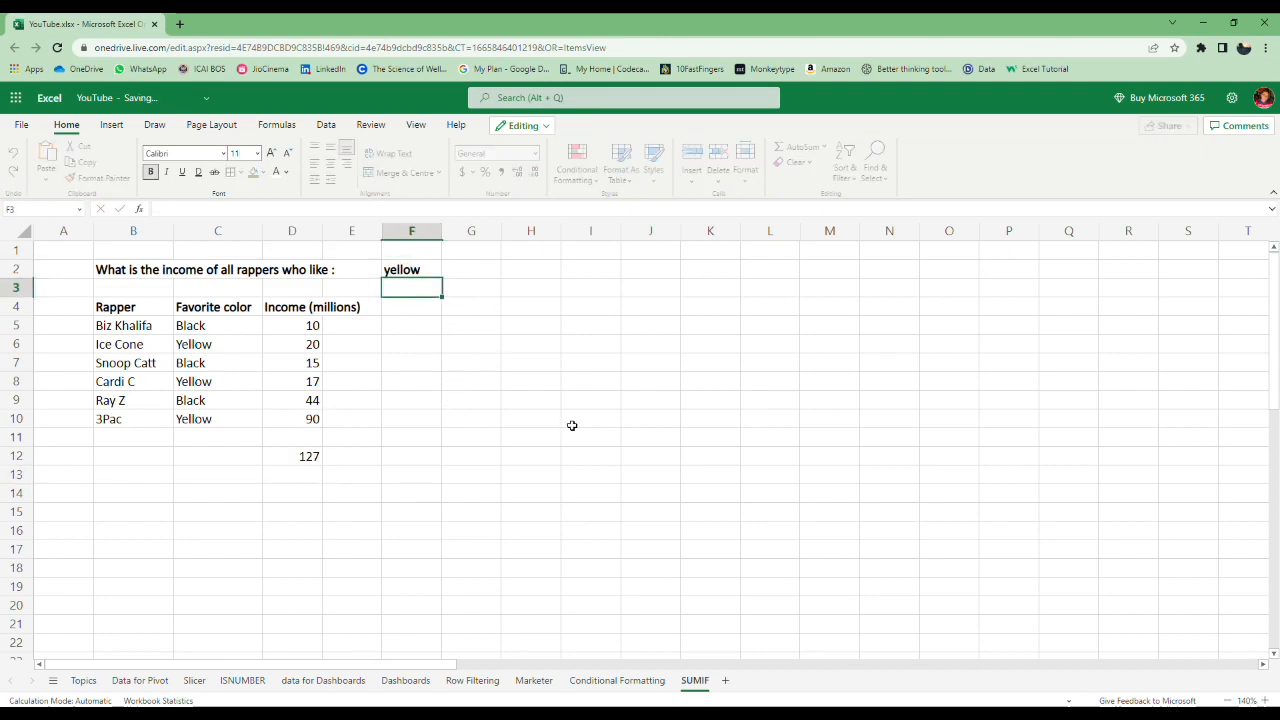
left_click(411, 269)
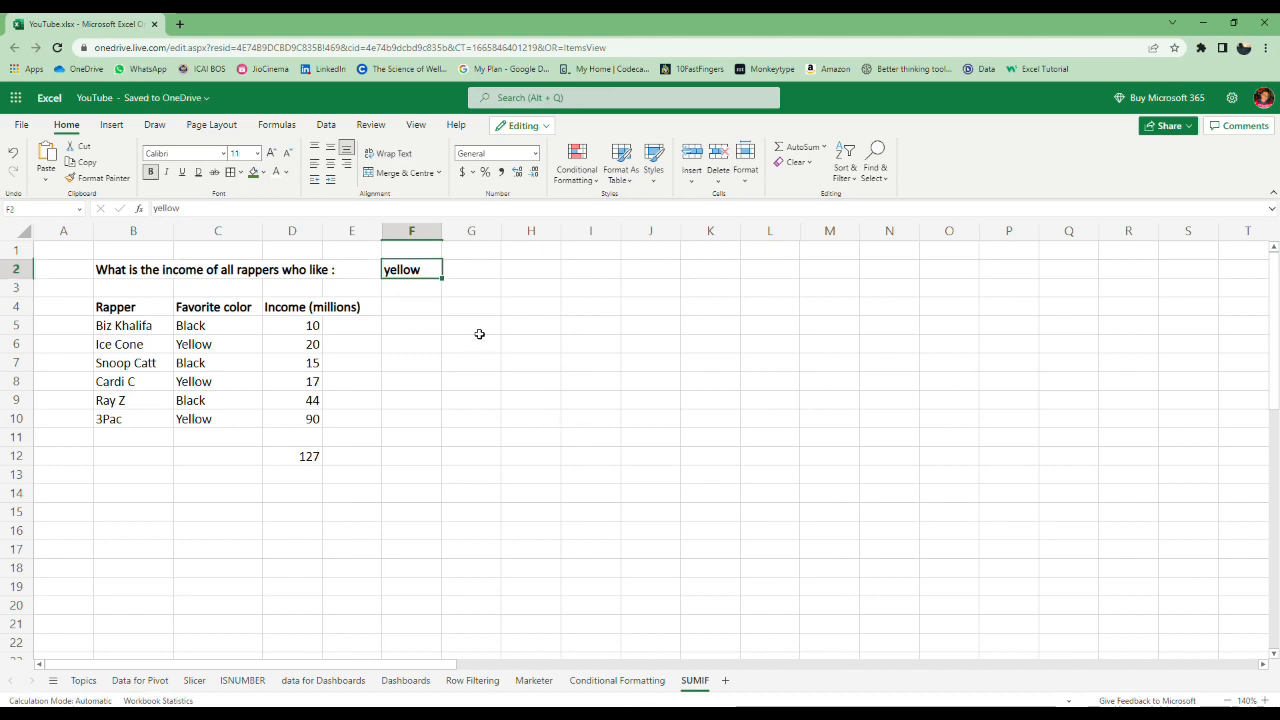
mouse_move(225, 339)
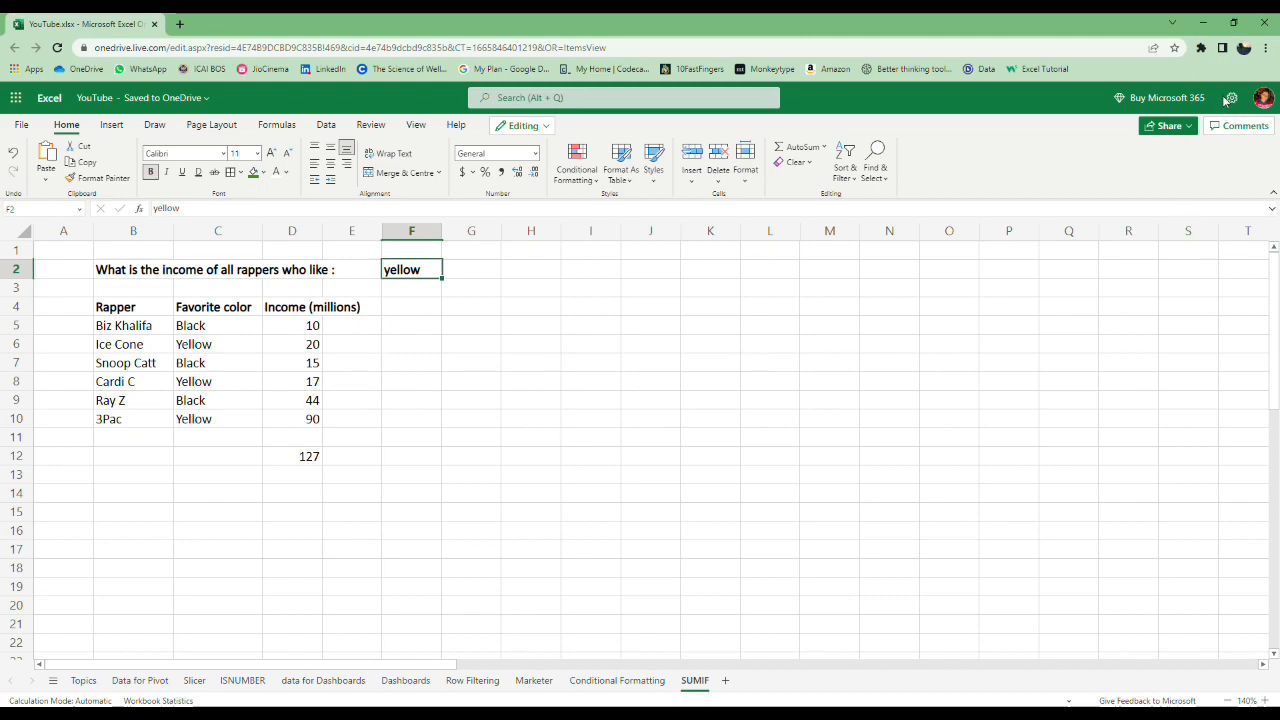
left_click(83, 680)
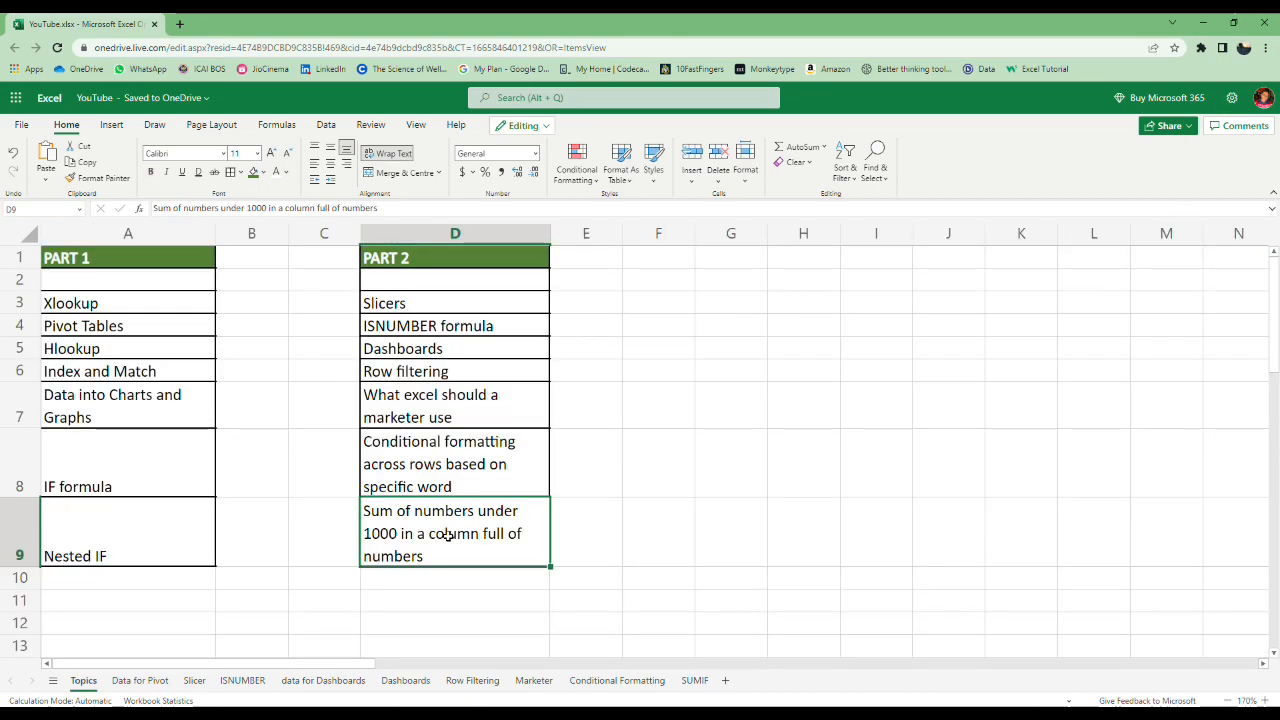